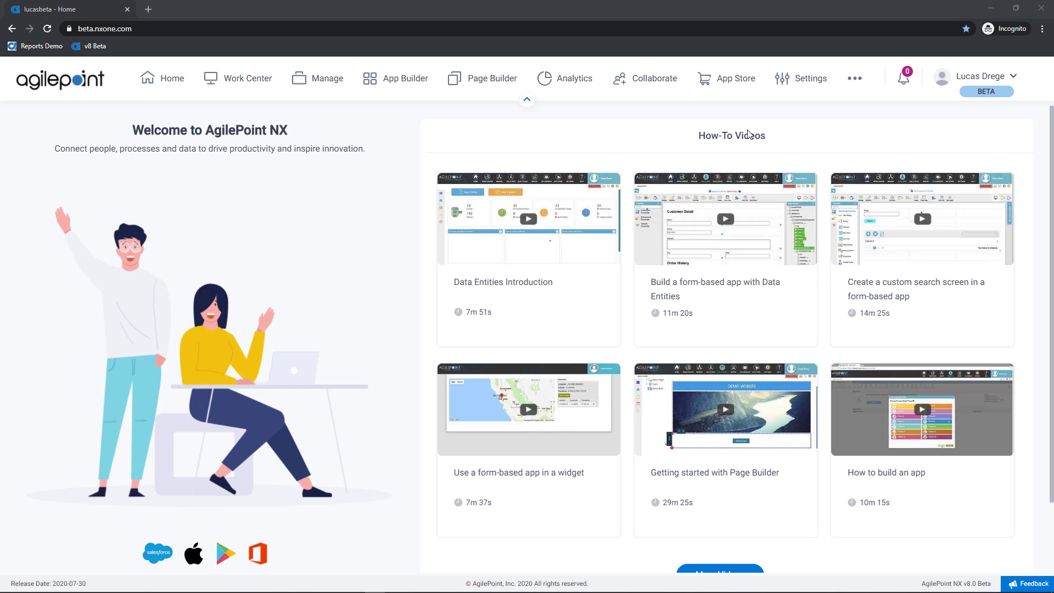
Step: Open Settings from the top bar to view the site name, logo and banner branding
click(809, 78)
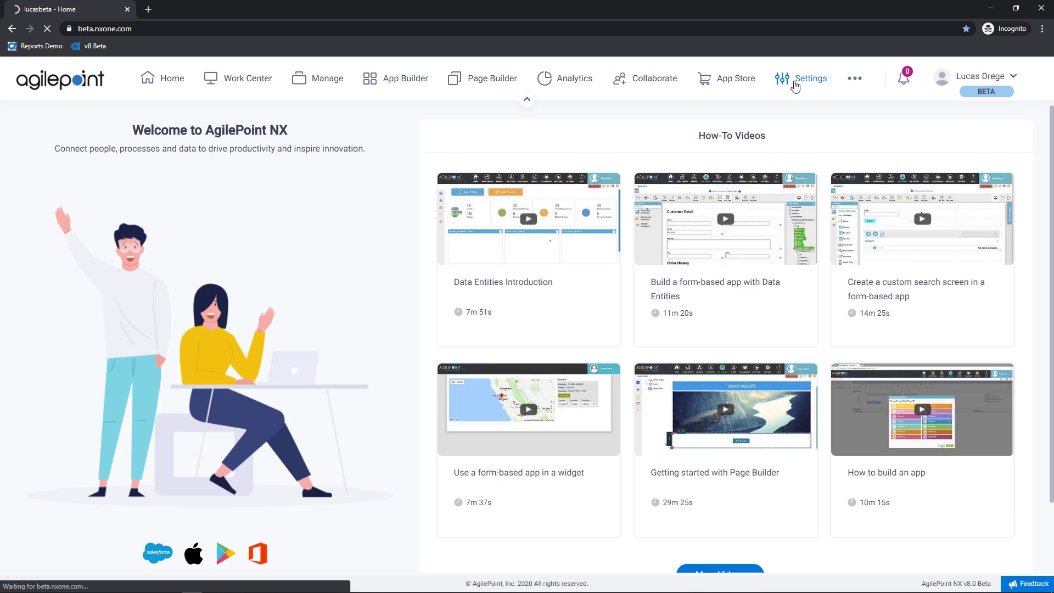
click(800, 78)
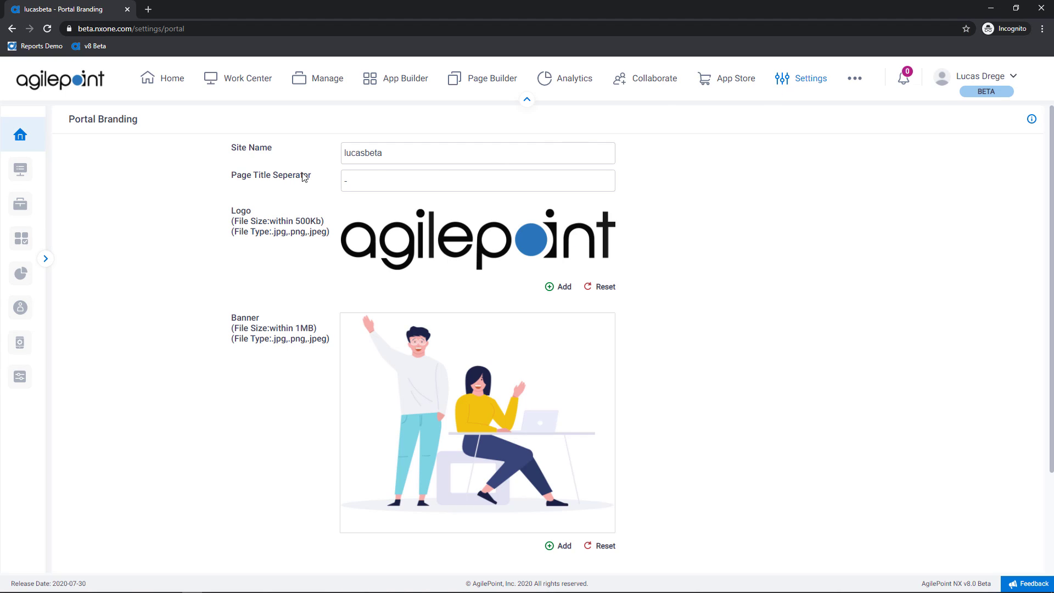
mouse_move(20, 169)
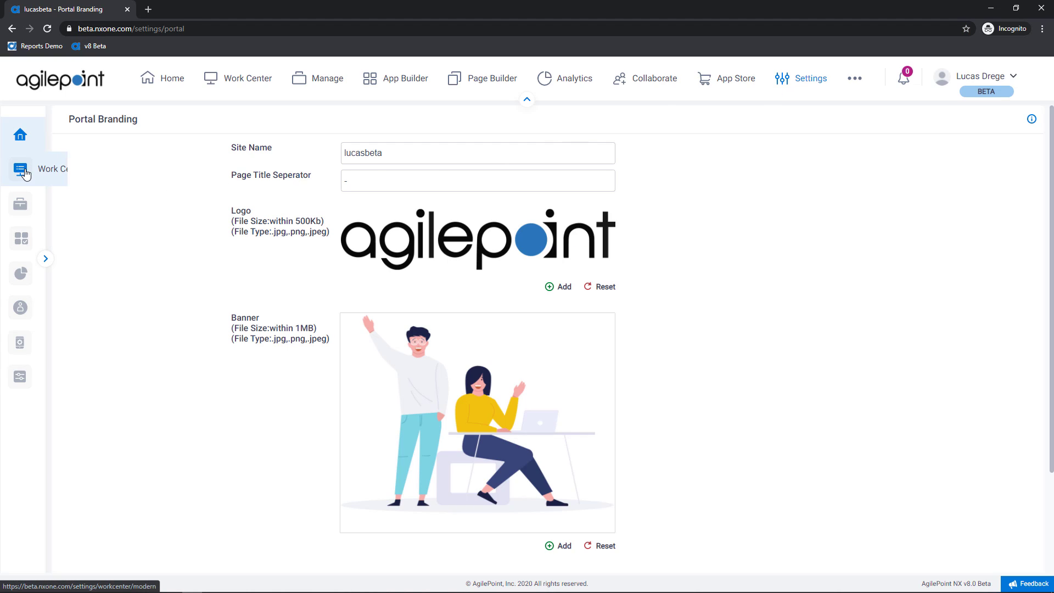
mouse_move(19, 169)
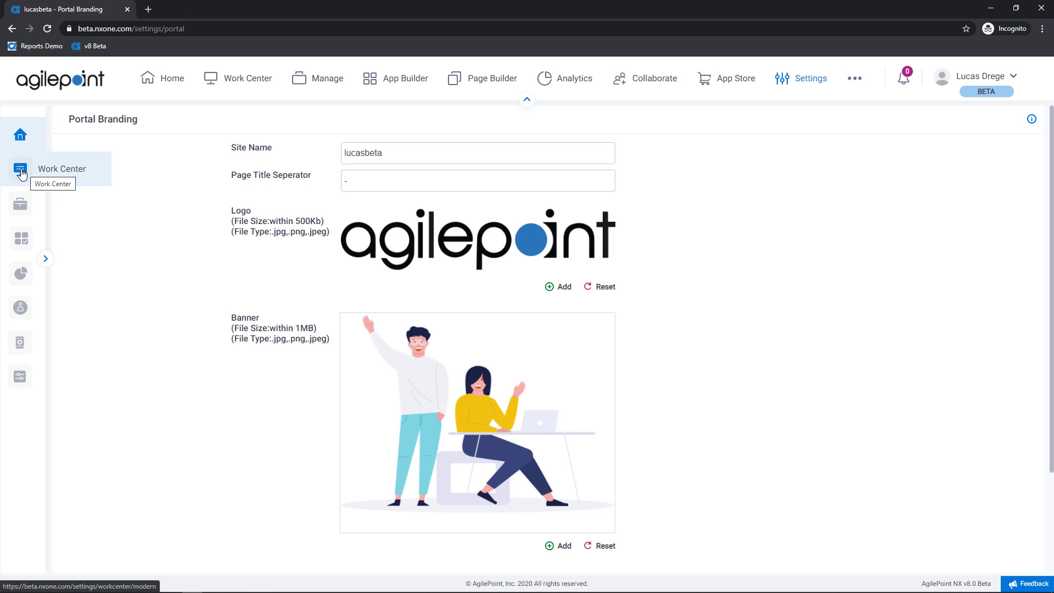
Step: Open the Work Center settings and switch to the Classic Work Center Common Settings
click(20, 169)
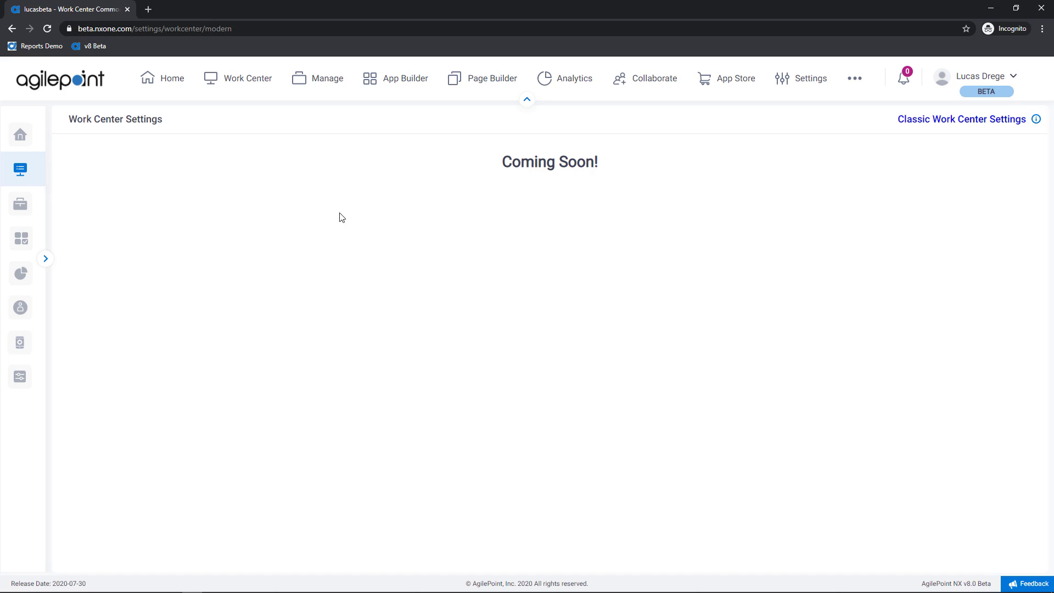
mouse_move(938, 127)
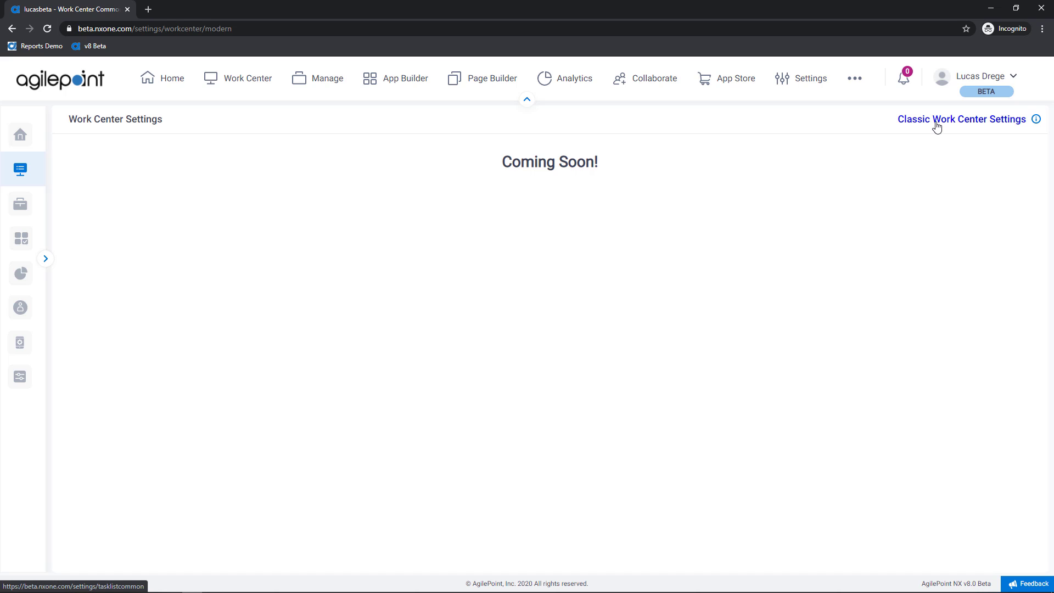
click(962, 119)
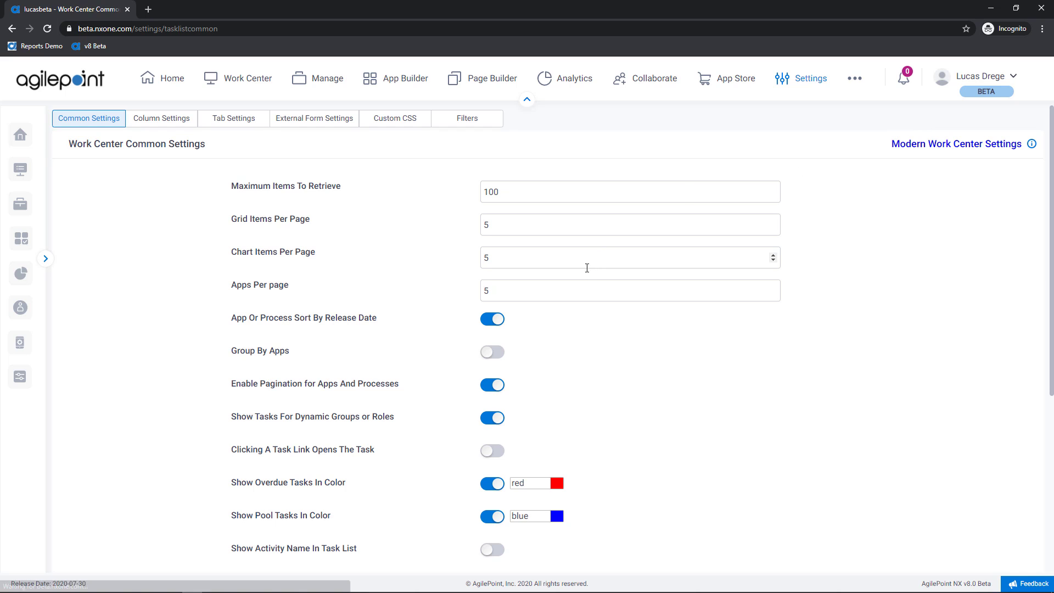
scroll(down, 3)
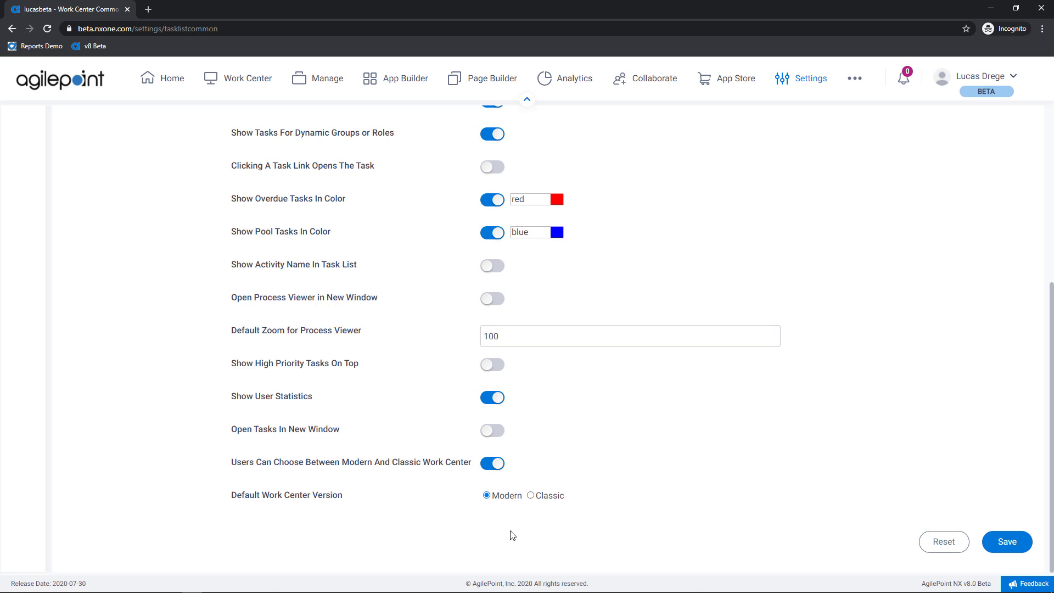
mouse_move(501, 521)
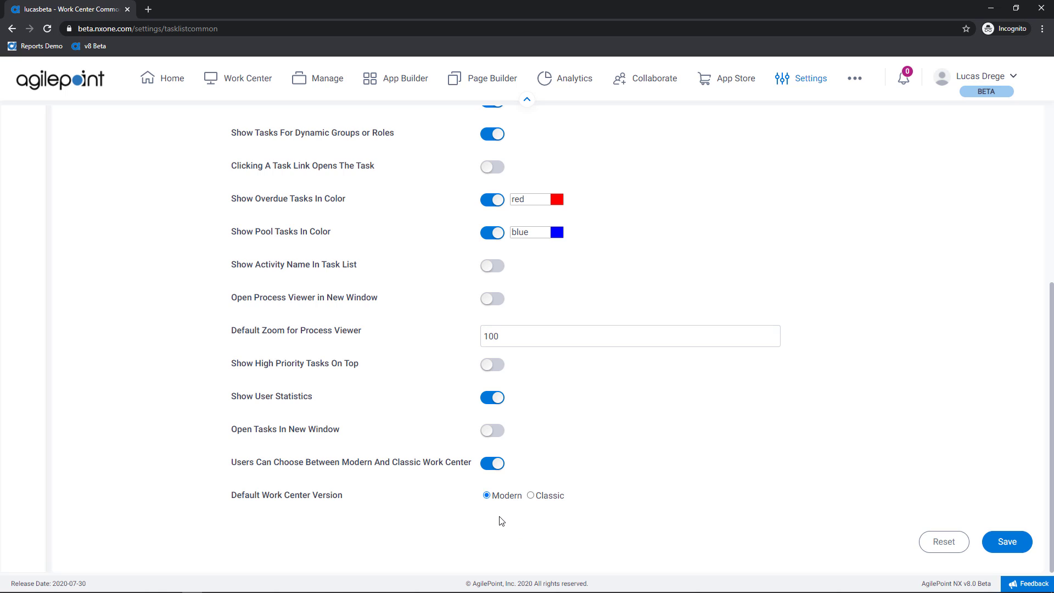
mouse_move(430, 529)
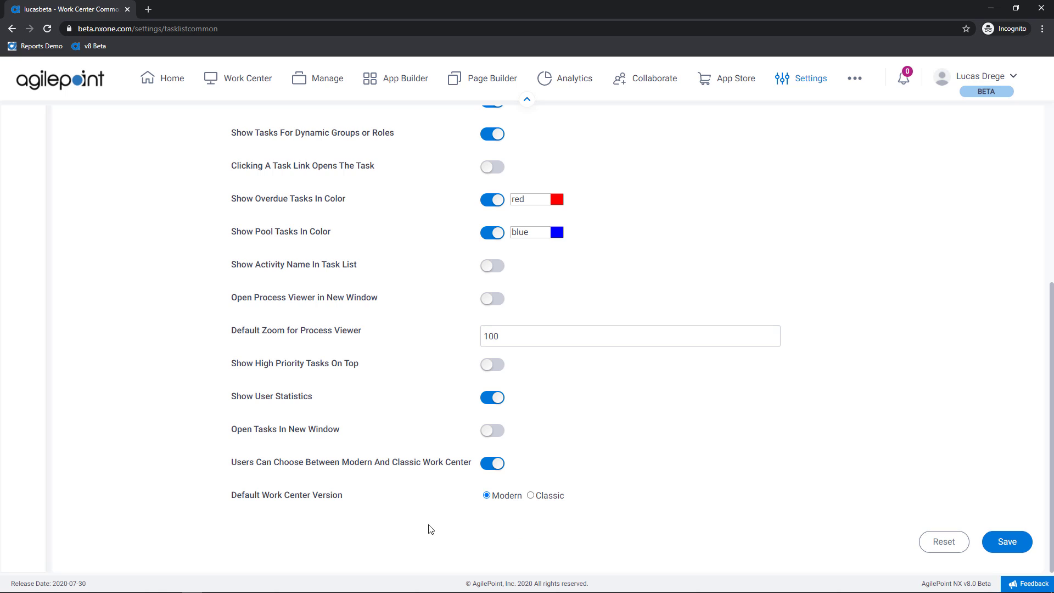
mouse_move(414, 528)
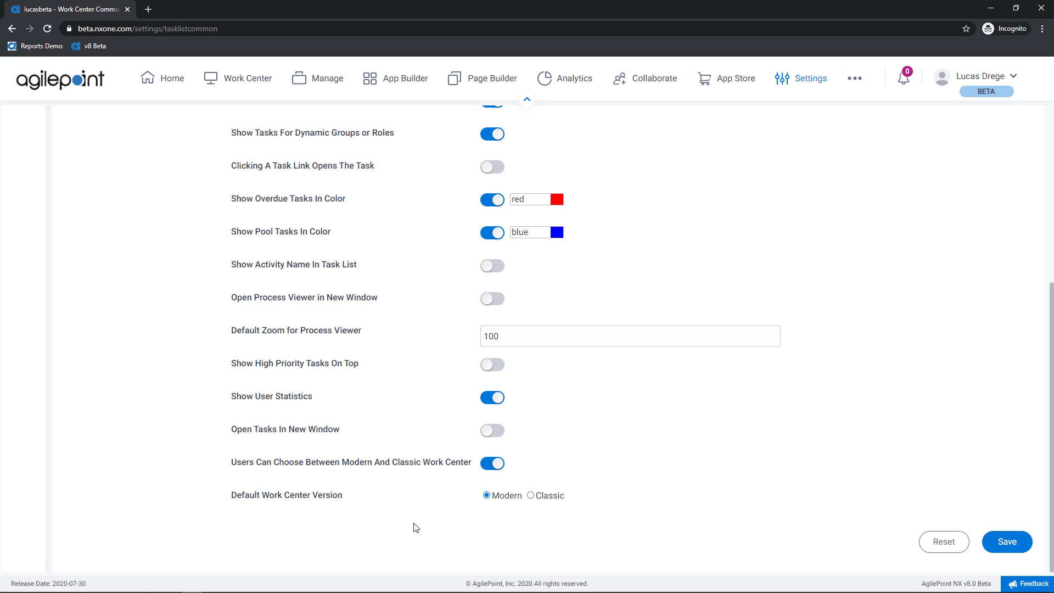
mouse_move(426, 523)
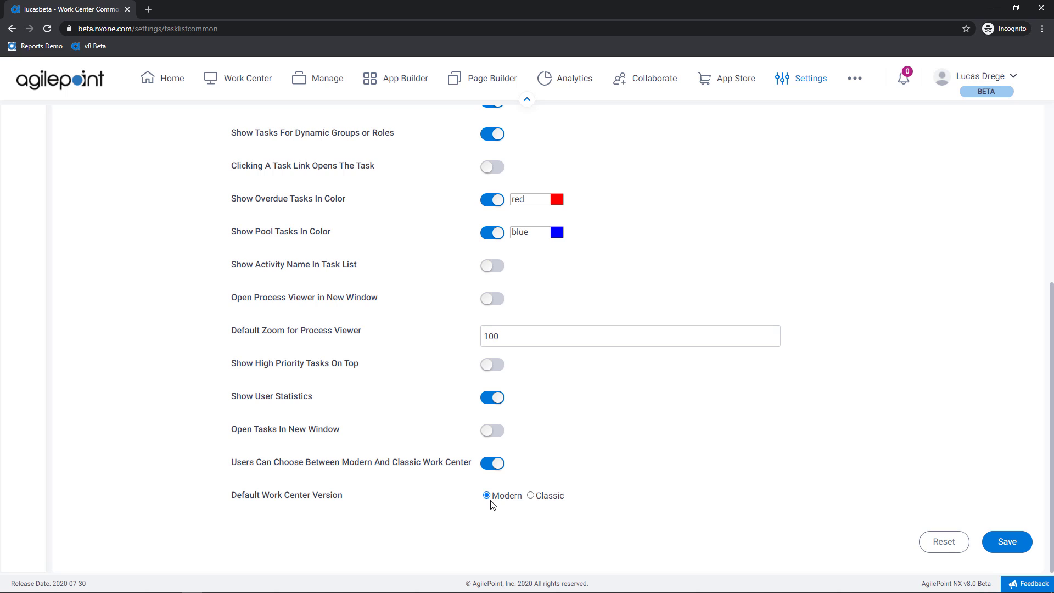
mouse_move(543, 509)
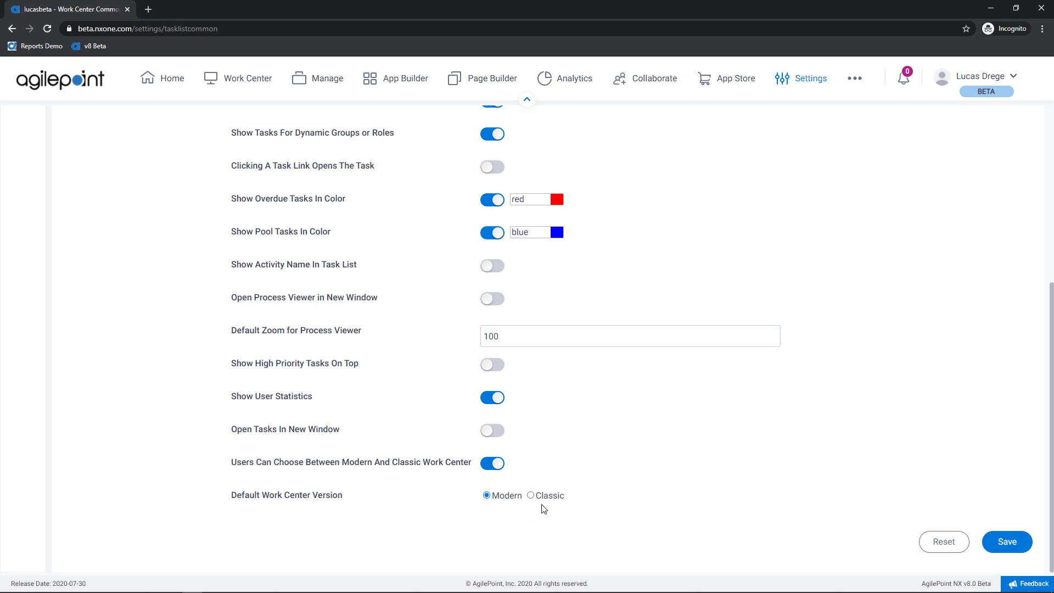
mouse_move(546, 500)
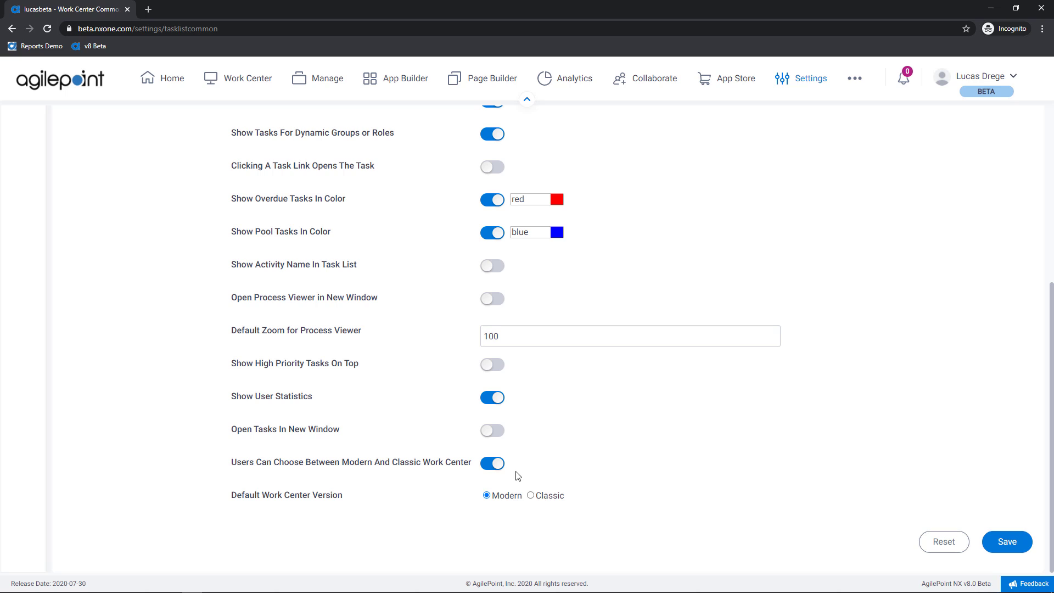
click(492, 464)
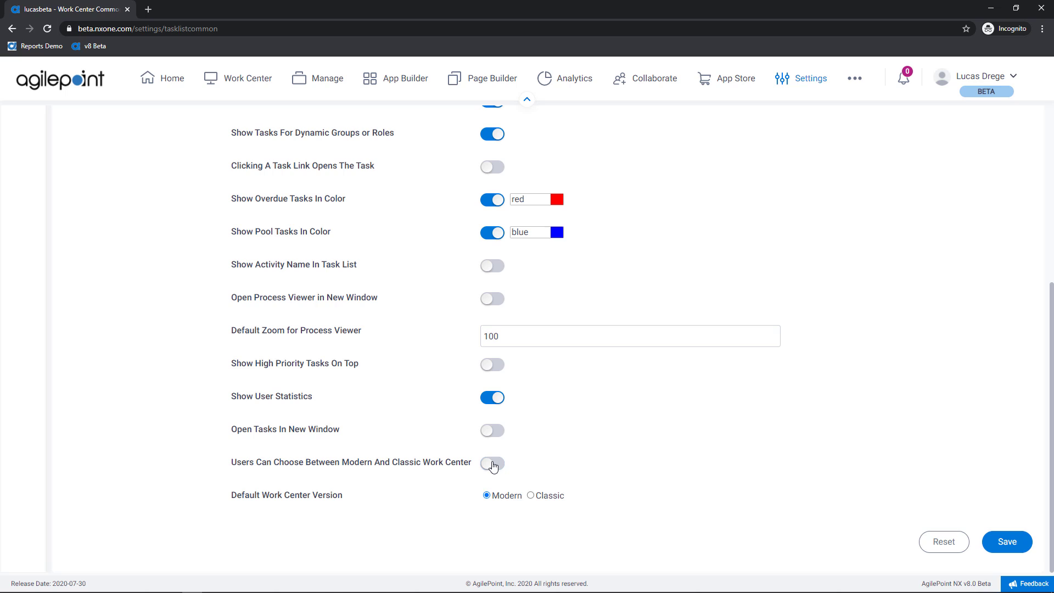
click(492, 464)
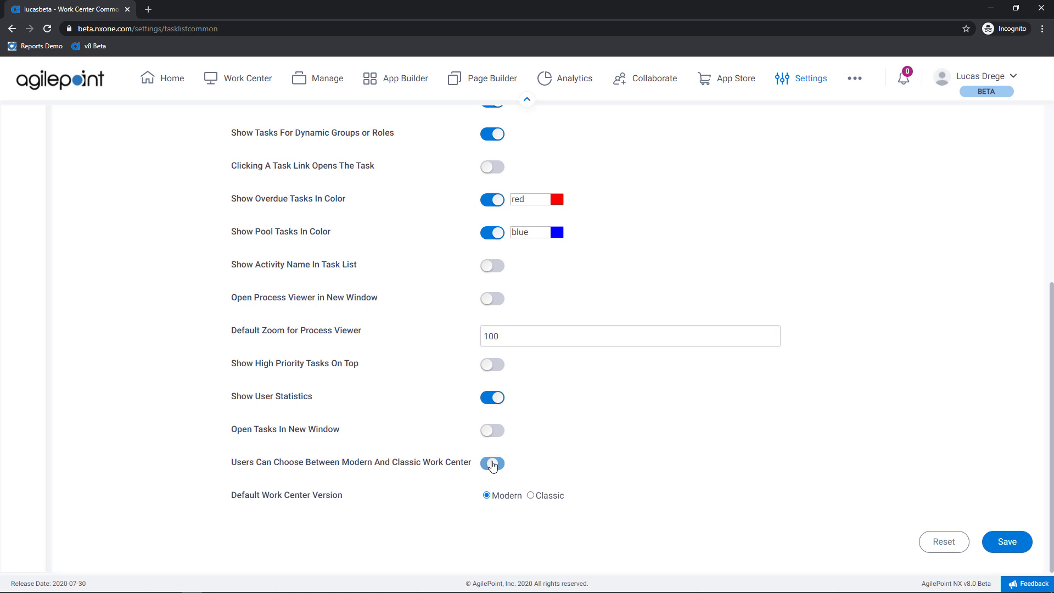
click(492, 464)
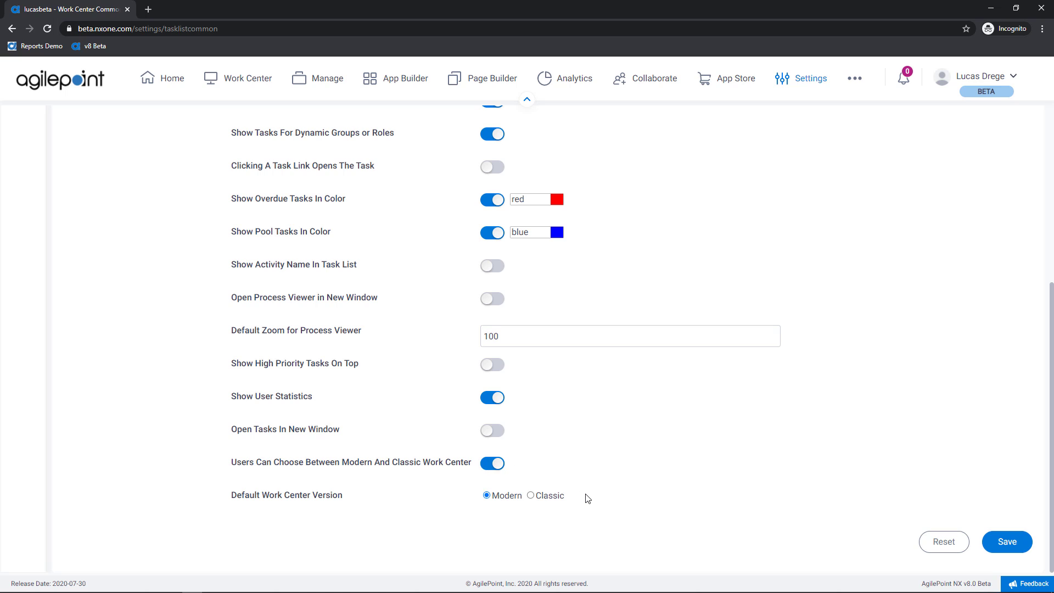
mouse_move(291, 132)
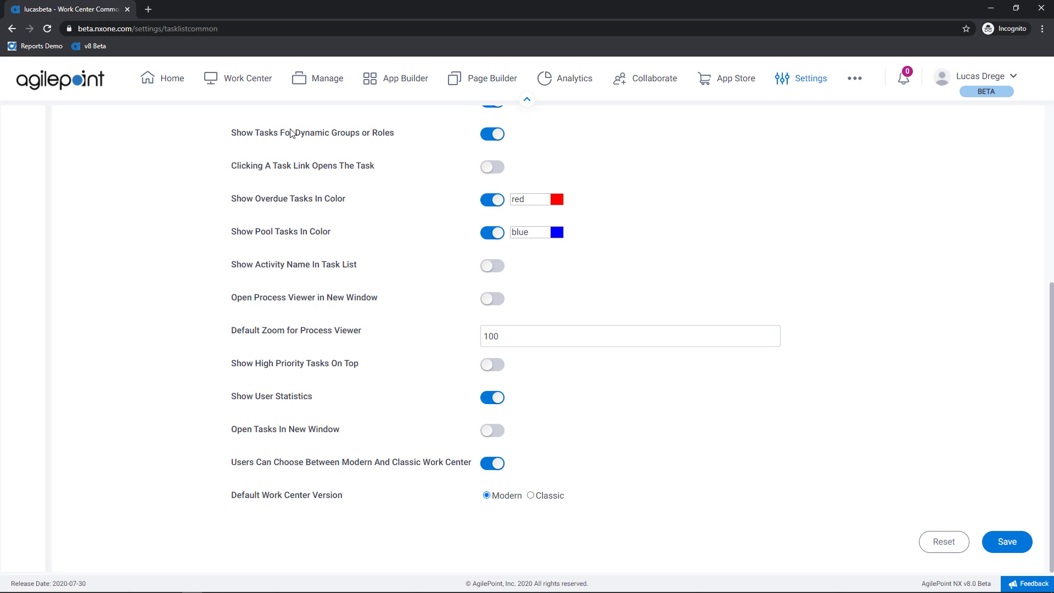
click(247, 78)
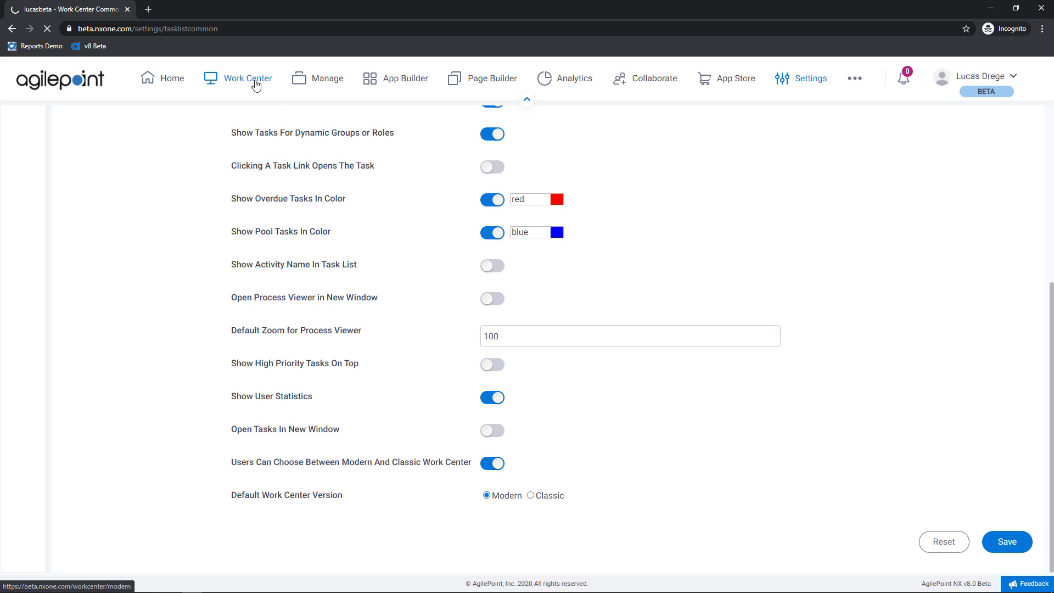
click(247, 78)
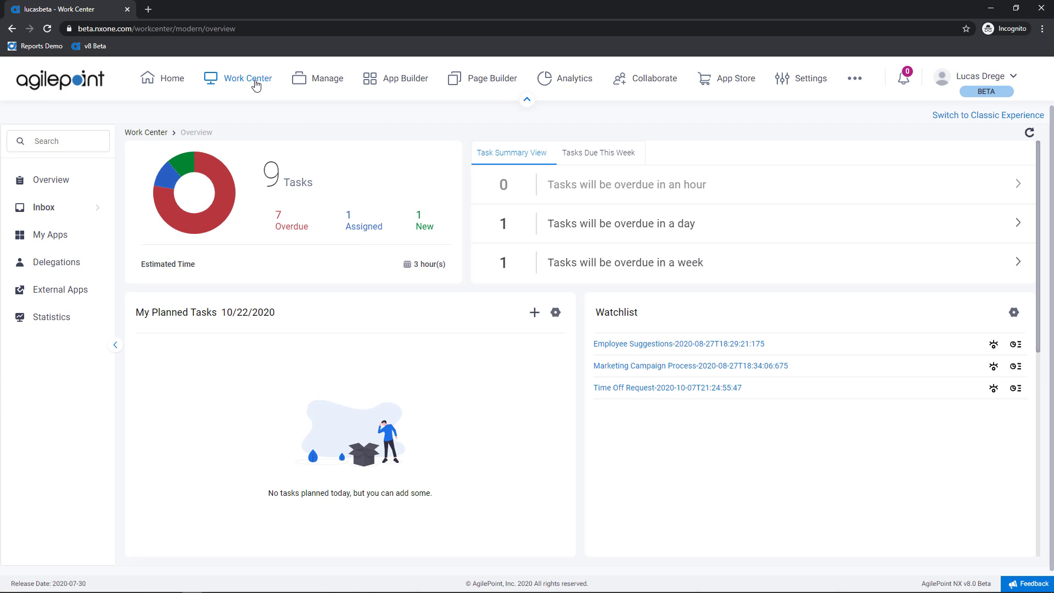
mouse_move(177, 209)
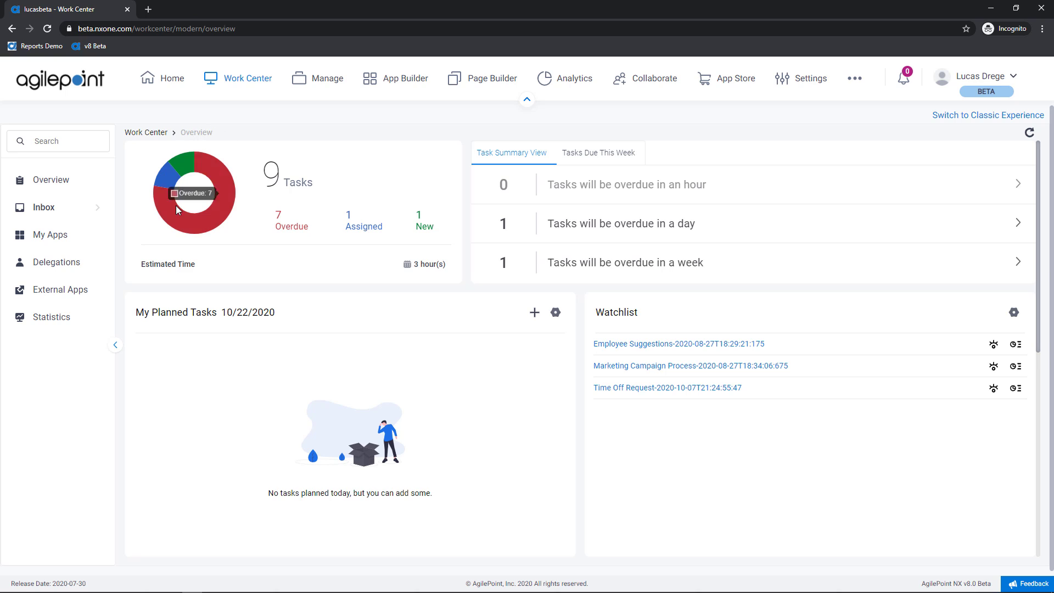
mouse_move(219, 267)
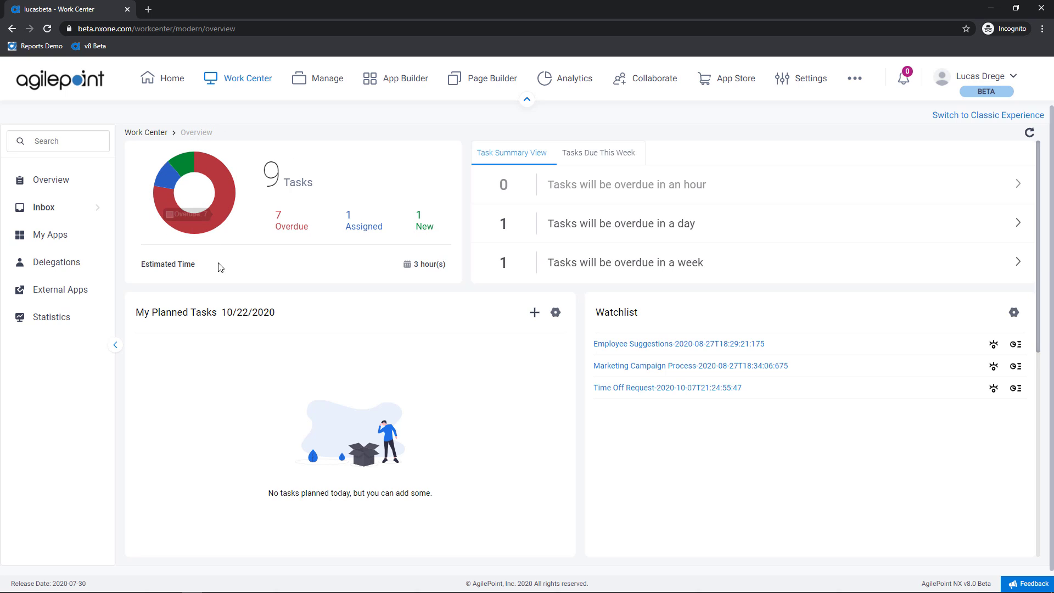
mouse_move(255, 225)
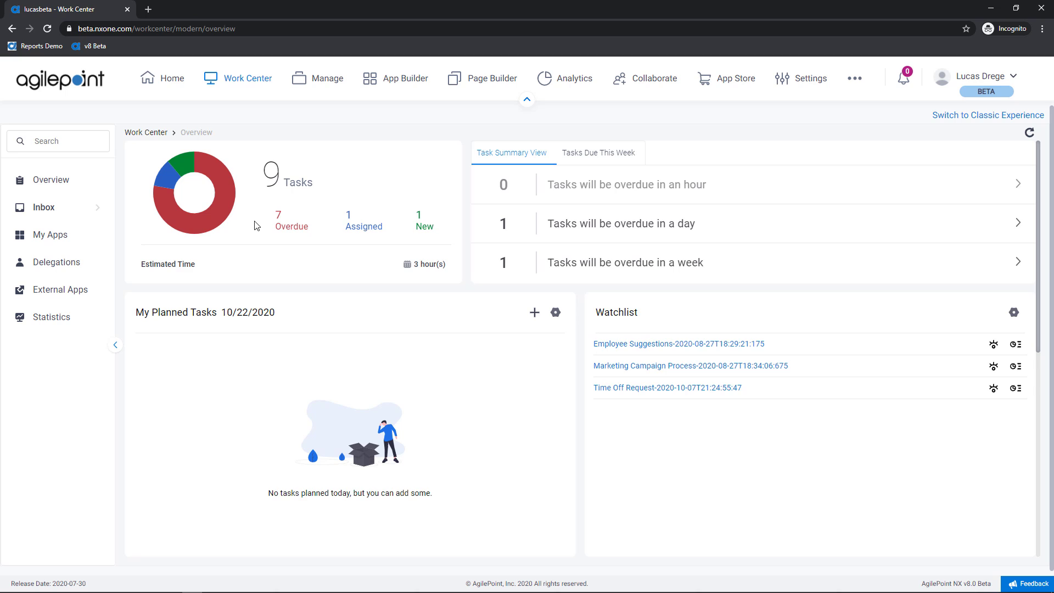
mouse_move(261, 227)
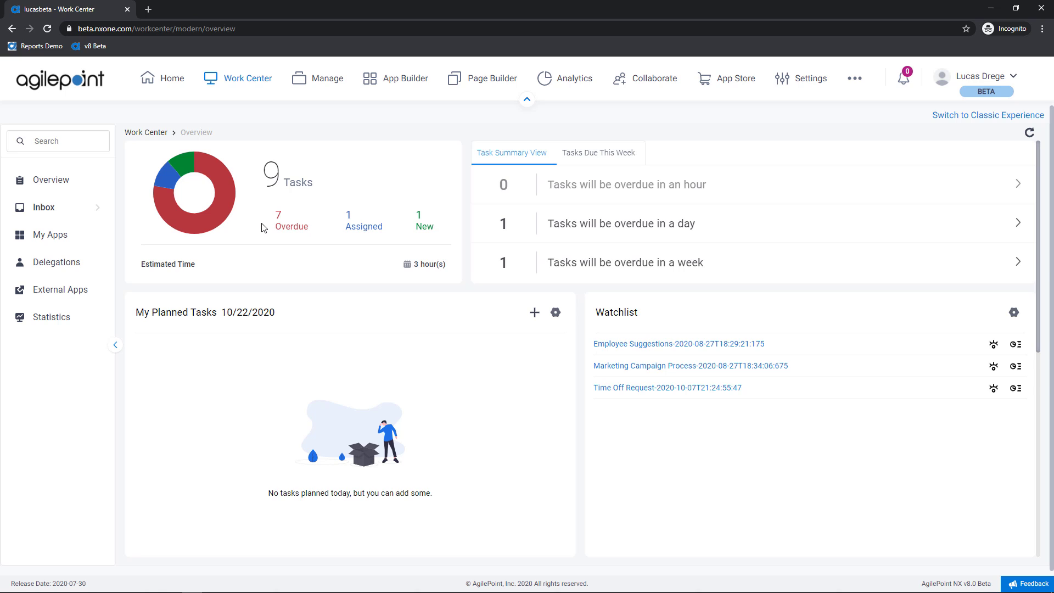
mouse_move(425, 227)
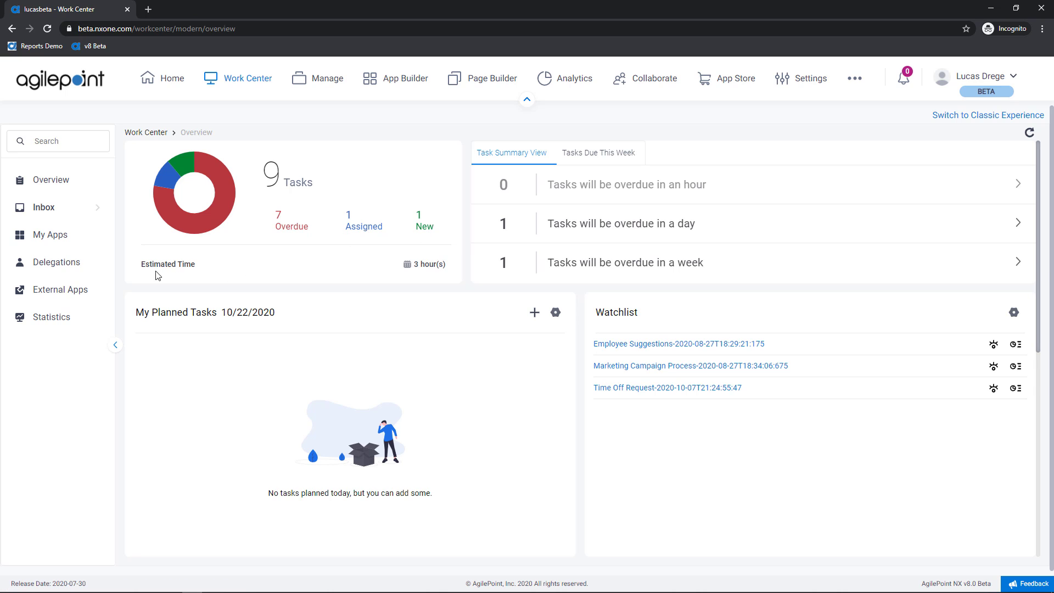
mouse_move(413, 271)
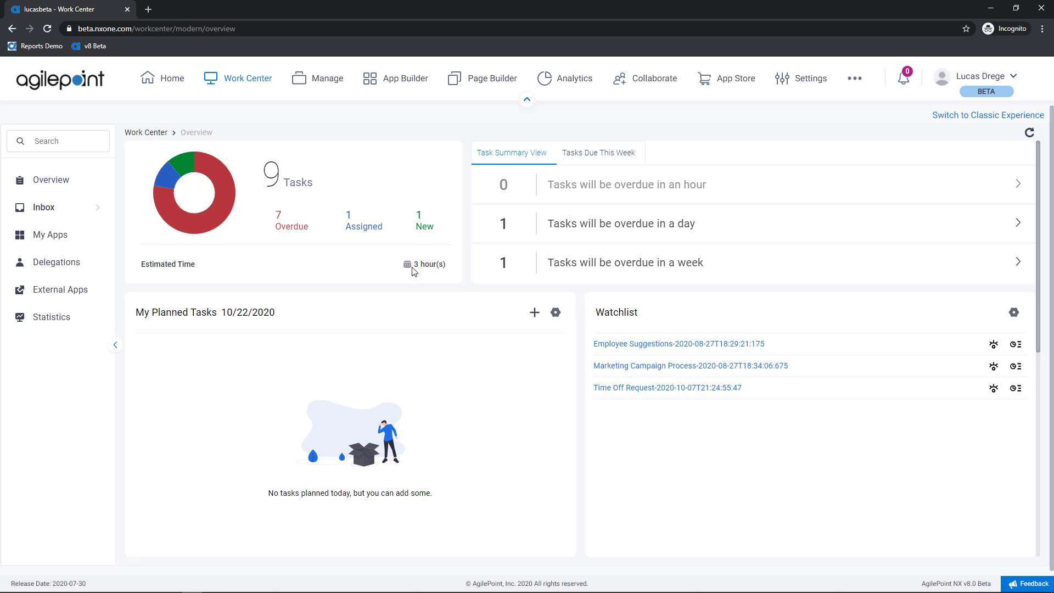
mouse_move(423, 278)
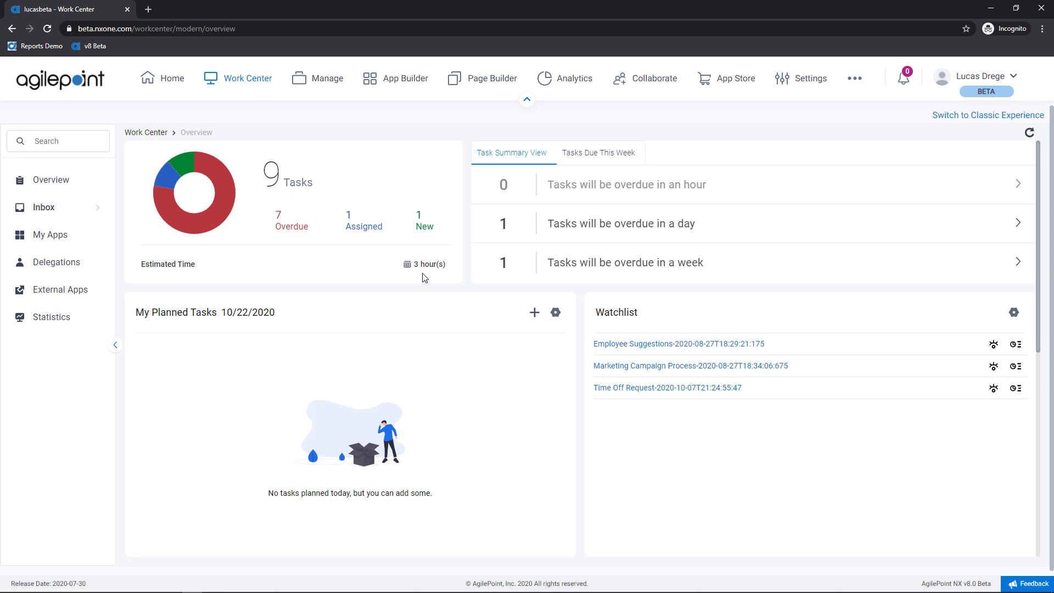
mouse_move(428, 276)
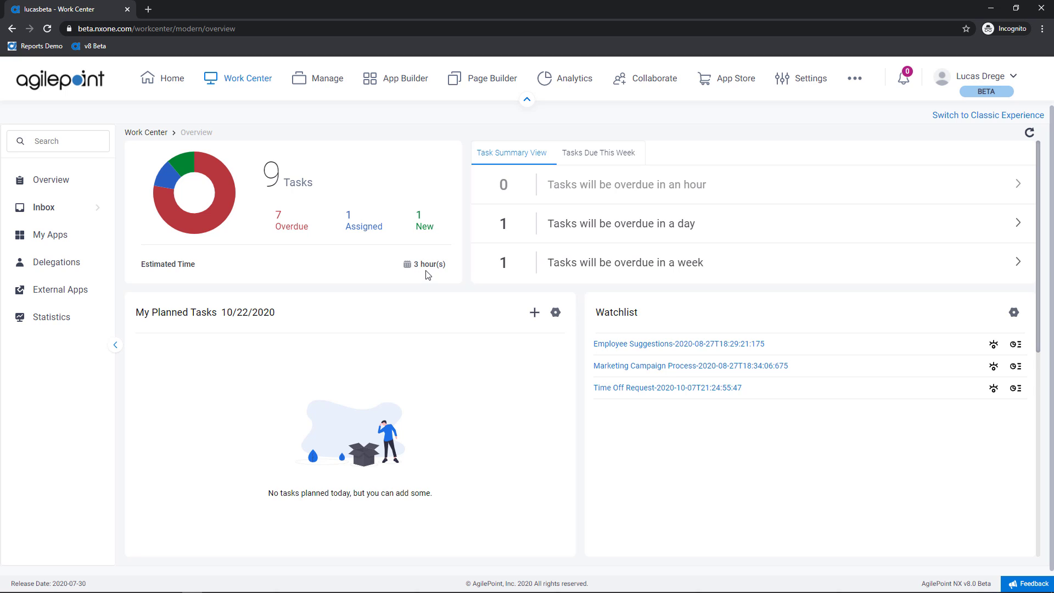
mouse_move(402, 166)
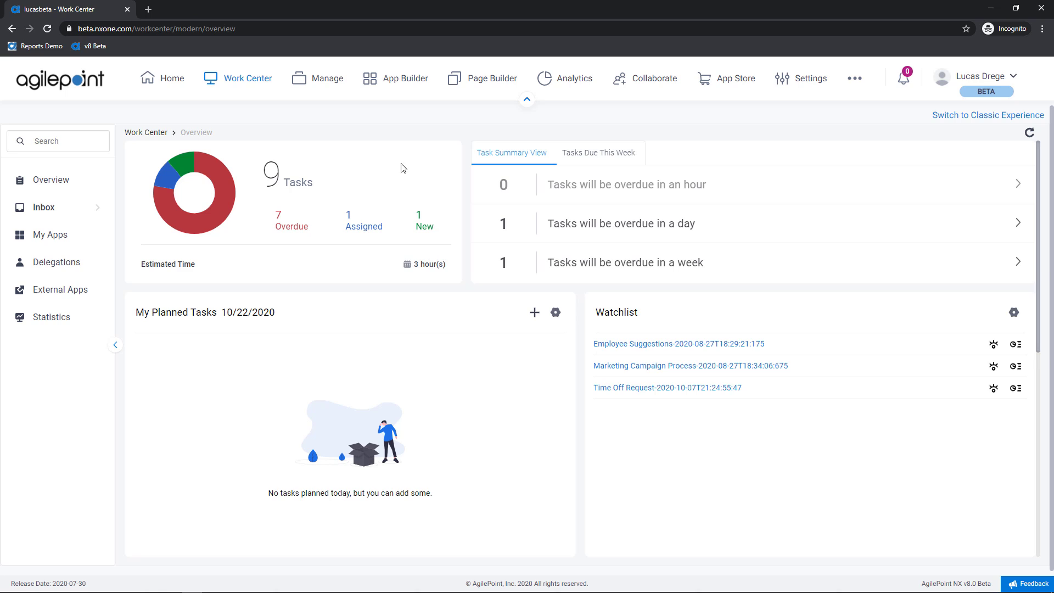
mouse_move(401, 246)
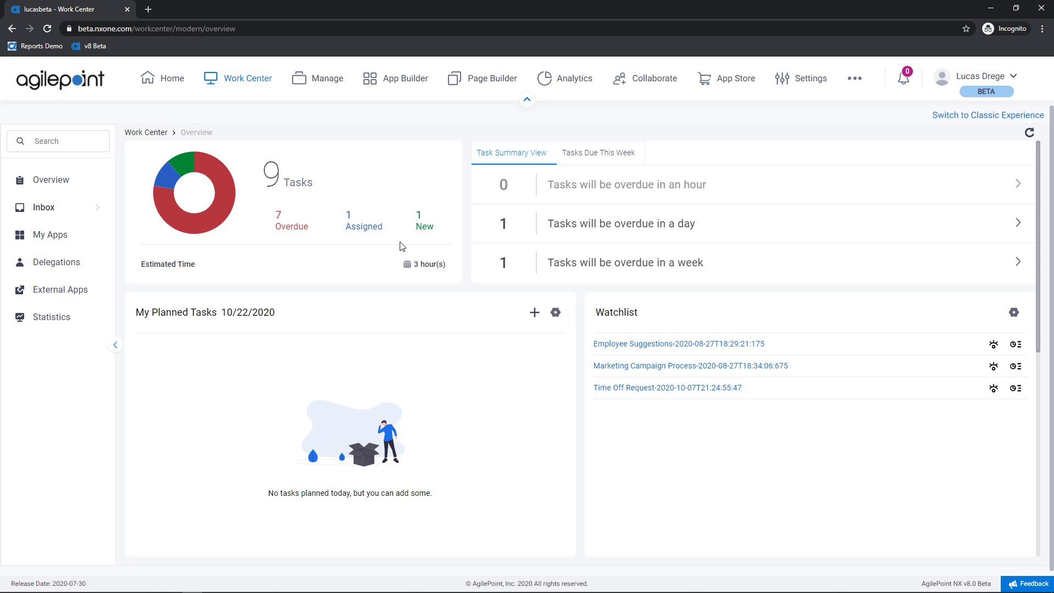
mouse_move(516, 176)
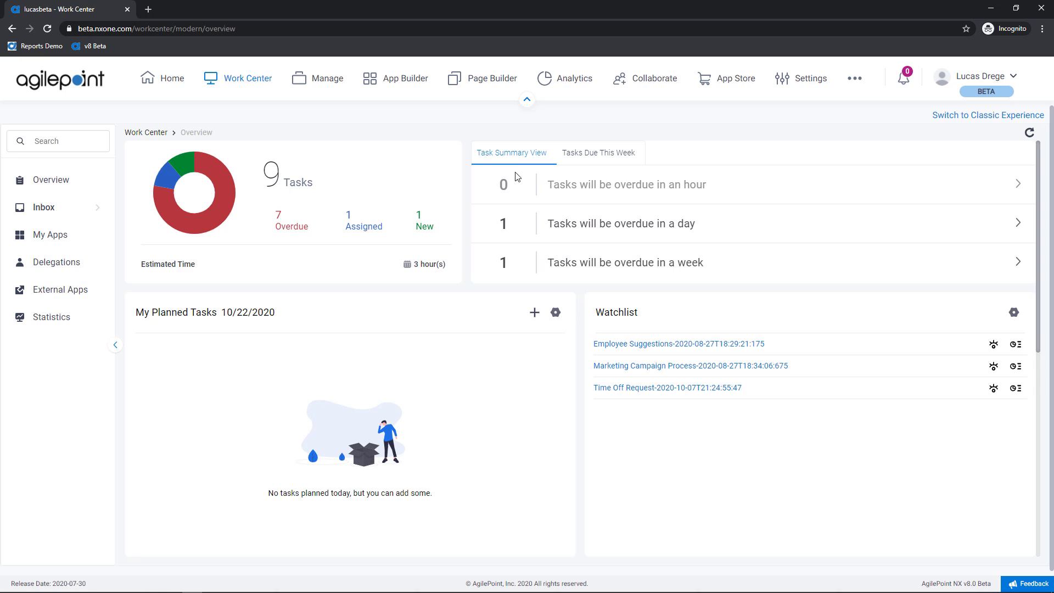
mouse_move(512, 165)
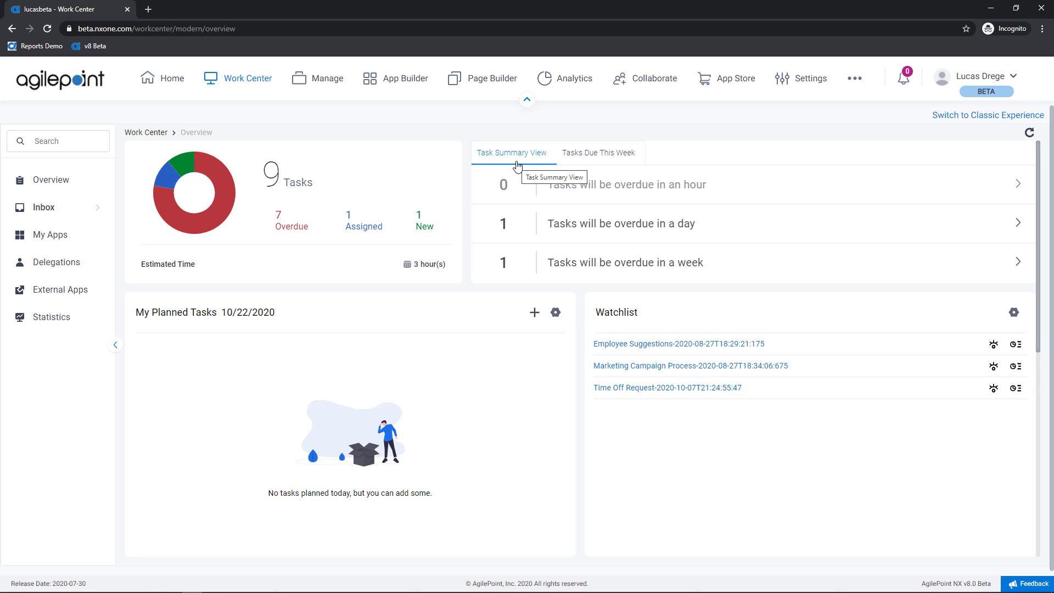
mouse_move(514, 186)
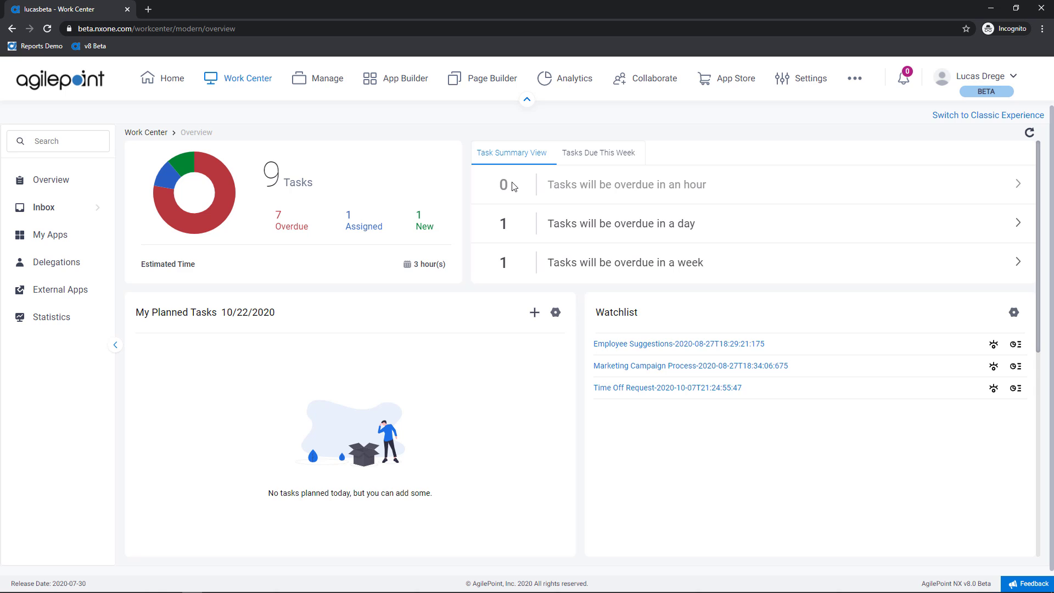
mouse_move(518, 225)
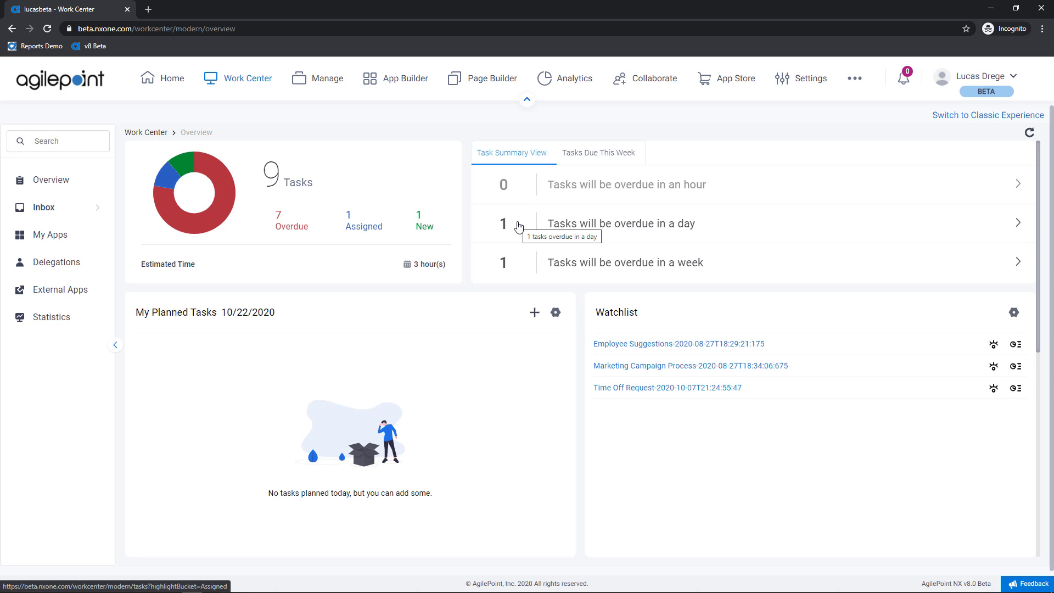
mouse_move(518, 243)
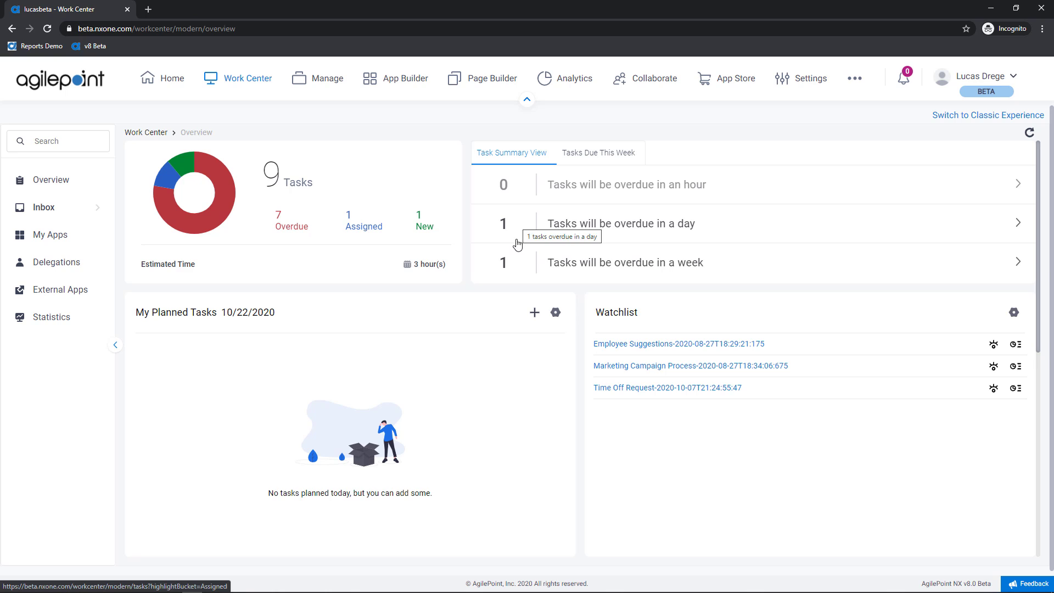
mouse_move(527, 267)
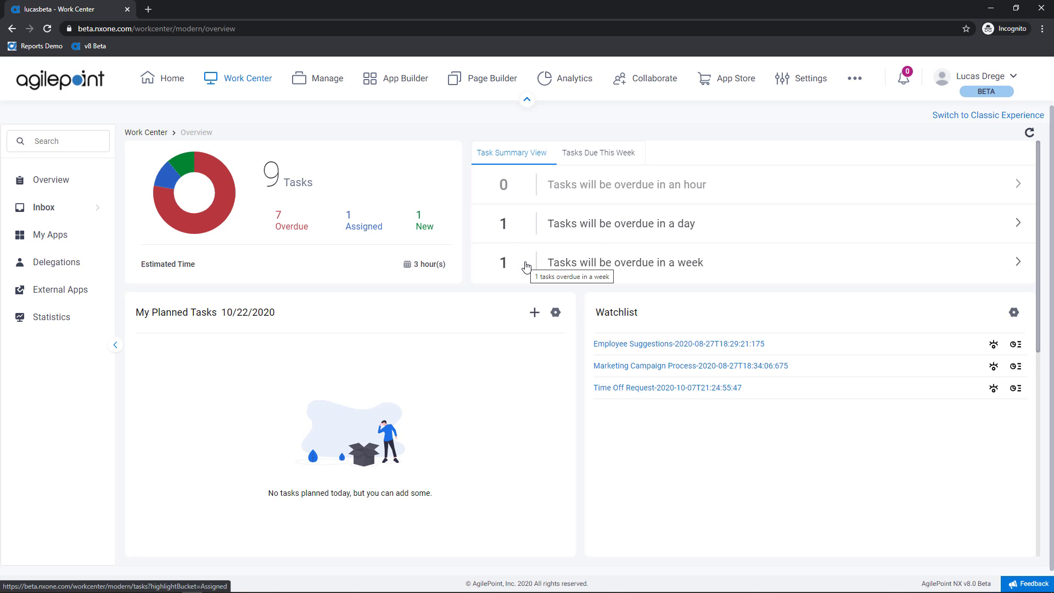
click(598, 153)
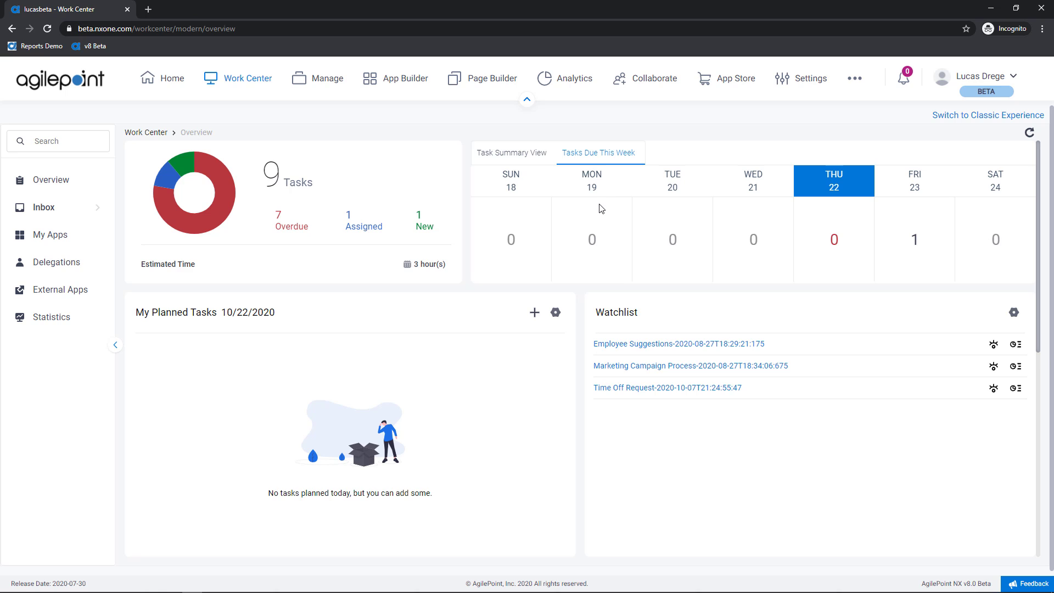
mouse_move(604, 212)
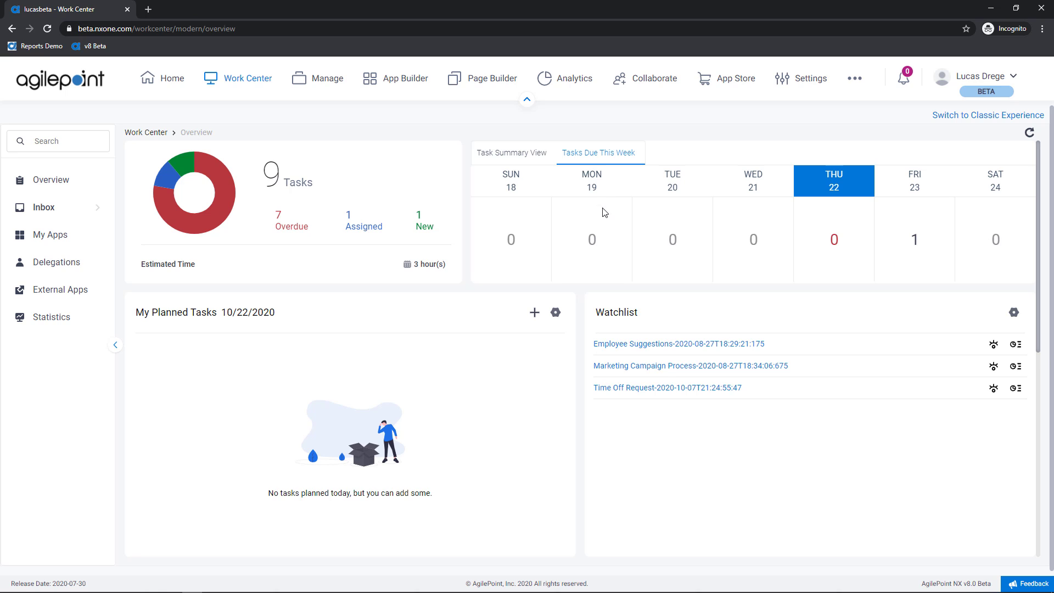
mouse_move(919, 249)
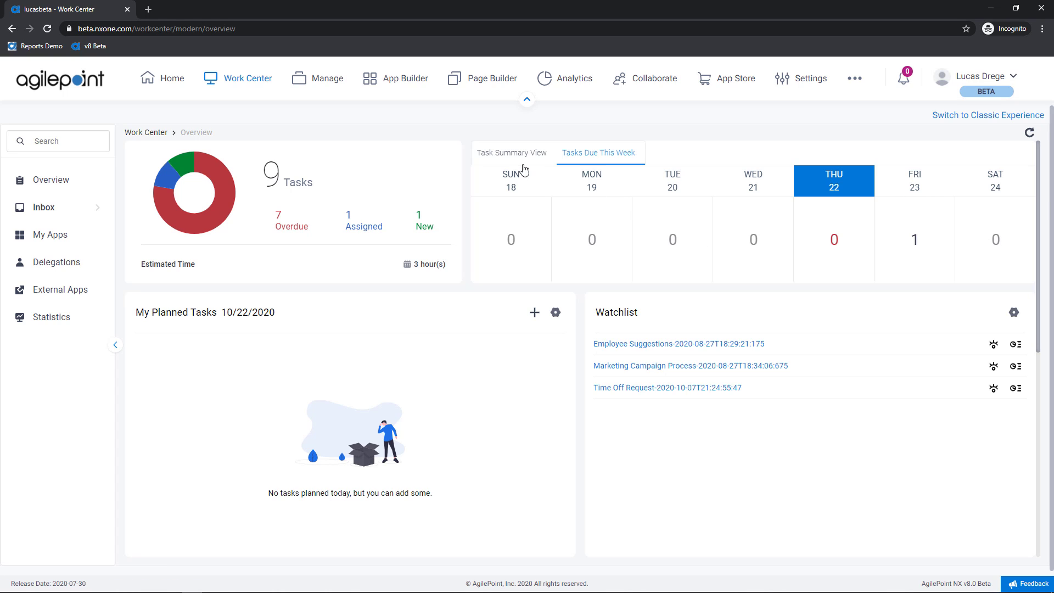
click(511, 153)
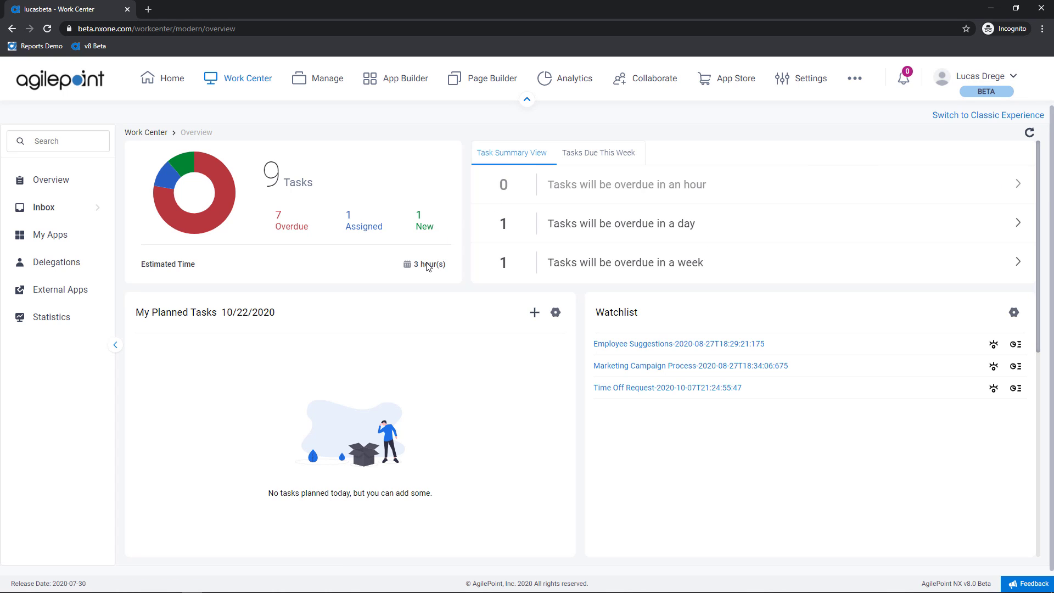
mouse_move(333, 404)
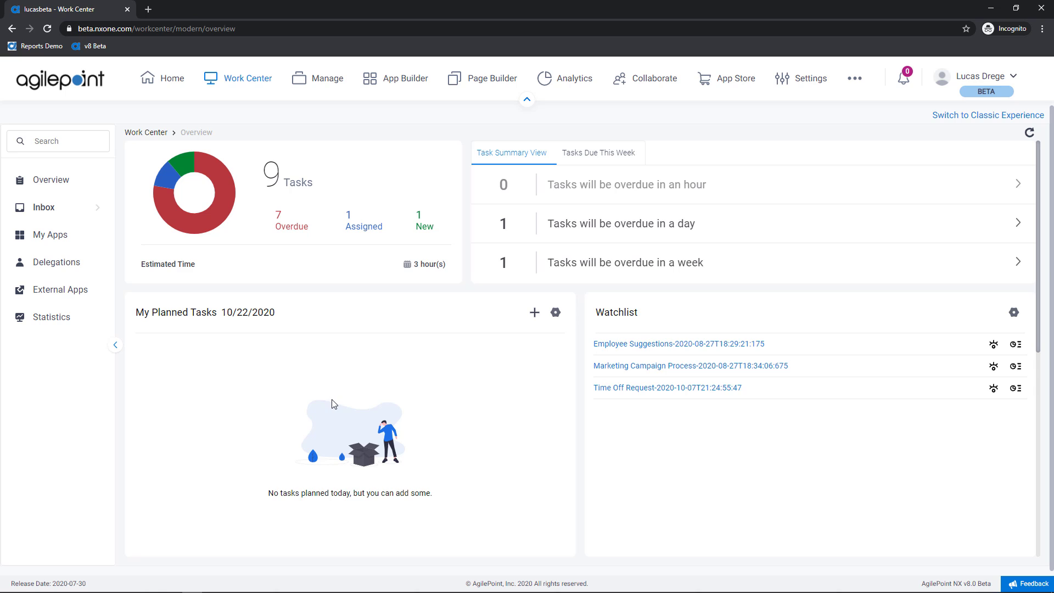
mouse_move(534, 313)
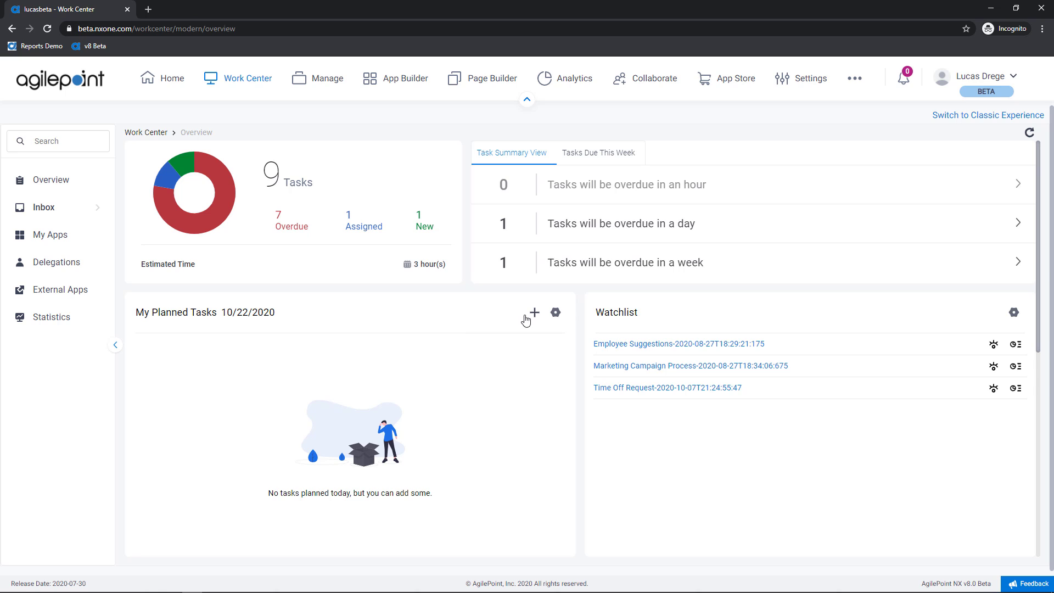
mouse_move(534, 312)
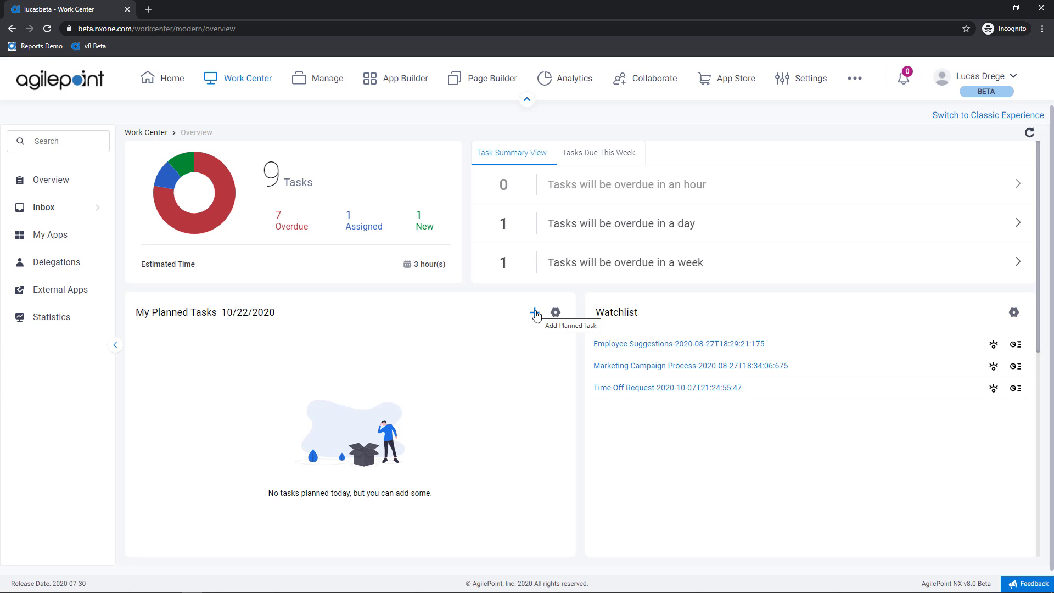
Step: Add planned task 'Complete HR Review' for HR Review at 15:30 using Save and New
click(535, 312)
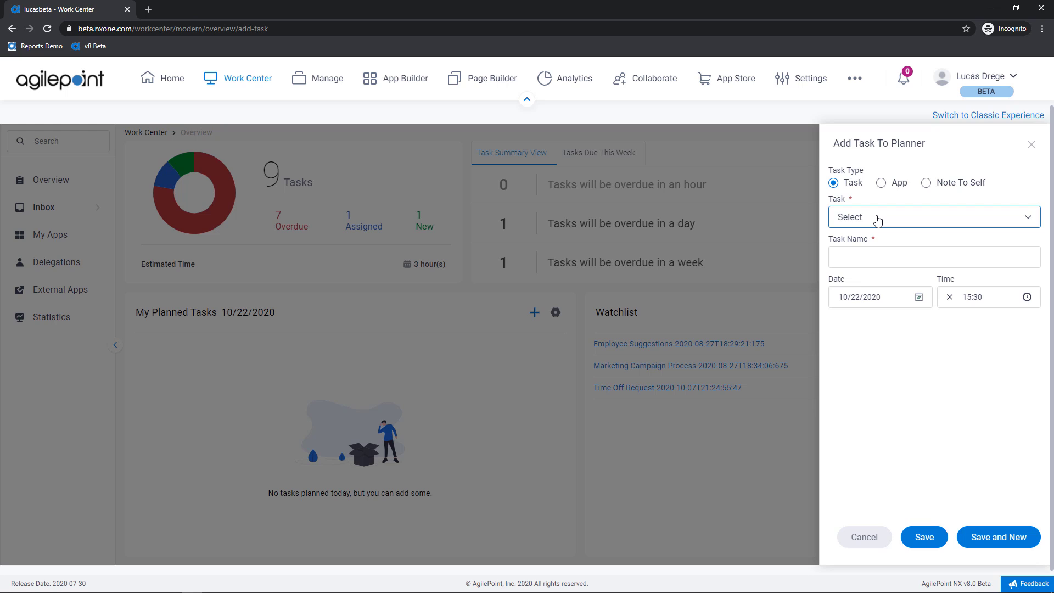
click(932, 217)
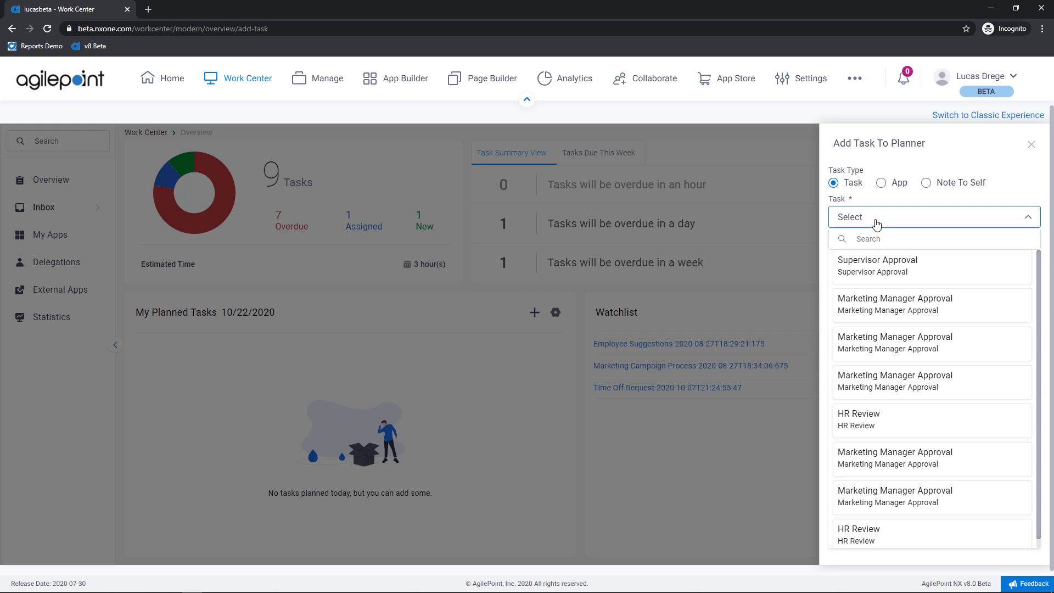
mouse_move(914, 532)
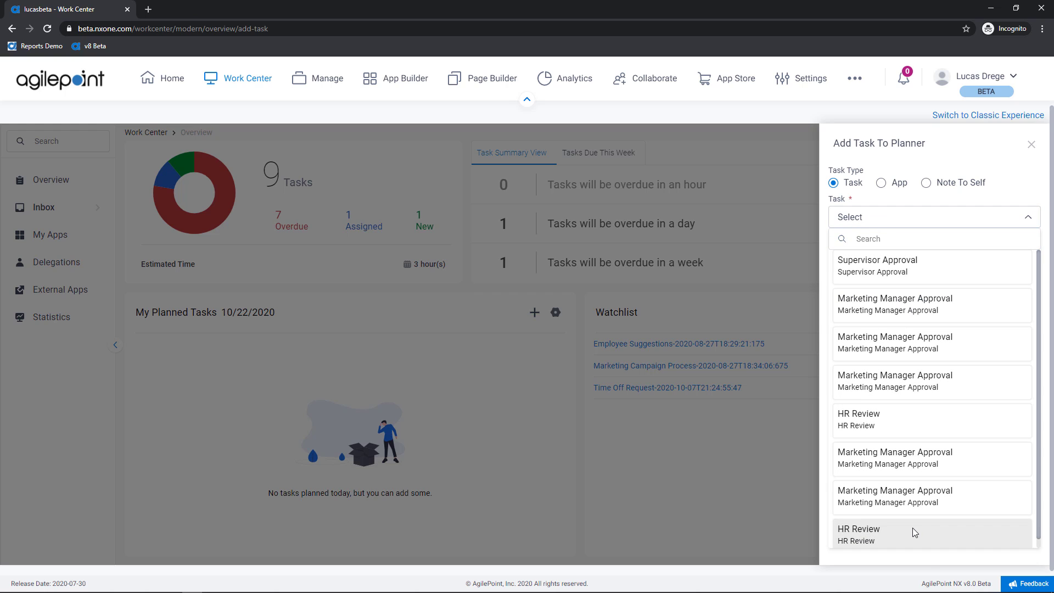
click(857, 534)
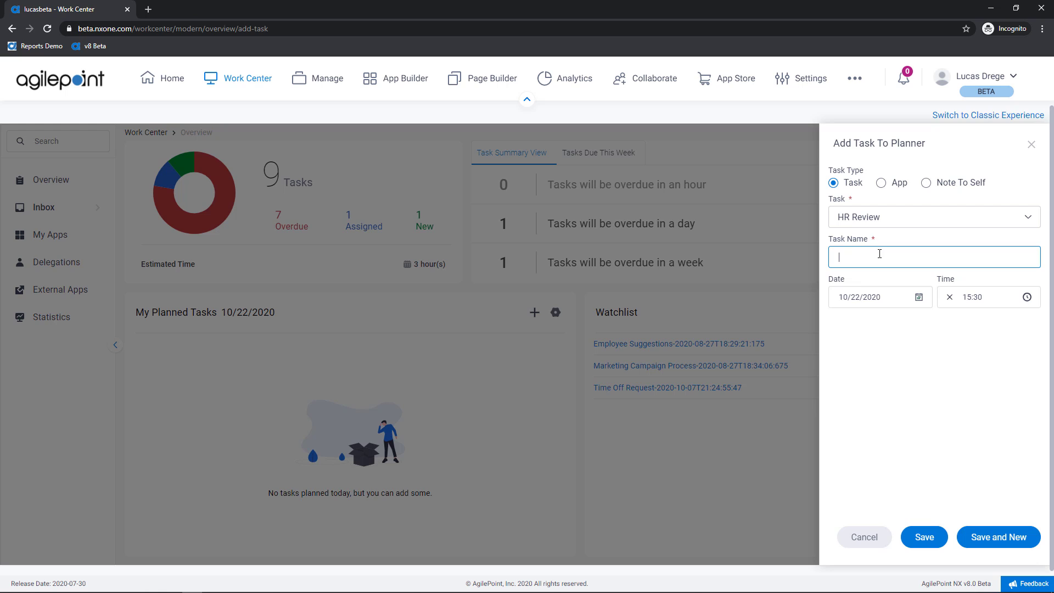
text(Complete HR Re)
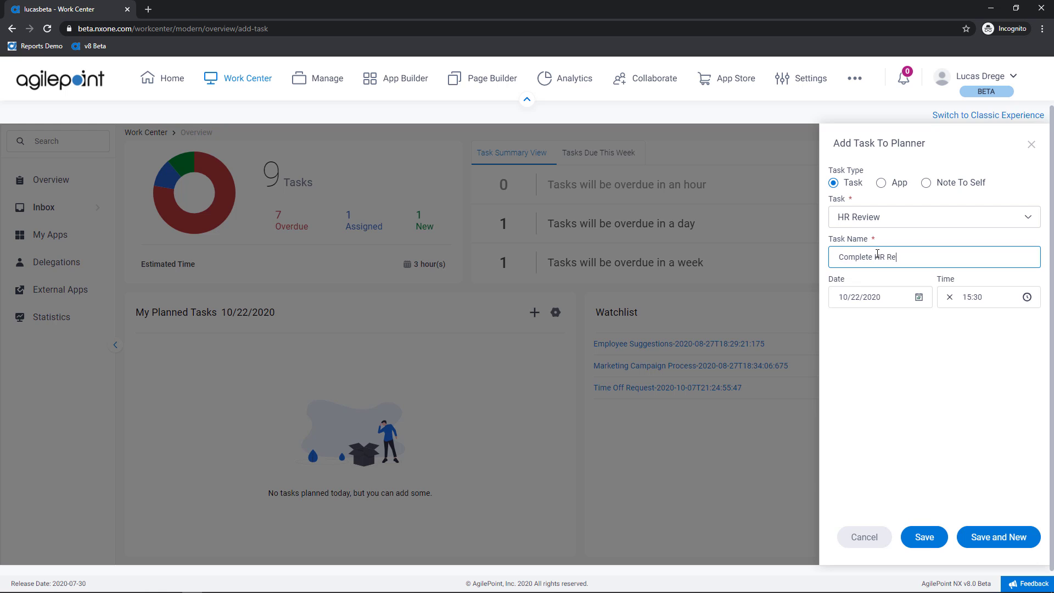
text(view)
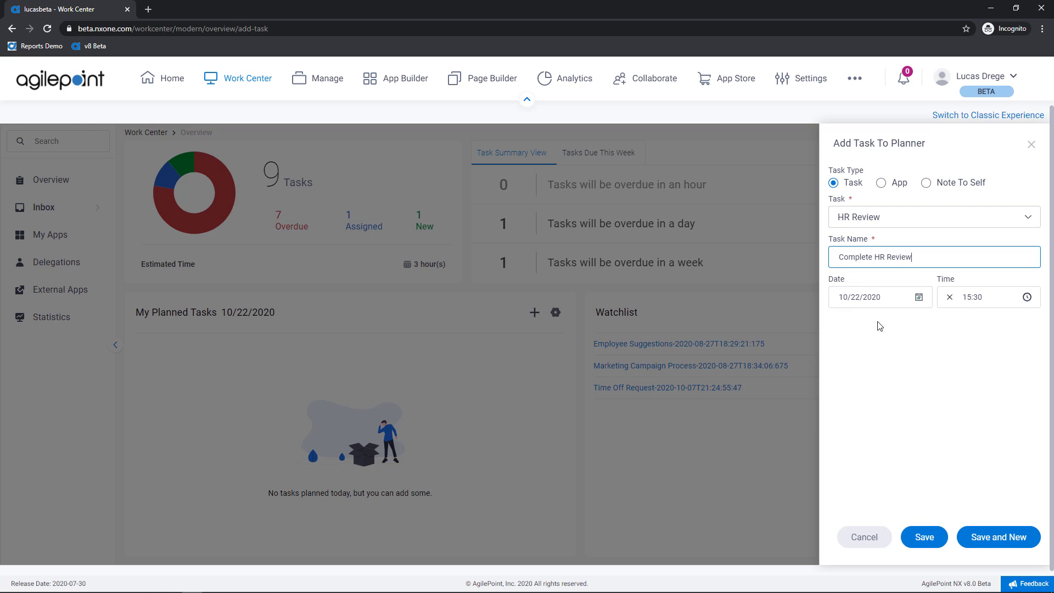
mouse_move(992, 383)
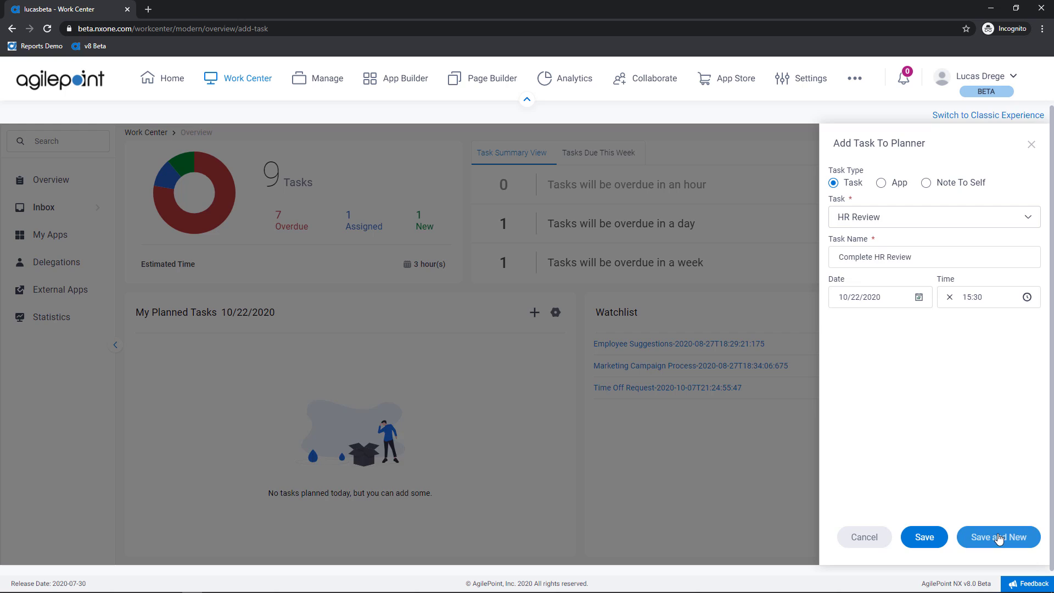
click(998, 537)
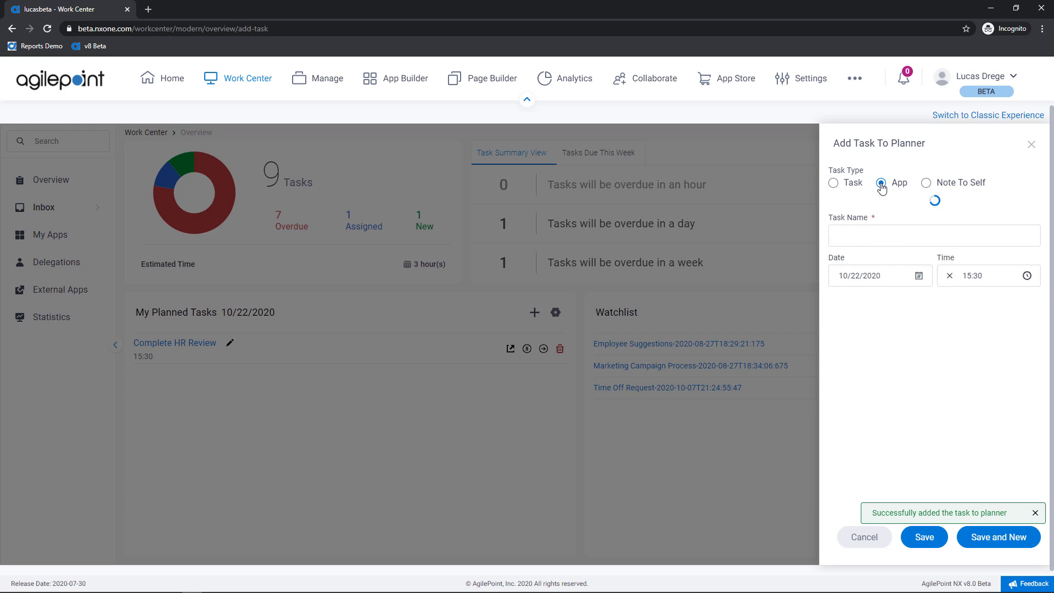
Step: Add planned app entry 'Submit Campaign' for Marketing Campaign using Save and New
click(881, 182)
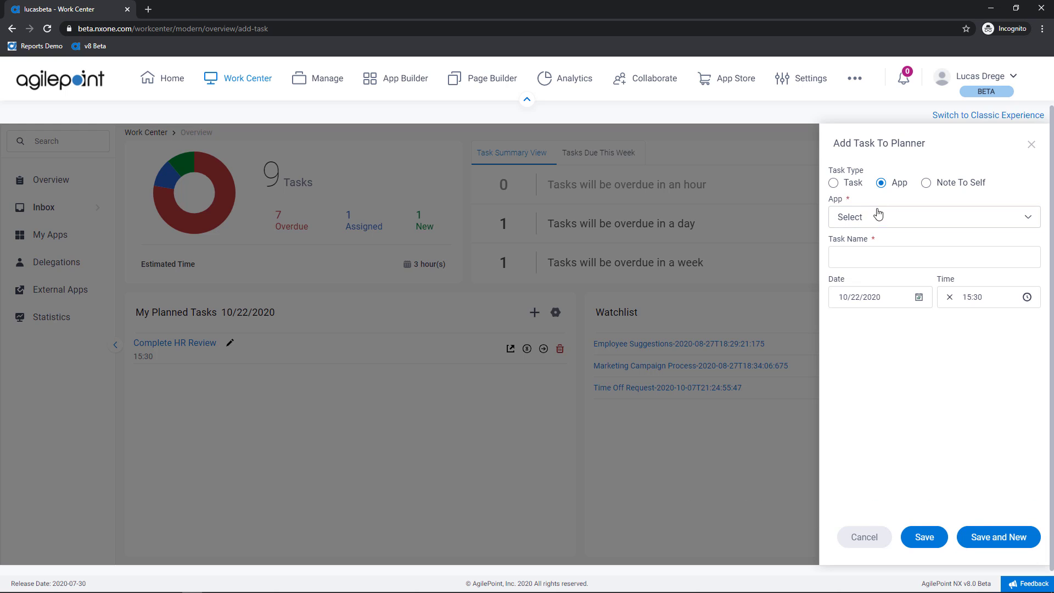
click(934, 216)
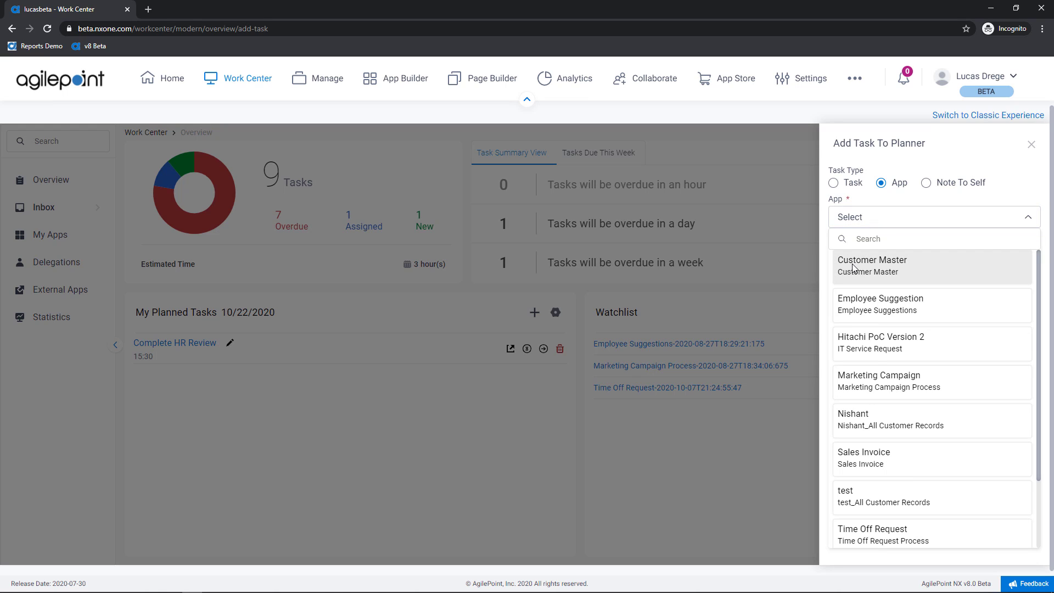
click(878, 380)
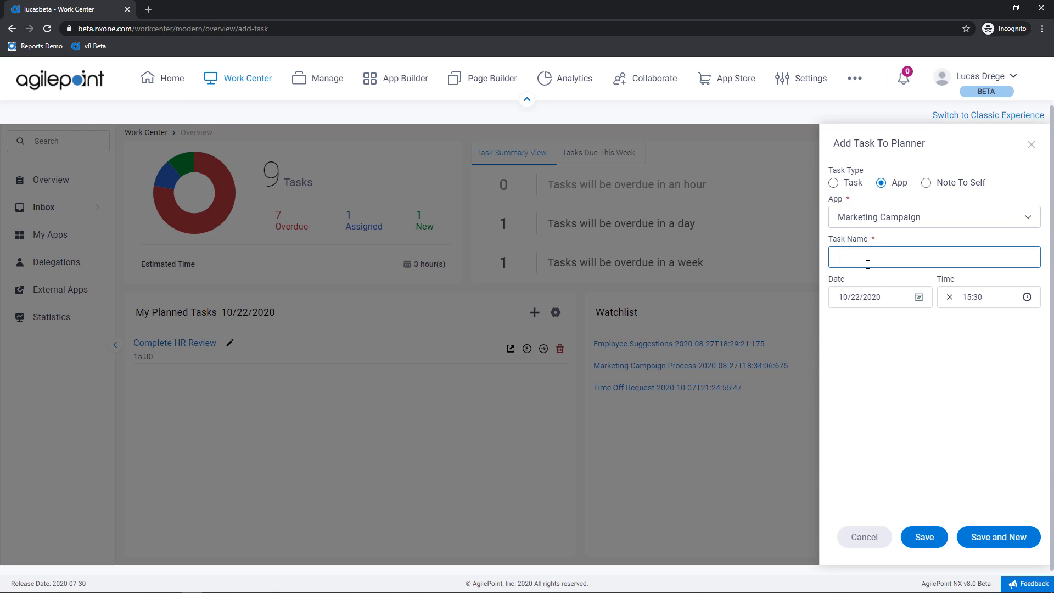
text(Submit Camp)
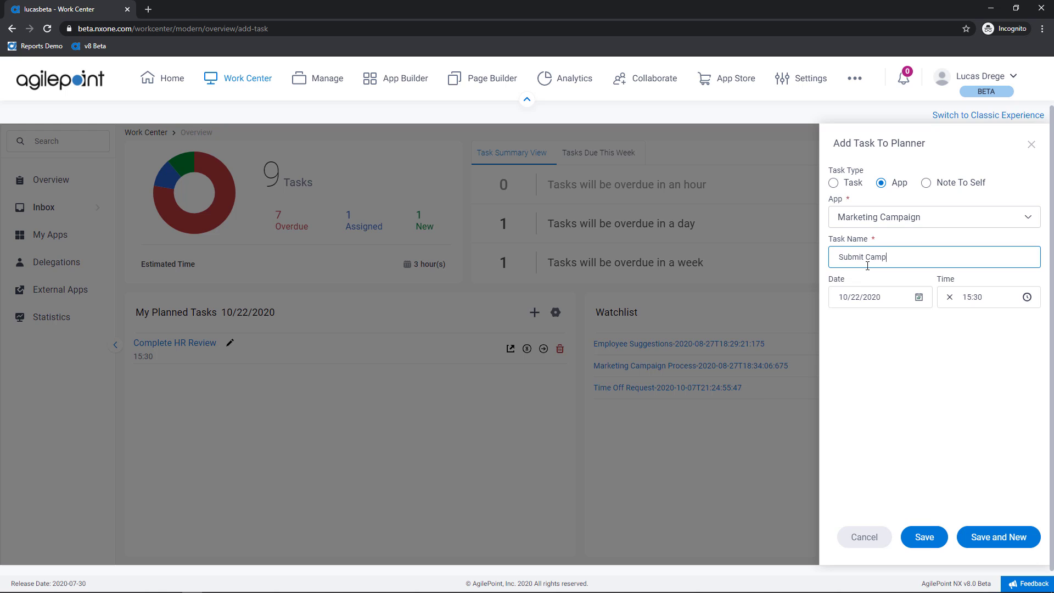
text(aign)
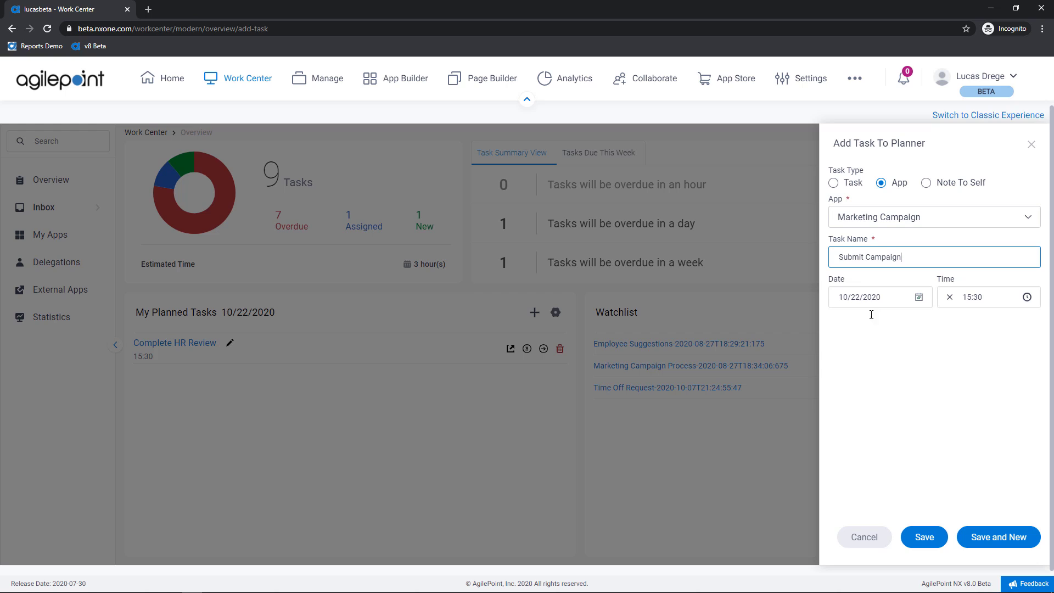
click(923, 537)
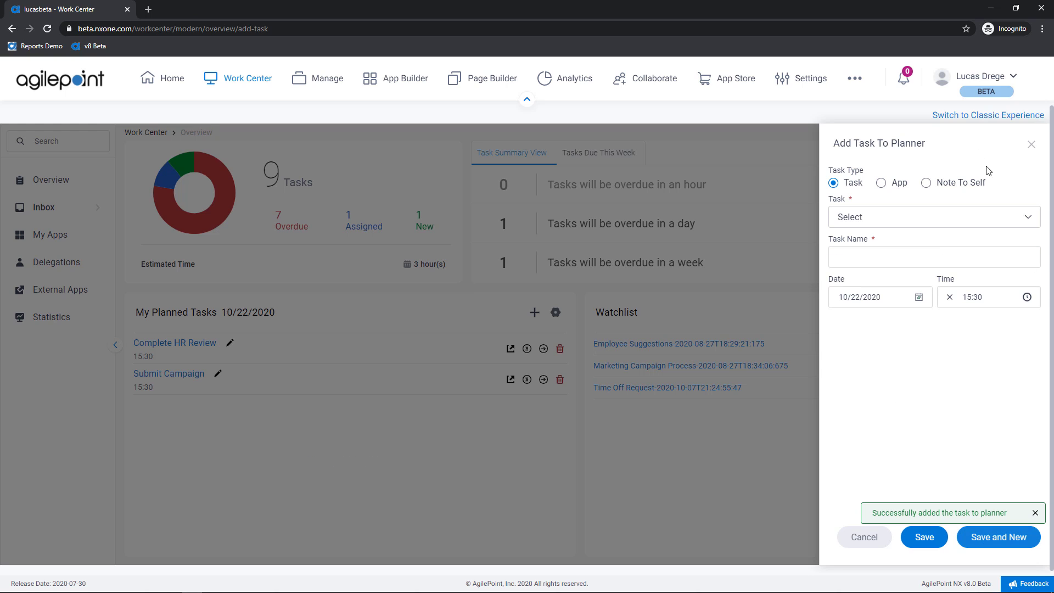
mouse_move(926, 183)
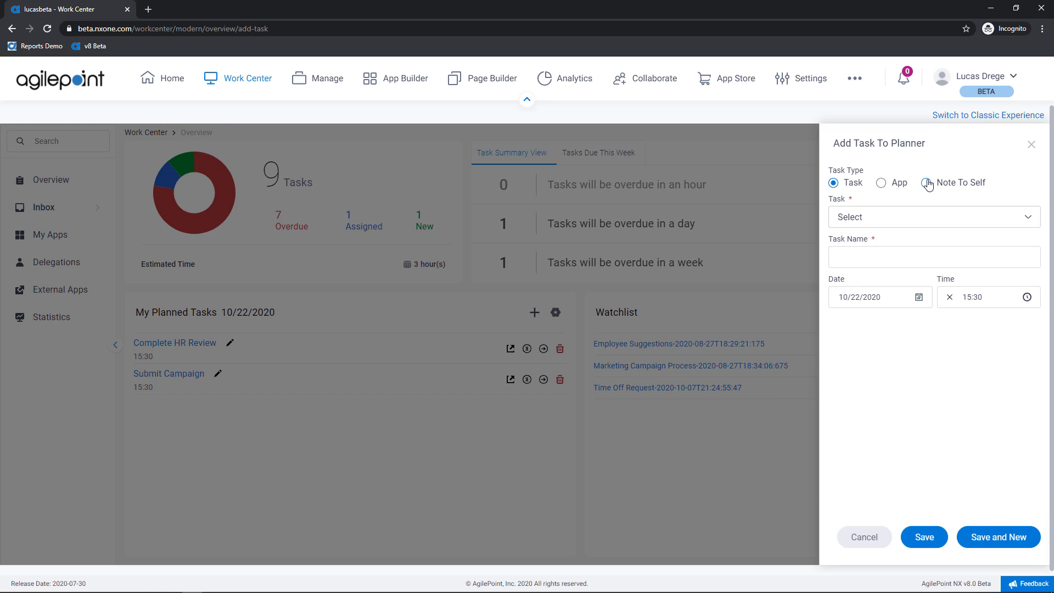
Step: Save a 'Go to Dentist' note-to-self dated 10/26/2020 at 15:30
click(928, 182)
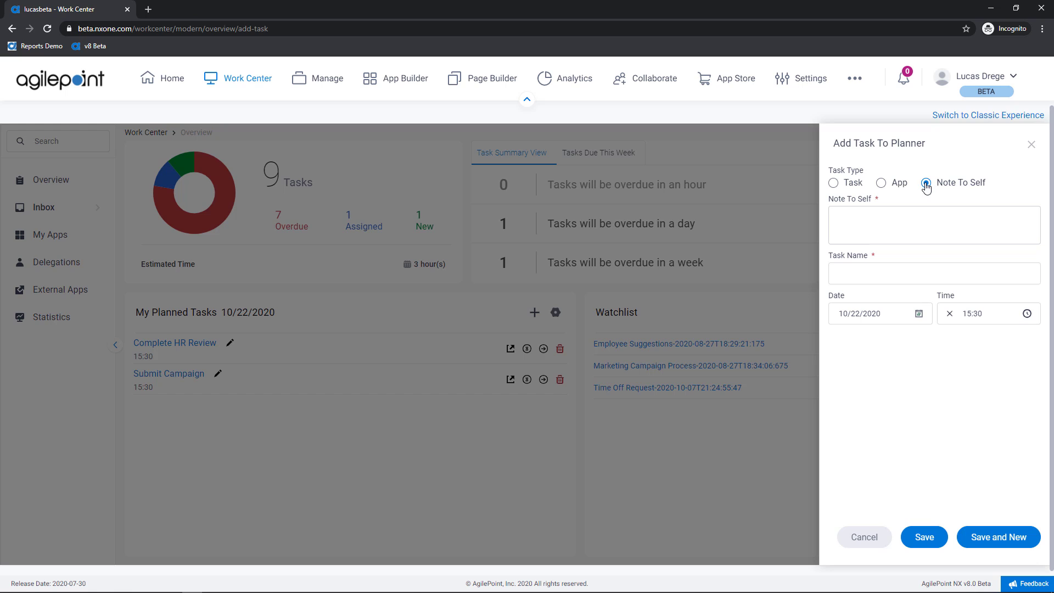
click(934, 224)
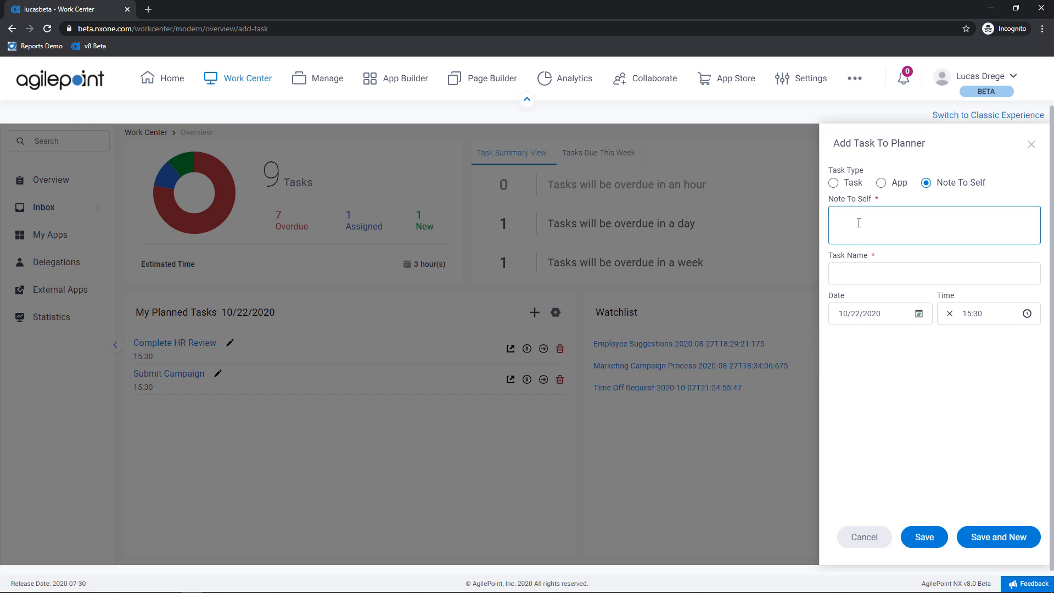
text(Go to)
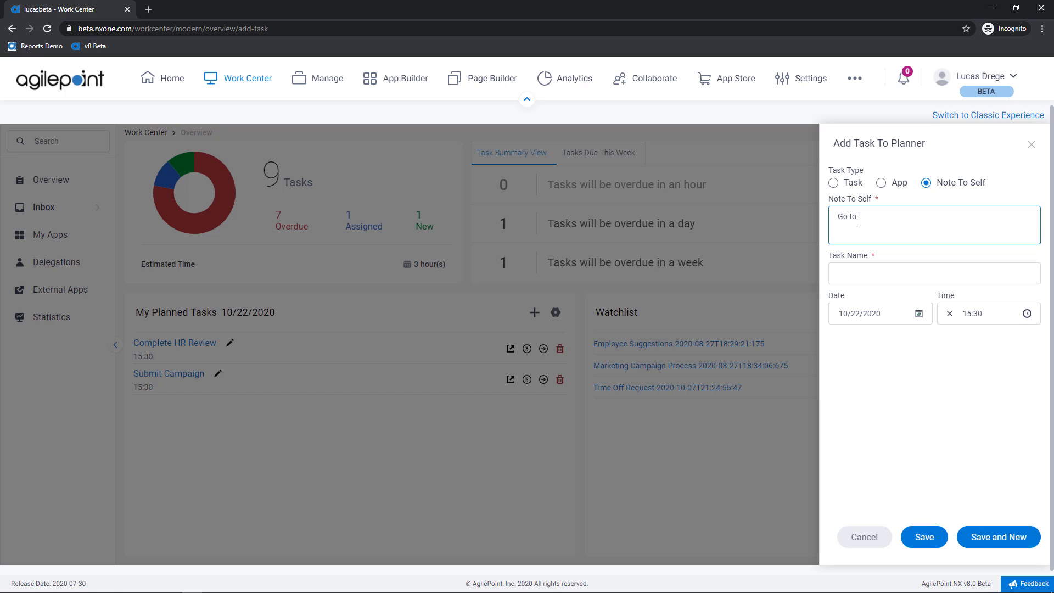
text(Dentist)
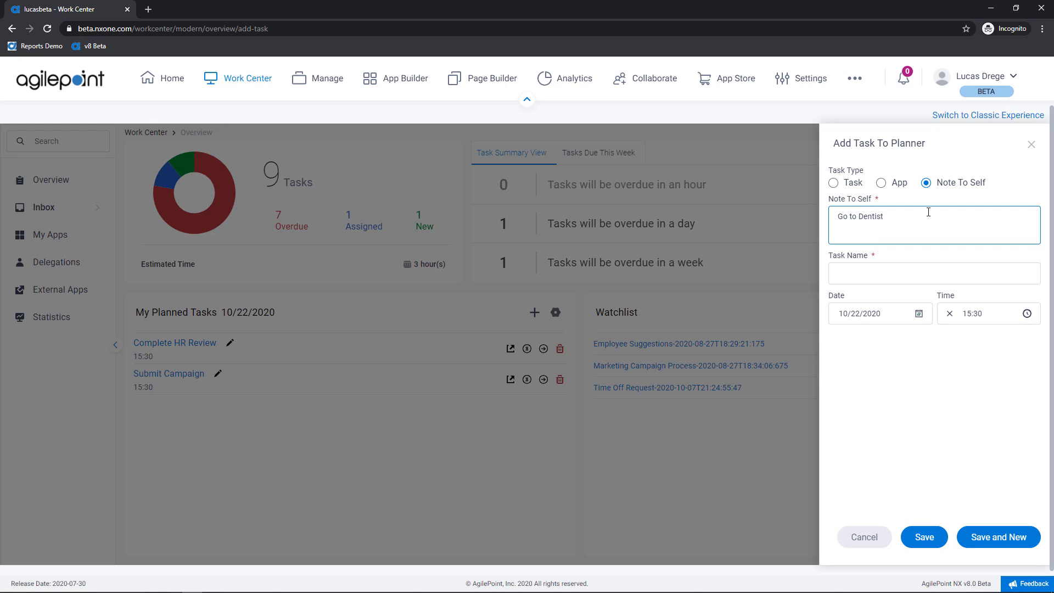
double_click(870, 216)
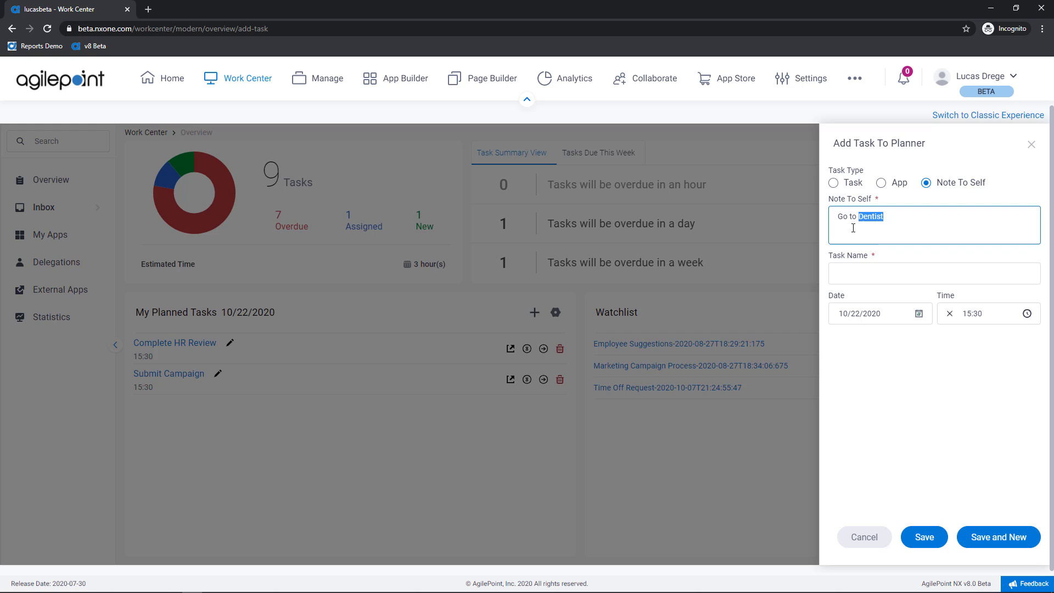
text(Dentist)
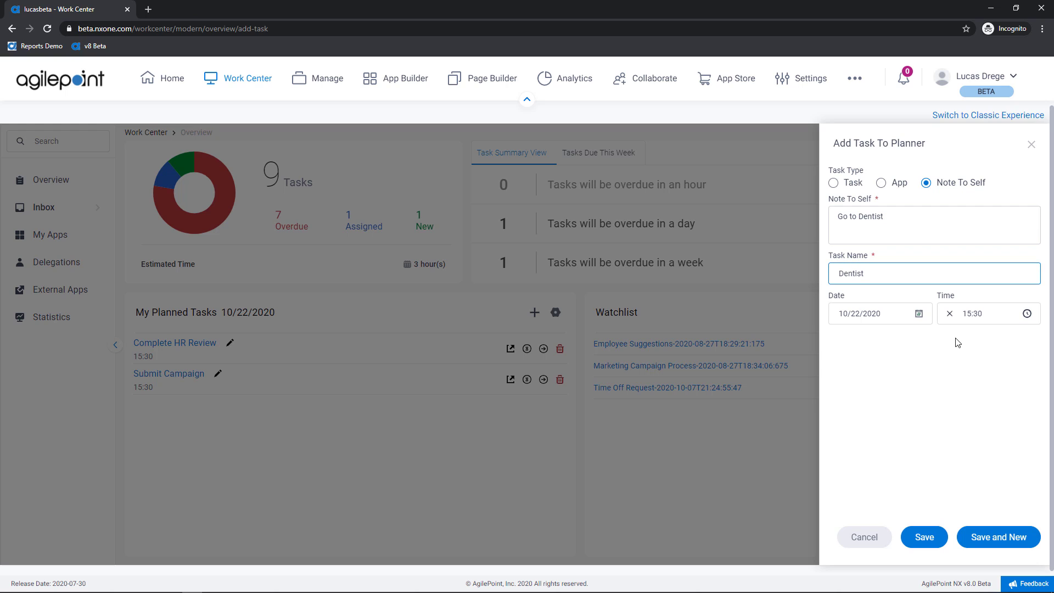
click(874, 314)
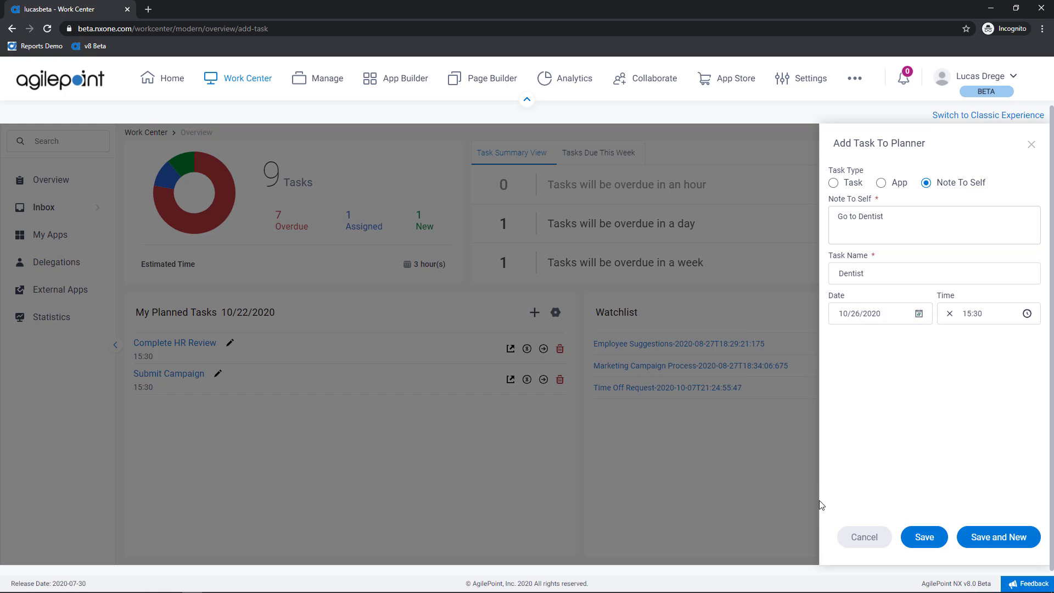
click(923, 537)
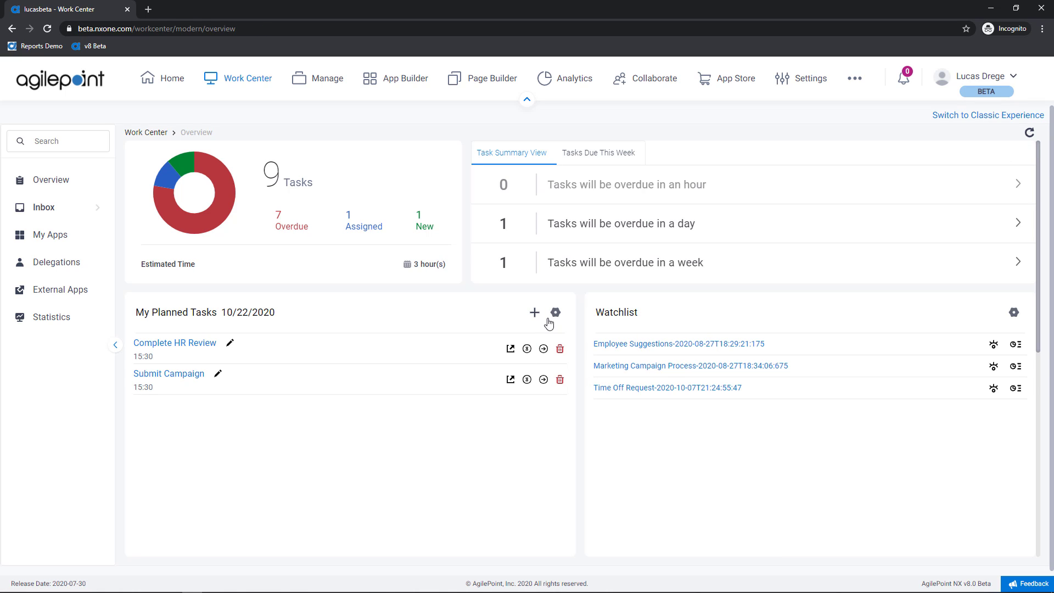
click(554, 312)
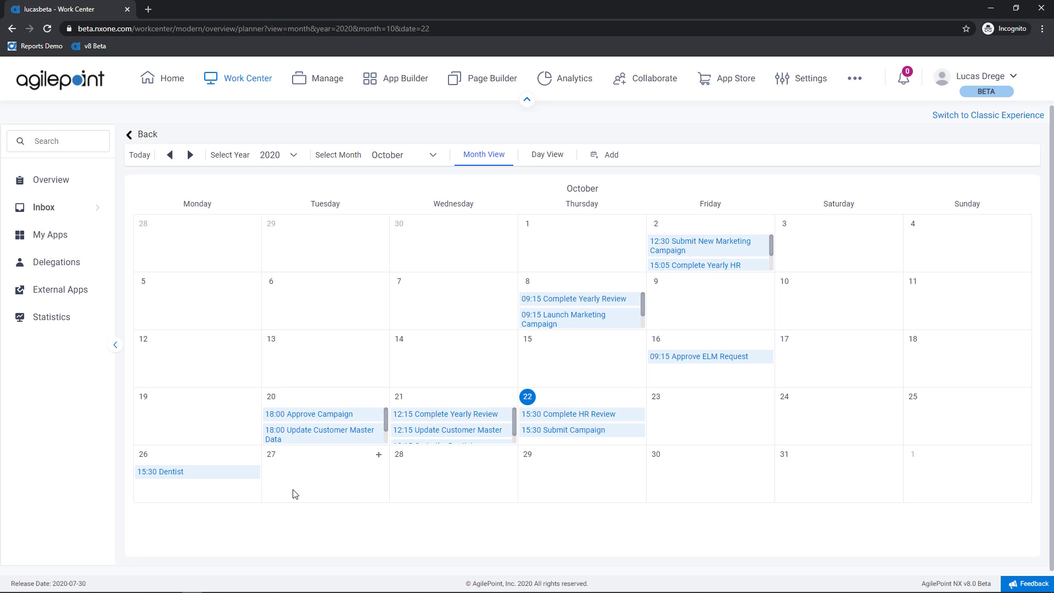
mouse_move(264, 447)
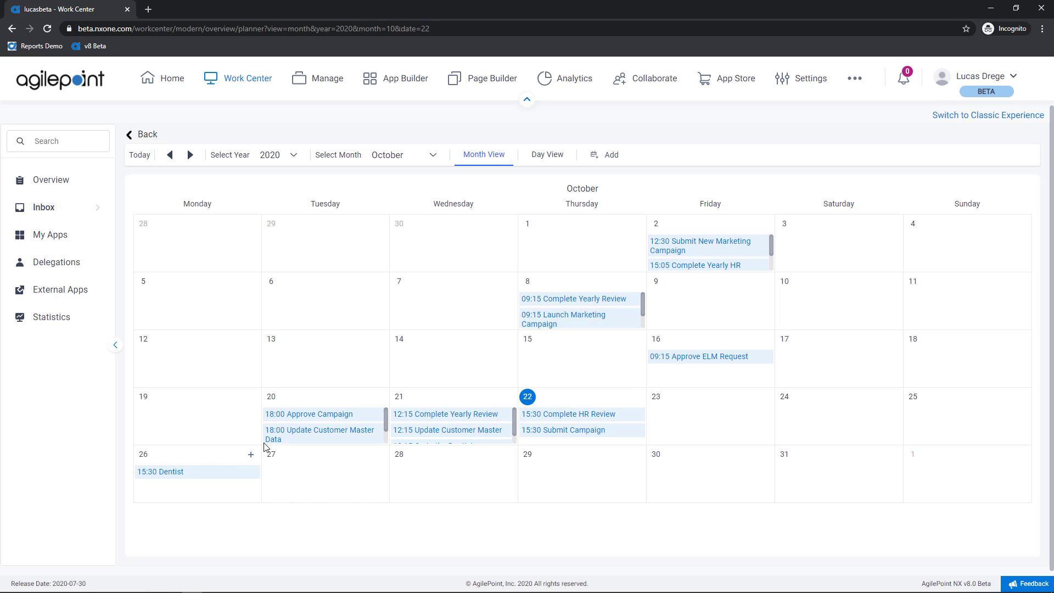
mouse_move(589, 288)
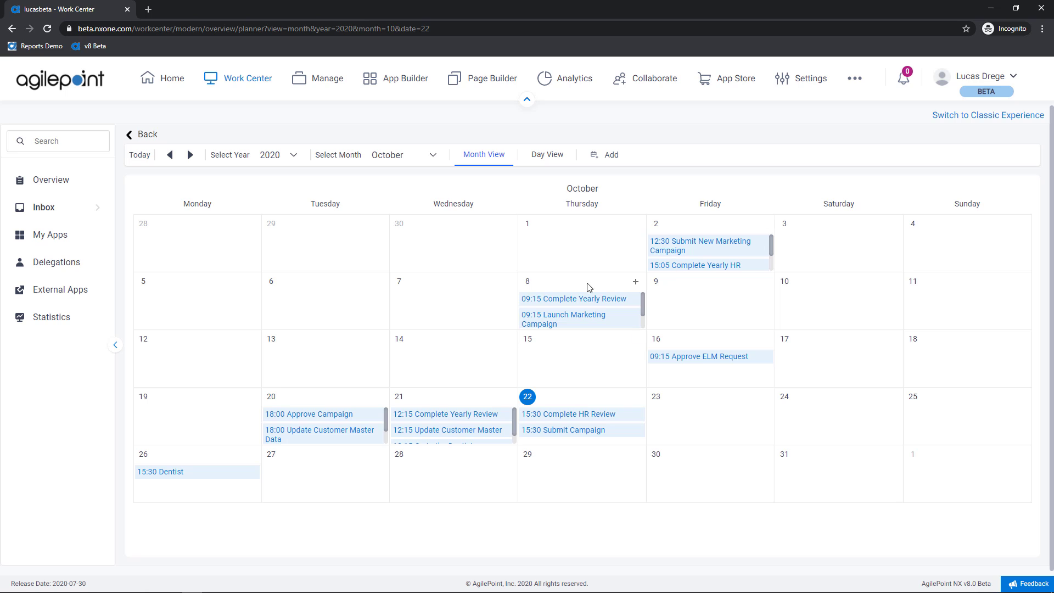
mouse_move(409, 227)
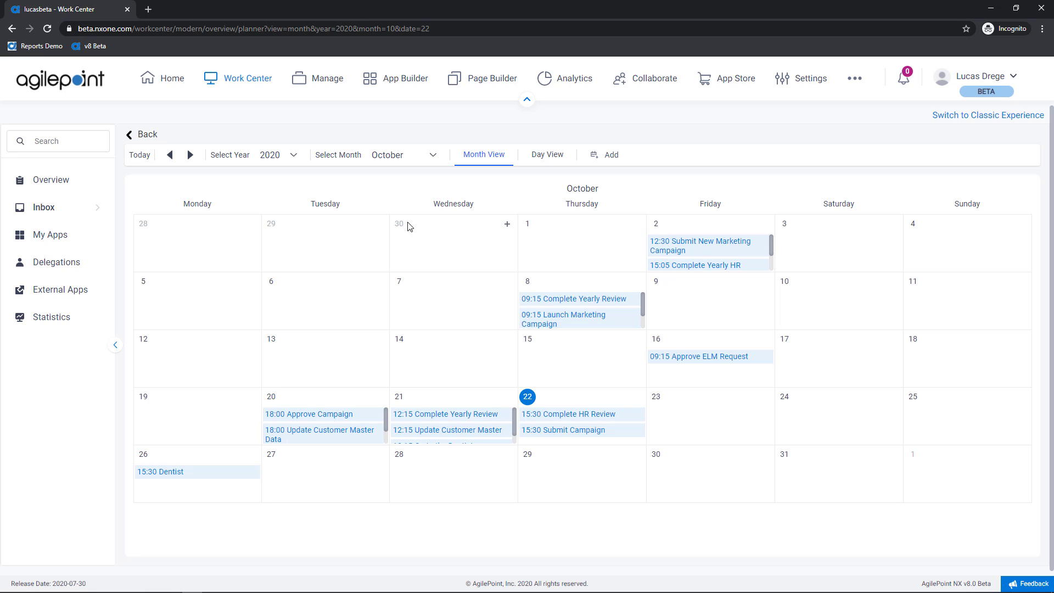
mouse_move(241, 161)
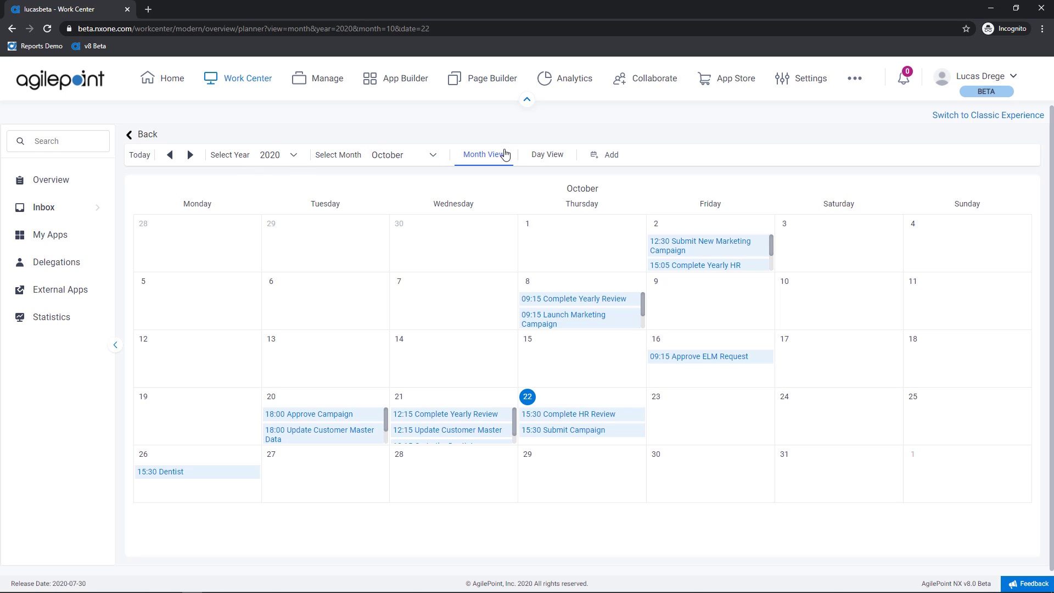
click(547, 154)
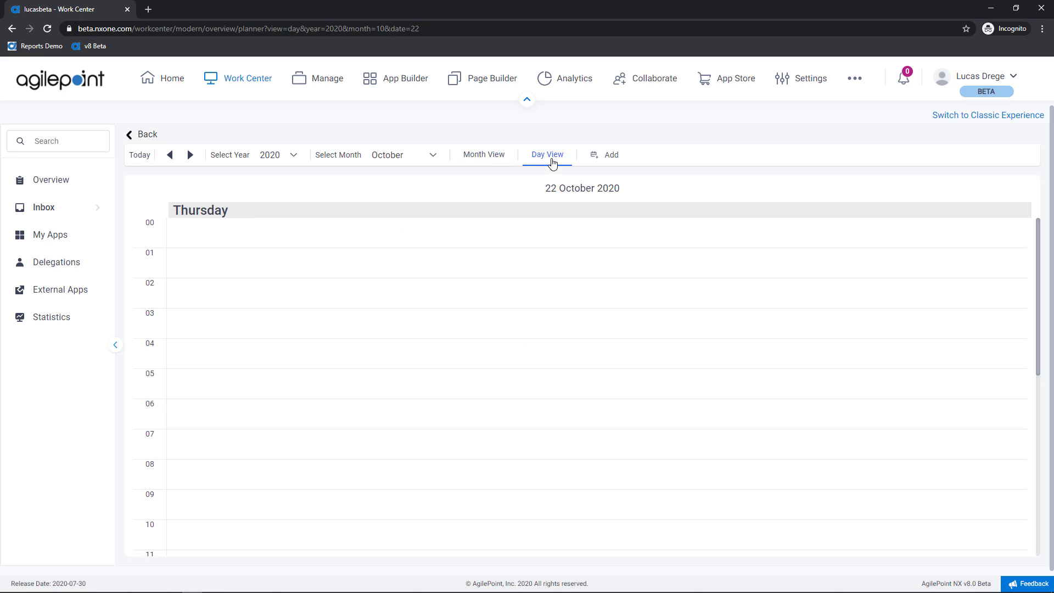
click(604, 155)
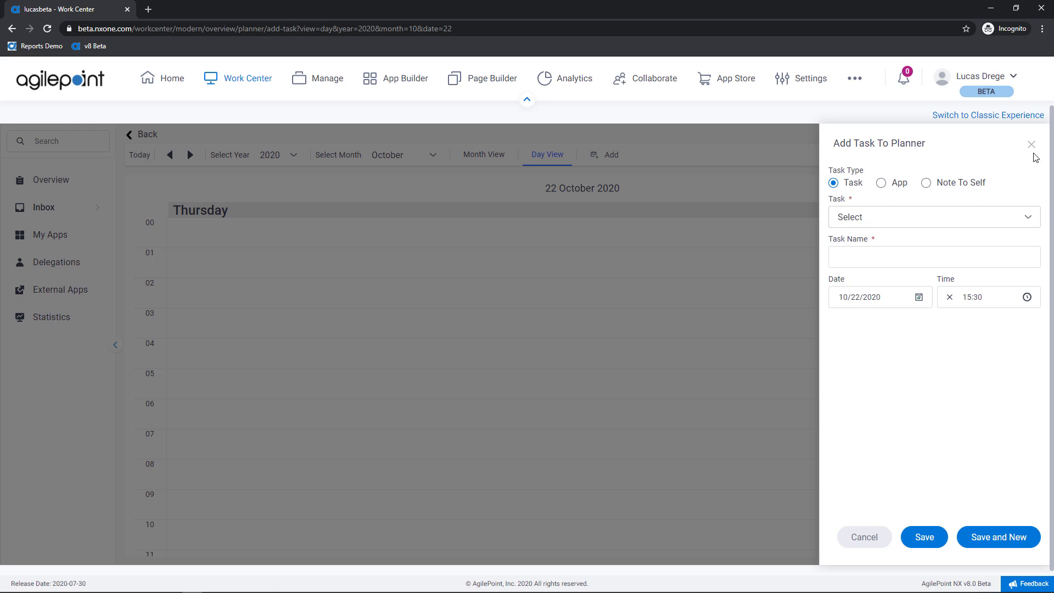
click(1032, 144)
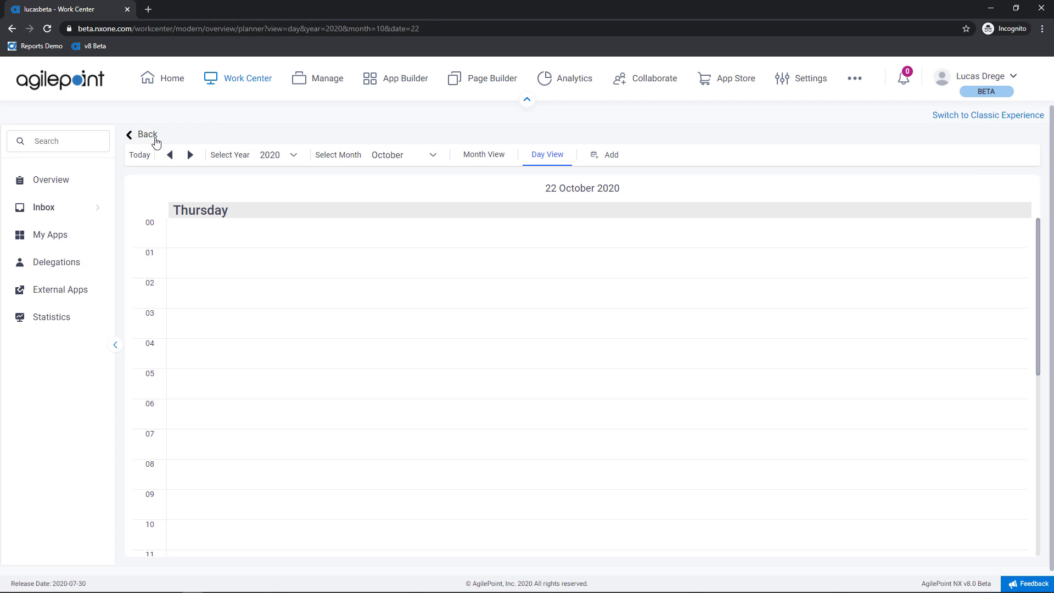
click(141, 135)
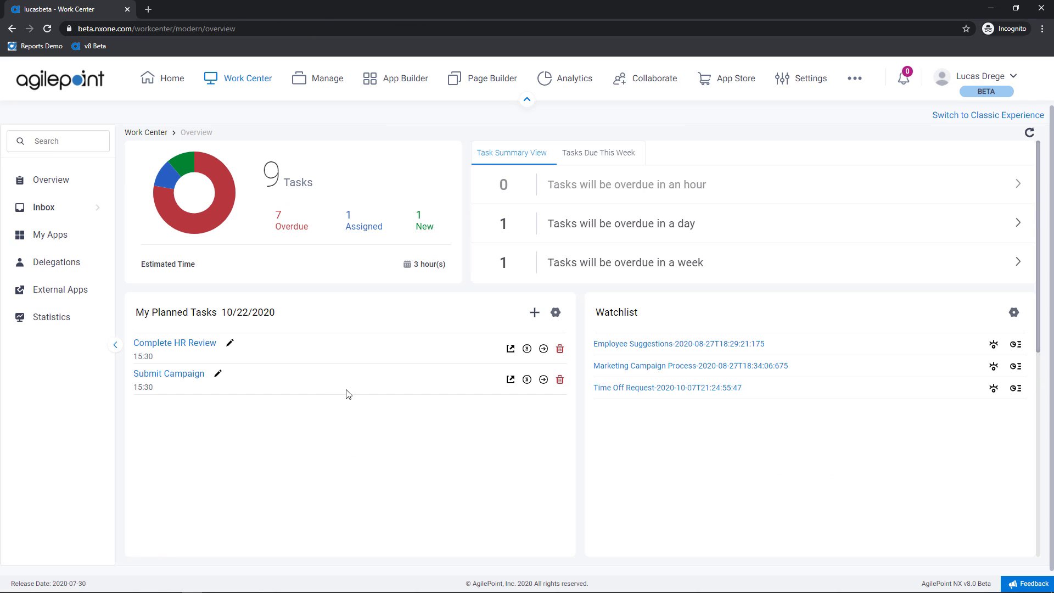
Step: Scroll down to the Frequently Used Apps, My Recent Tasks and My Recent Requests widgets
scroll(down, 3)
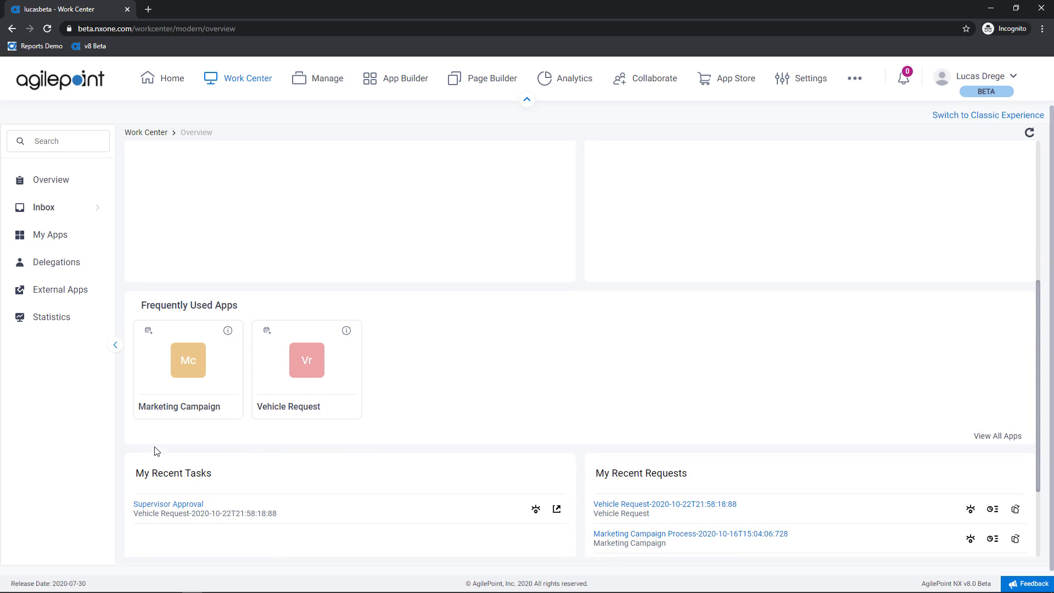
mouse_move(718, 461)
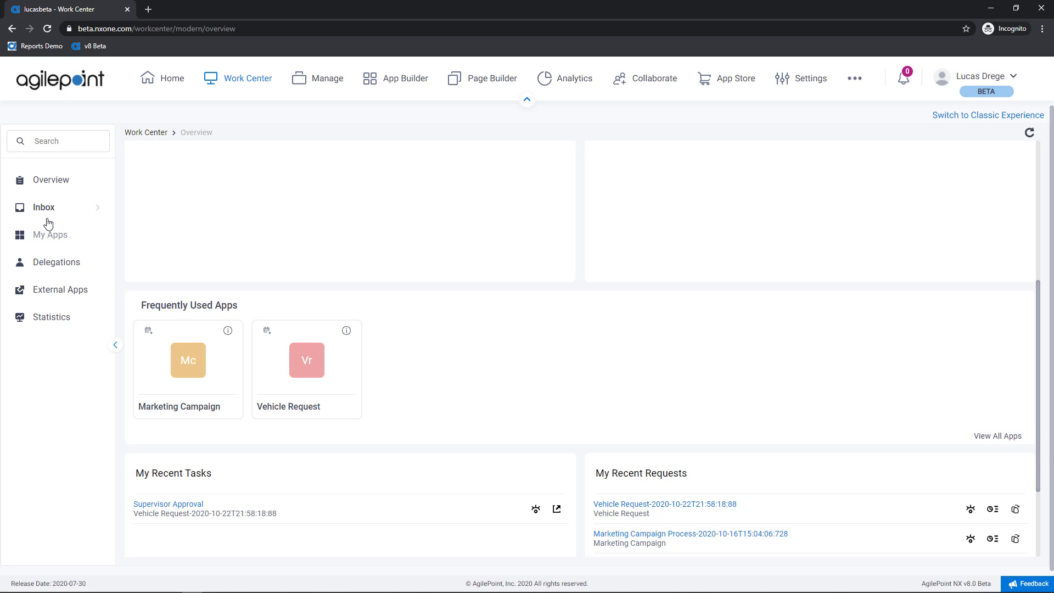
scroll(down, 3)
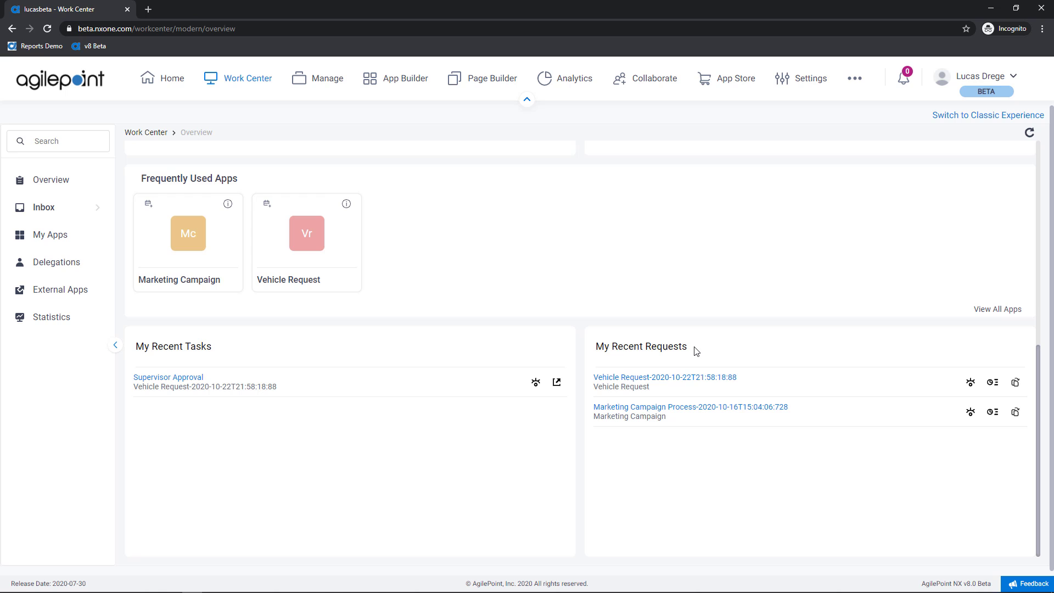
mouse_move(308, 428)
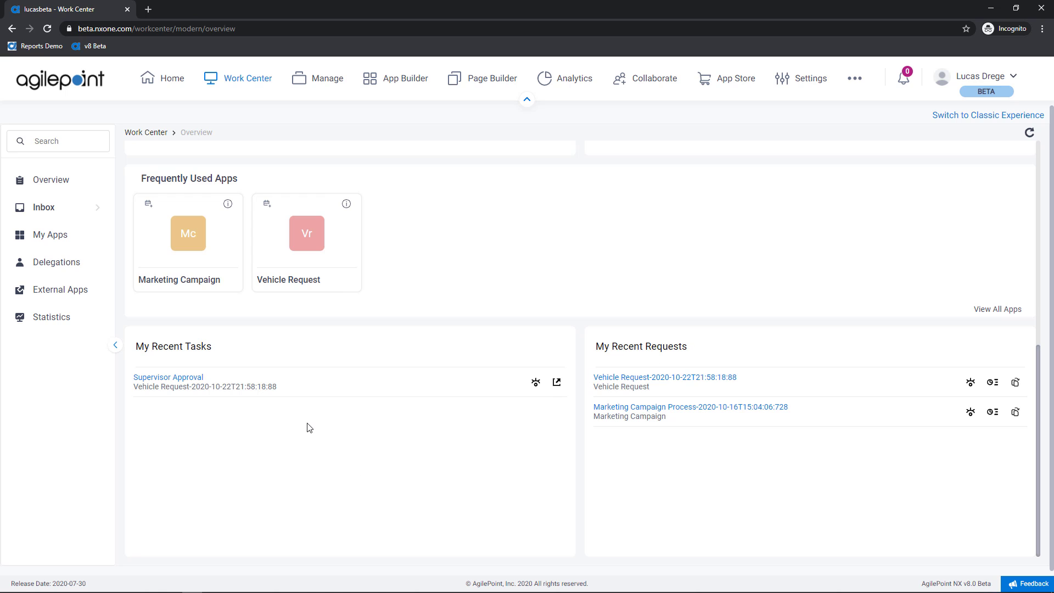
mouse_move(357, 437)
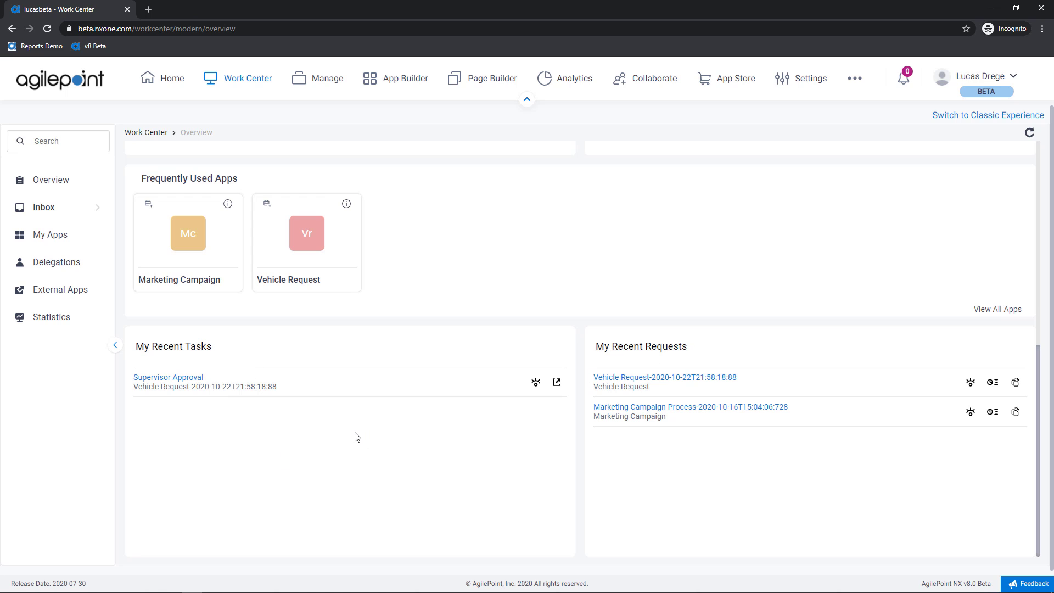
mouse_move(351, 422)
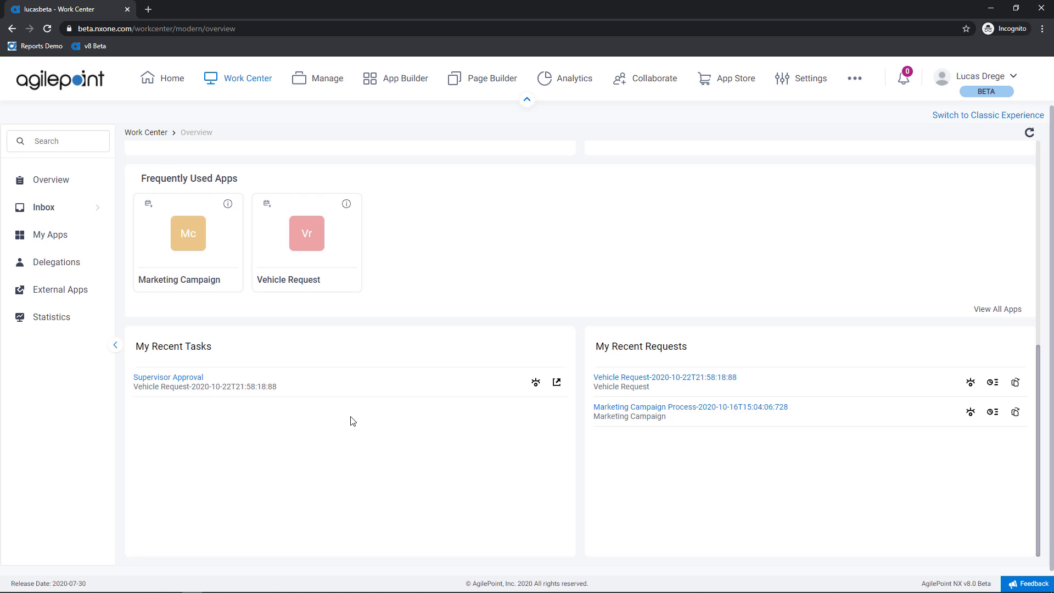
mouse_move(228, 401)
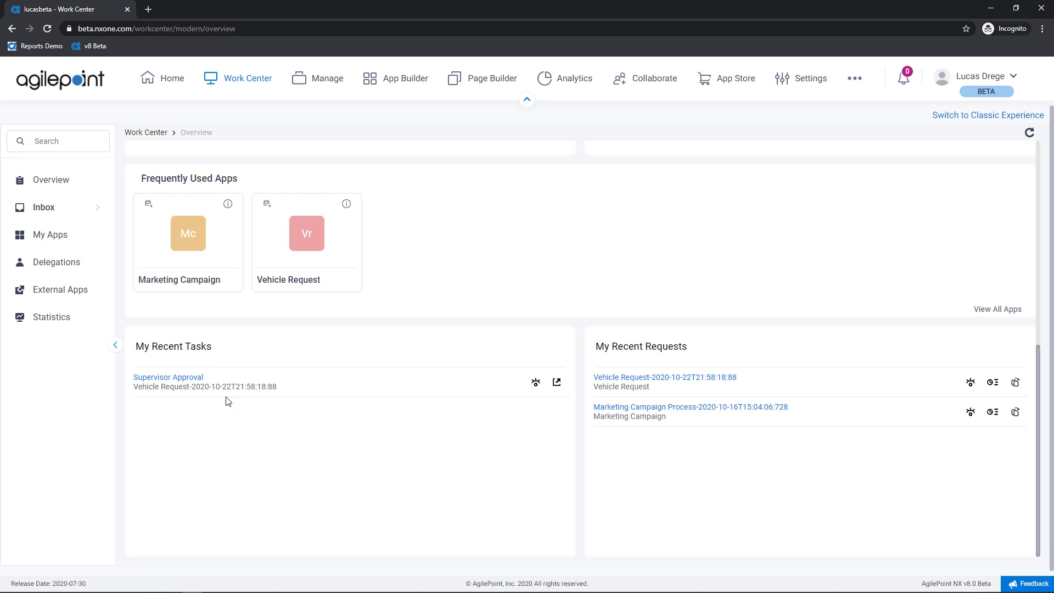
mouse_move(535, 383)
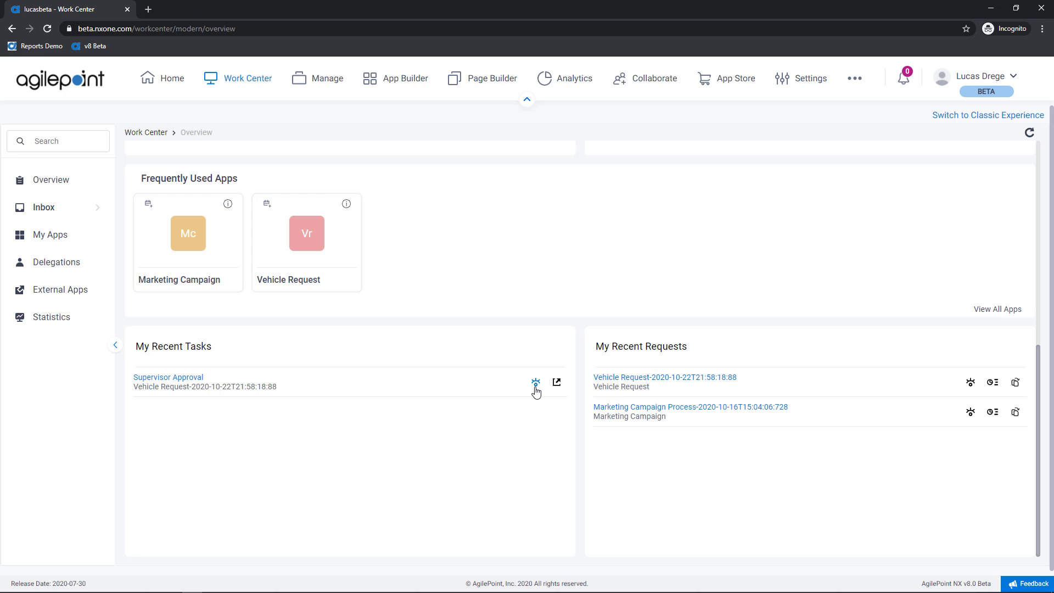
Step: Open the Vehicle Request diagram and view Supervisor Approval's activity details and assignee
click(536, 382)
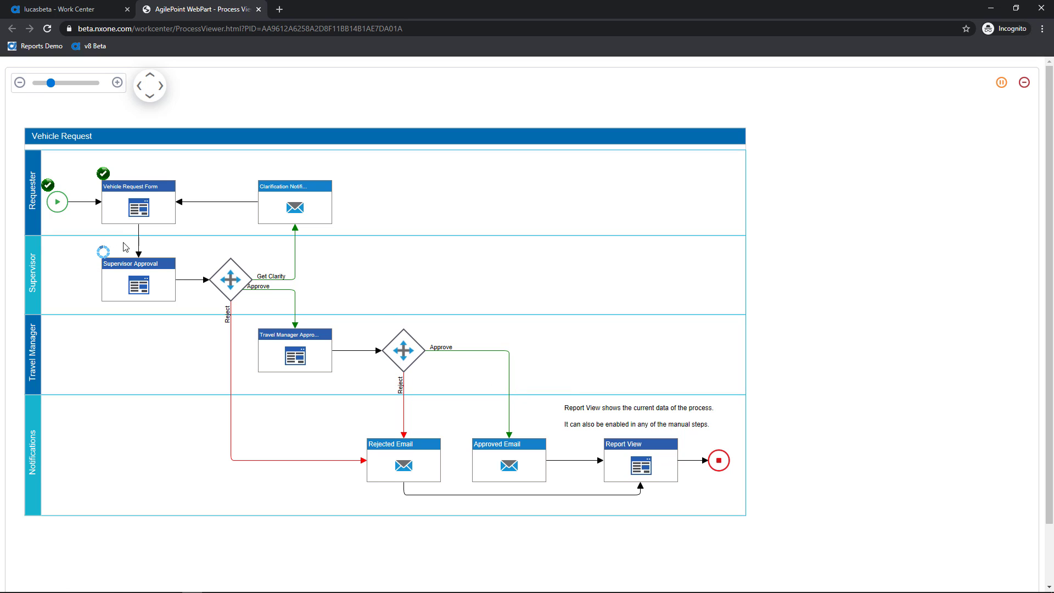
mouse_move(138, 286)
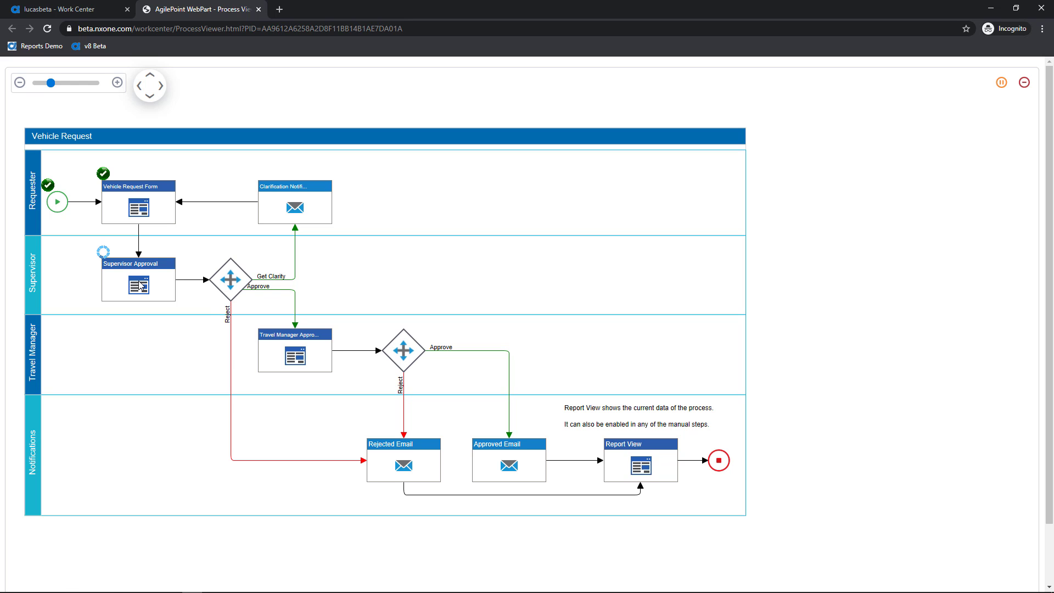
click(138, 285)
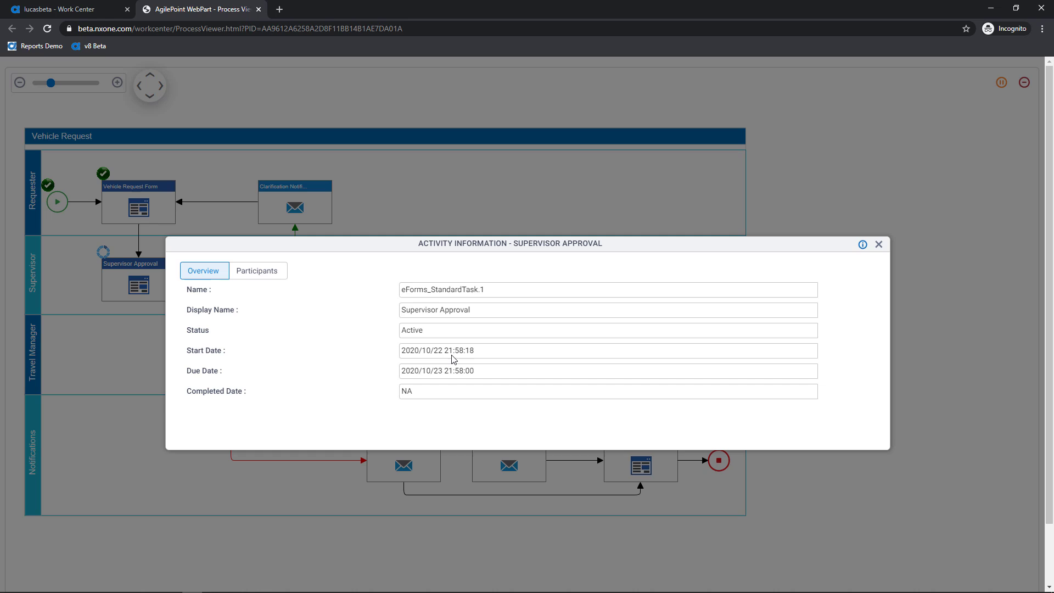
mouse_move(450, 375)
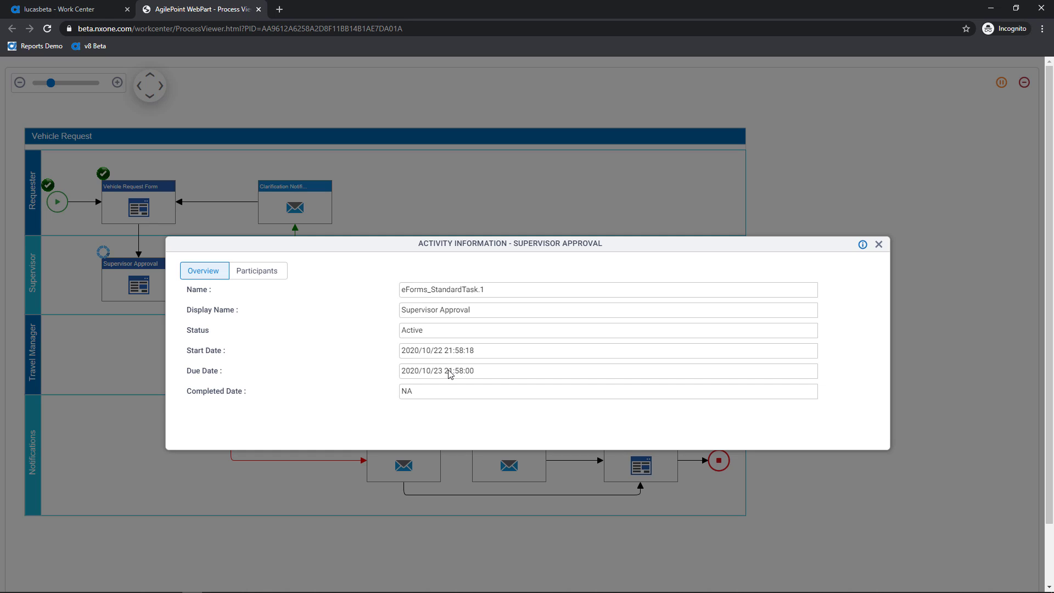
mouse_move(417, 395)
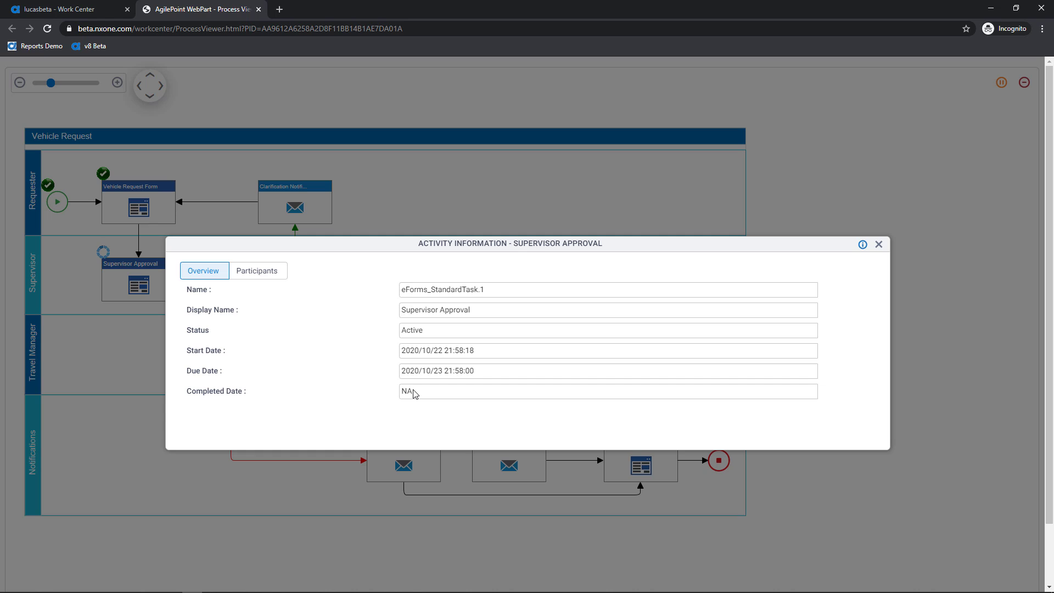
click(257, 270)
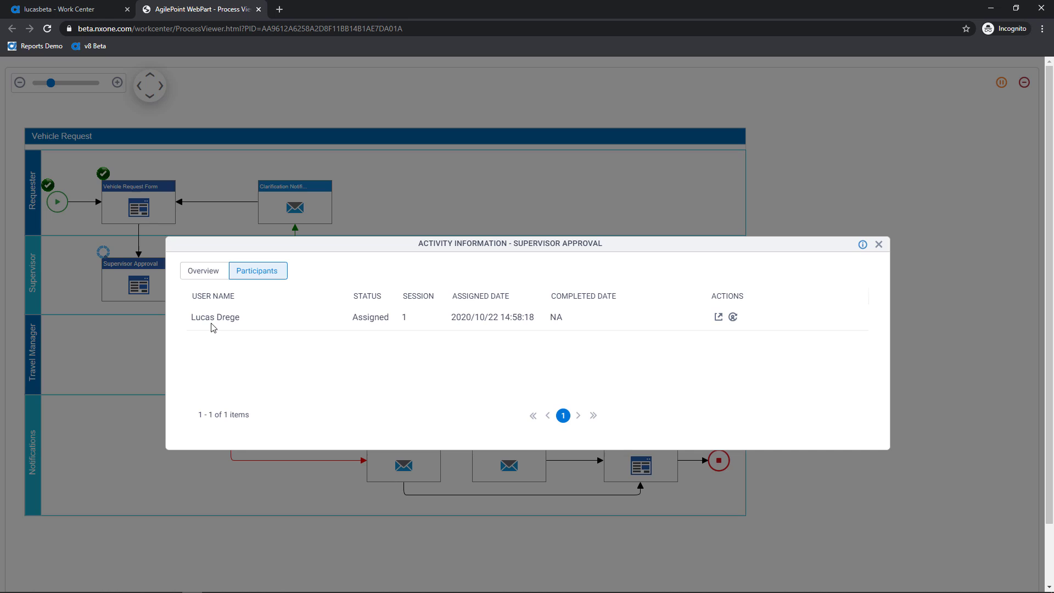
mouse_move(222, 317)
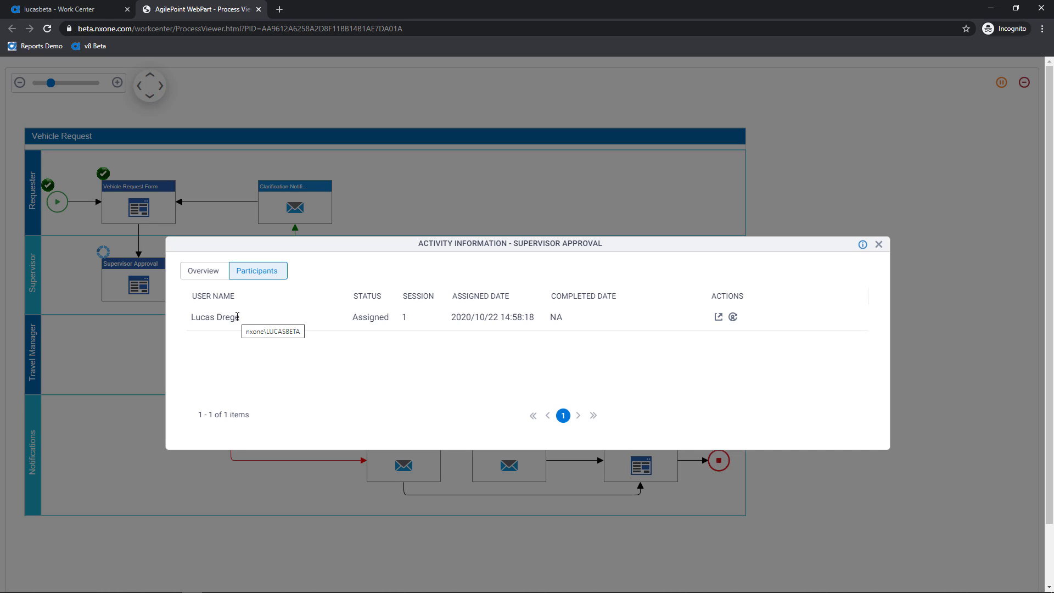
mouse_move(410, 318)
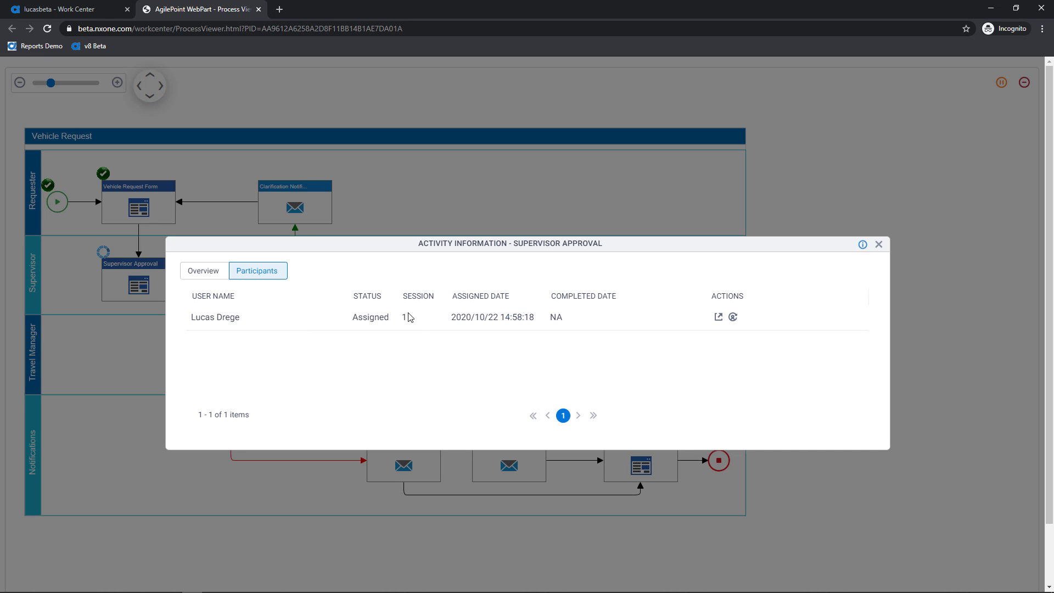
mouse_move(572, 318)
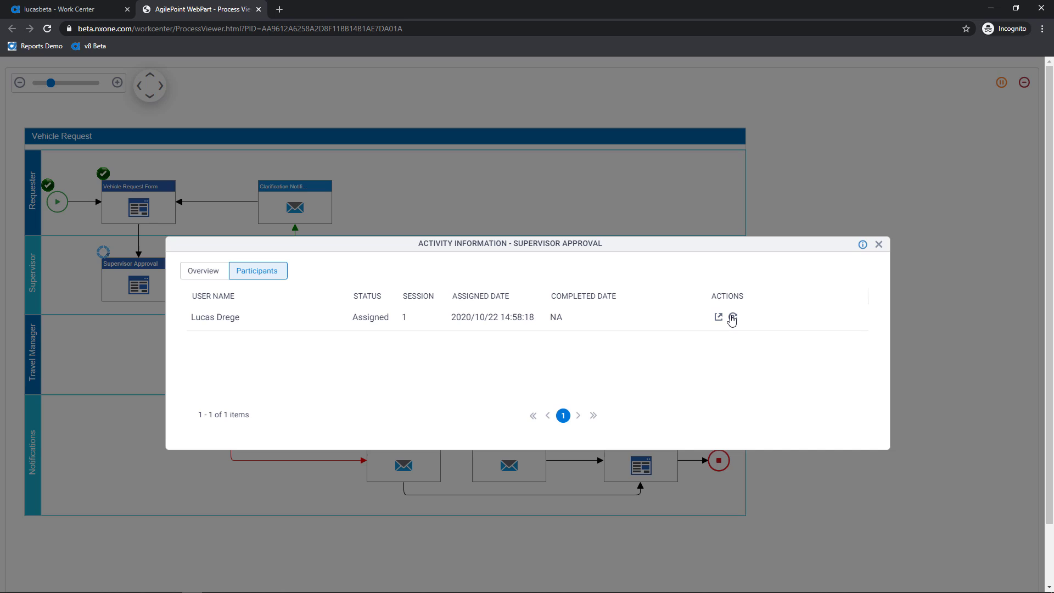
mouse_move(718, 321)
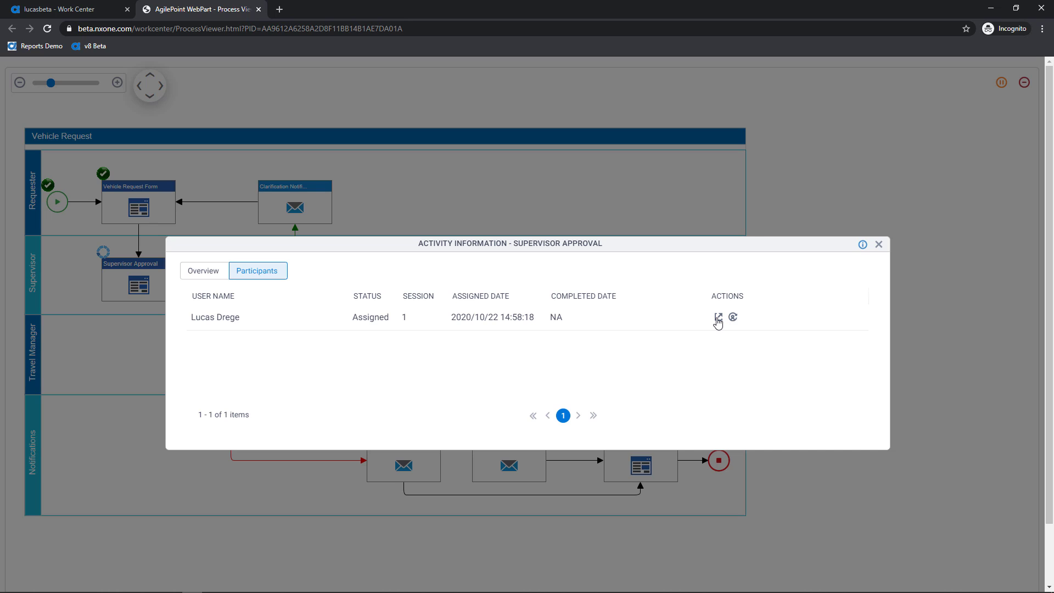
mouse_move(718, 317)
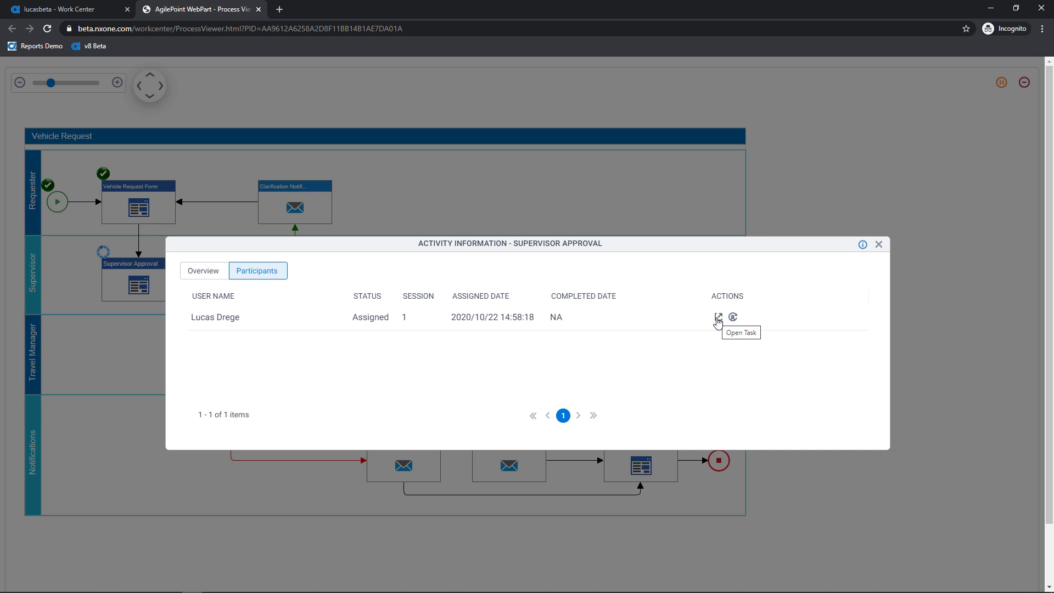
mouse_move(719, 325)
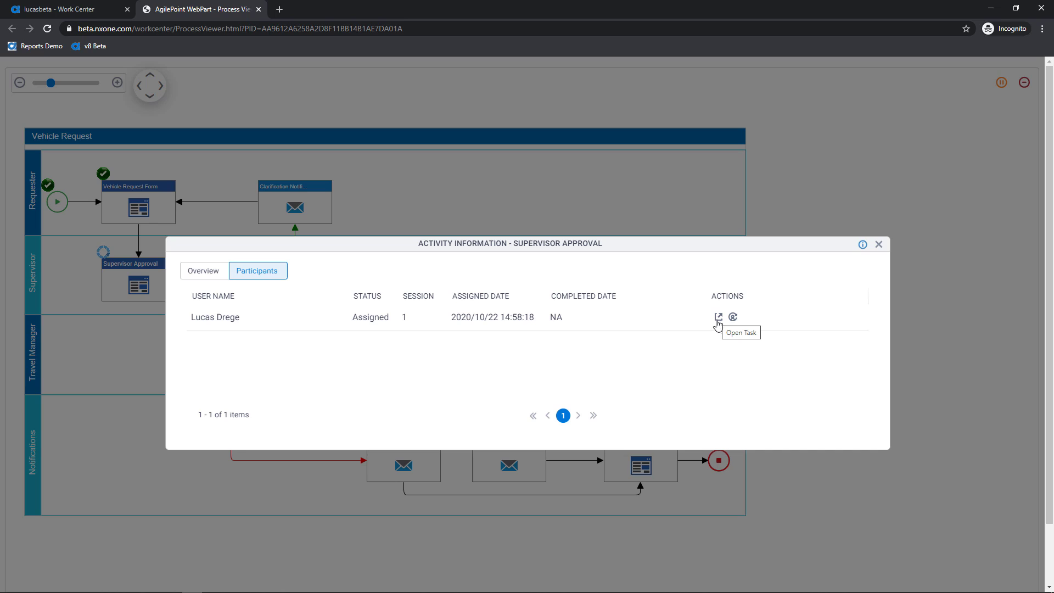
mouse_move(734, 317)
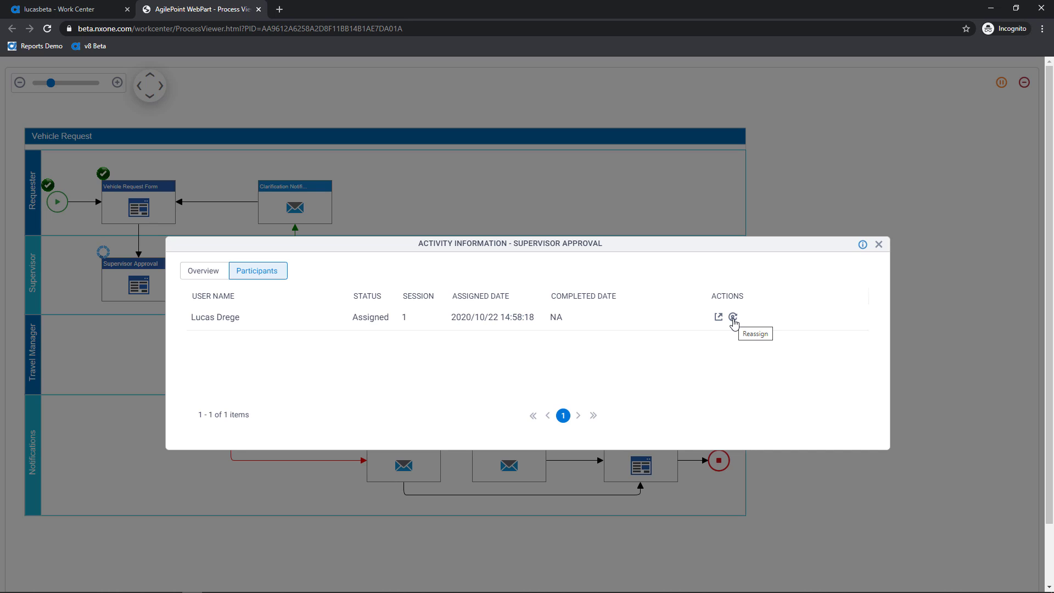
mouse_move(794, 312)
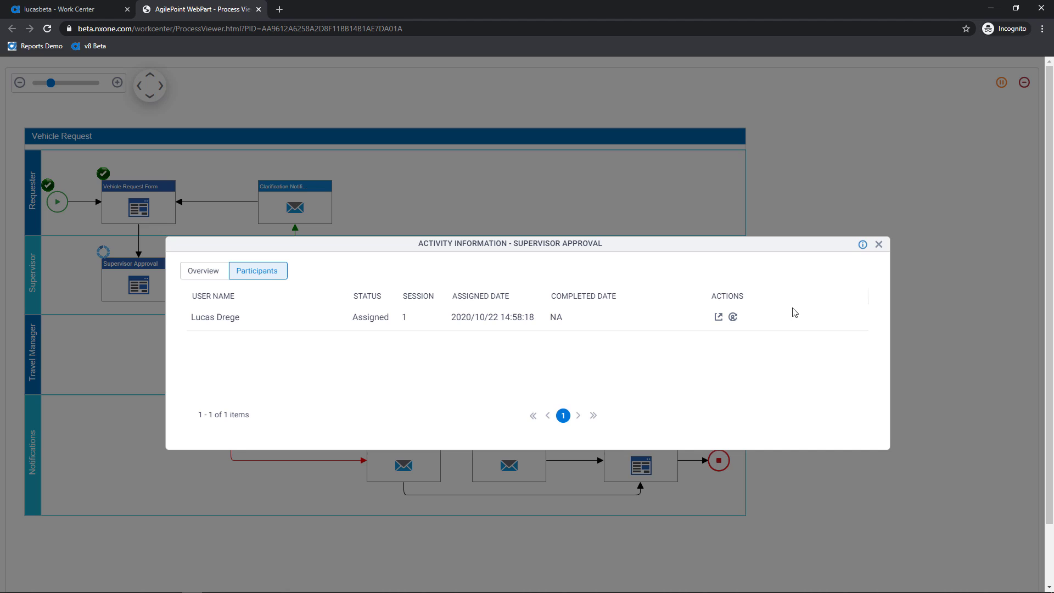
Step: Open the Supervisor Approval task as the Vehicle Request eForm
click(878, 244)
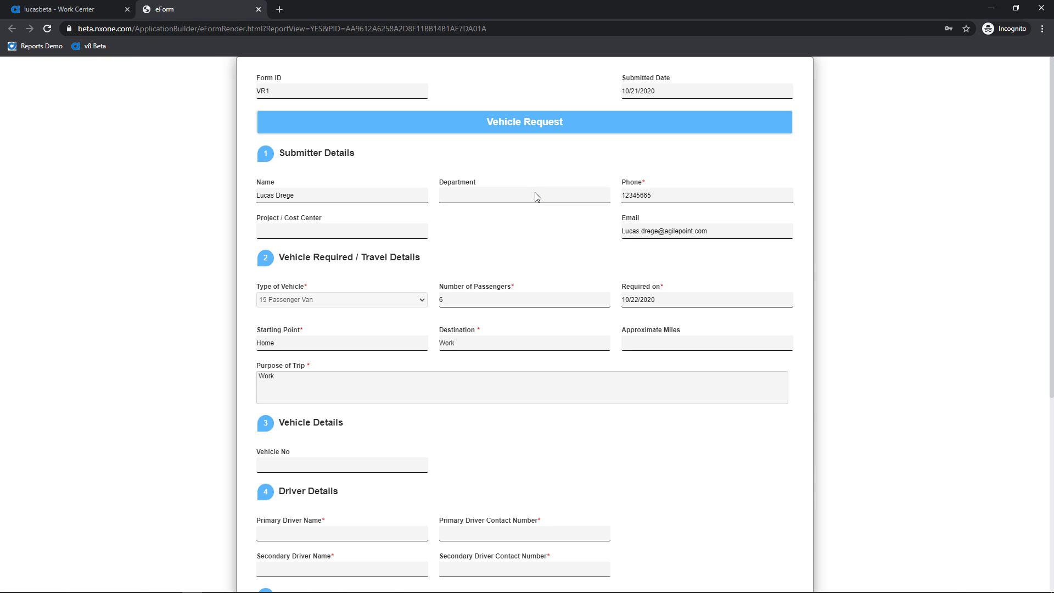
mouse_move(396, 5)
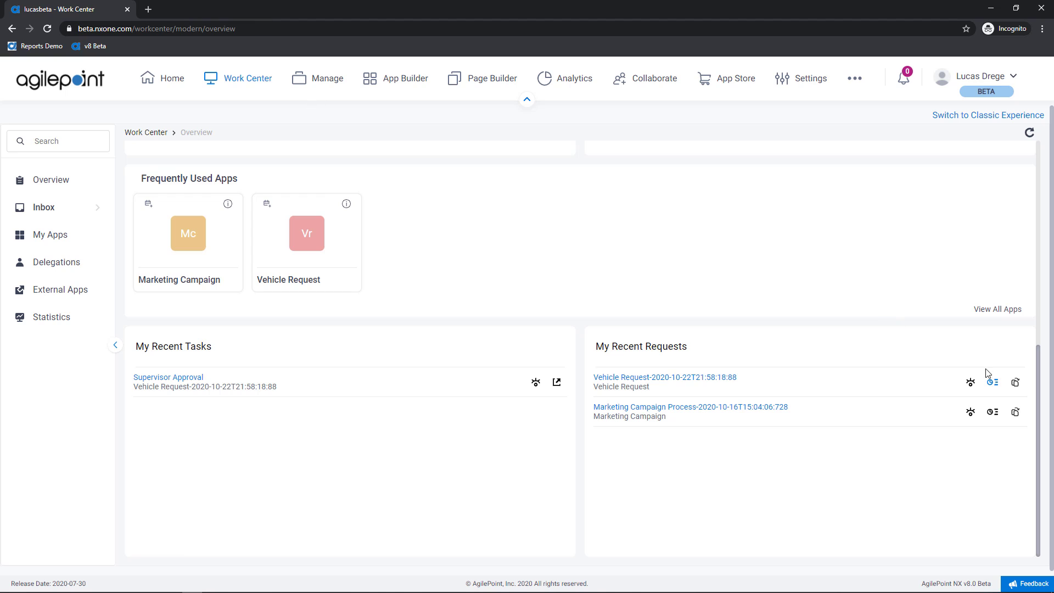
mouse_move(1016, 383)
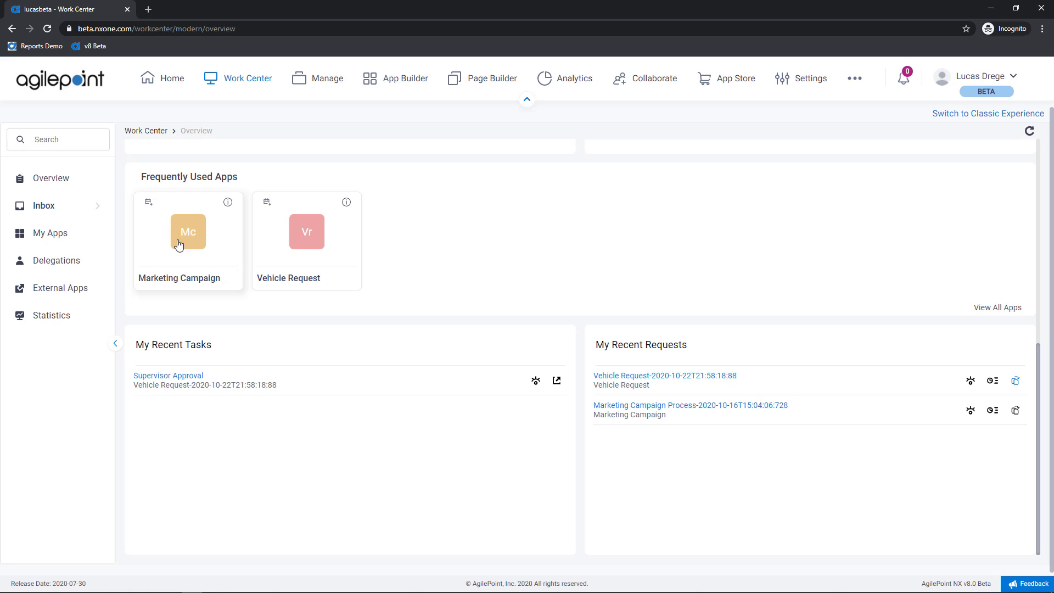
Step: Open Inbox Tasks, search 'marketing', and show the View team-scope options
click(43, 206)
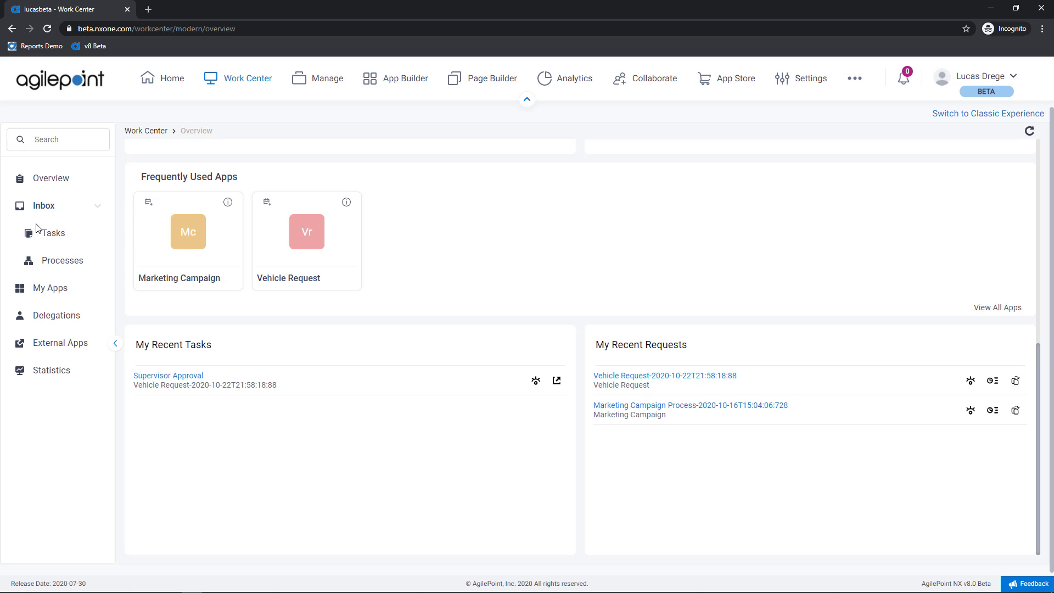
click(52, 233)
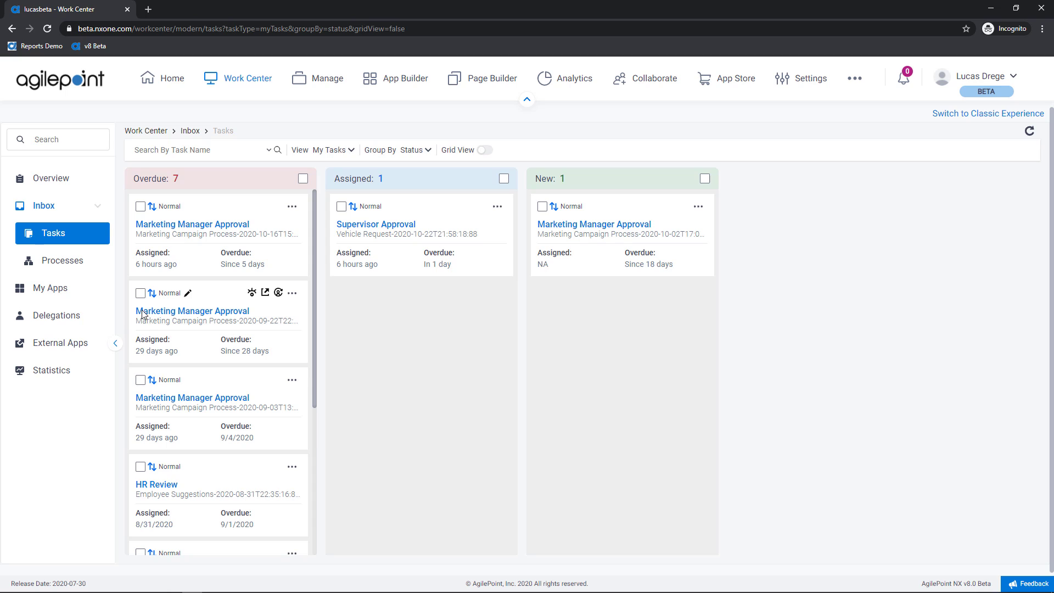
mouse_move(159, 194)
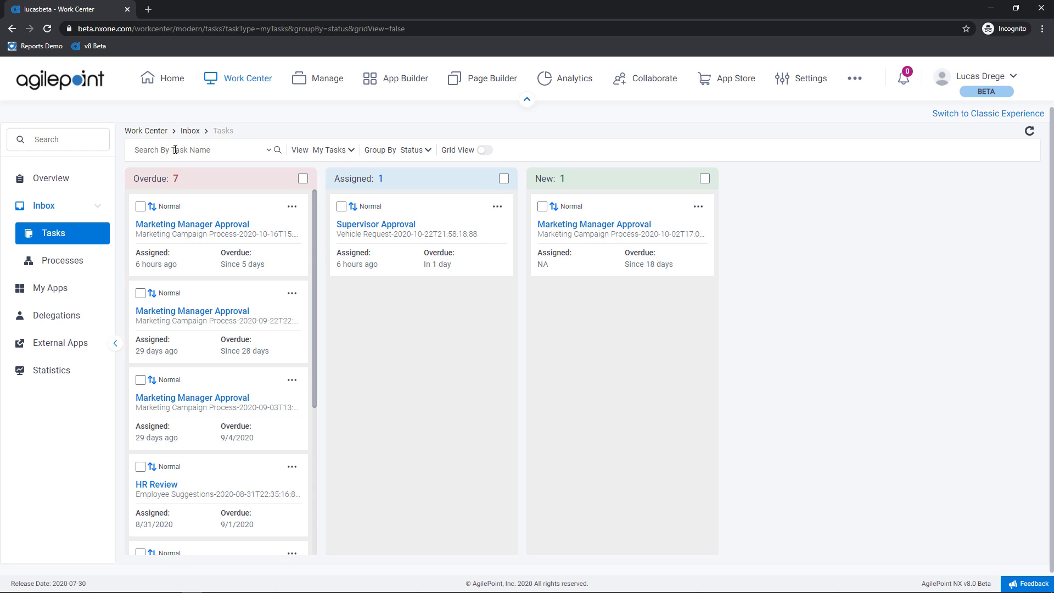
text(marketing)
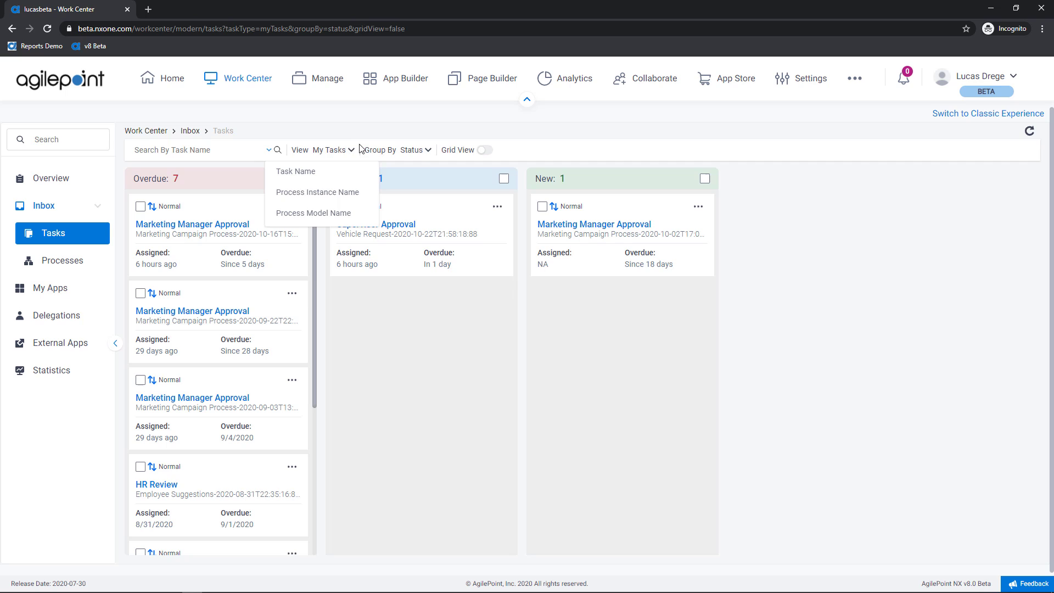
click(335, 149)
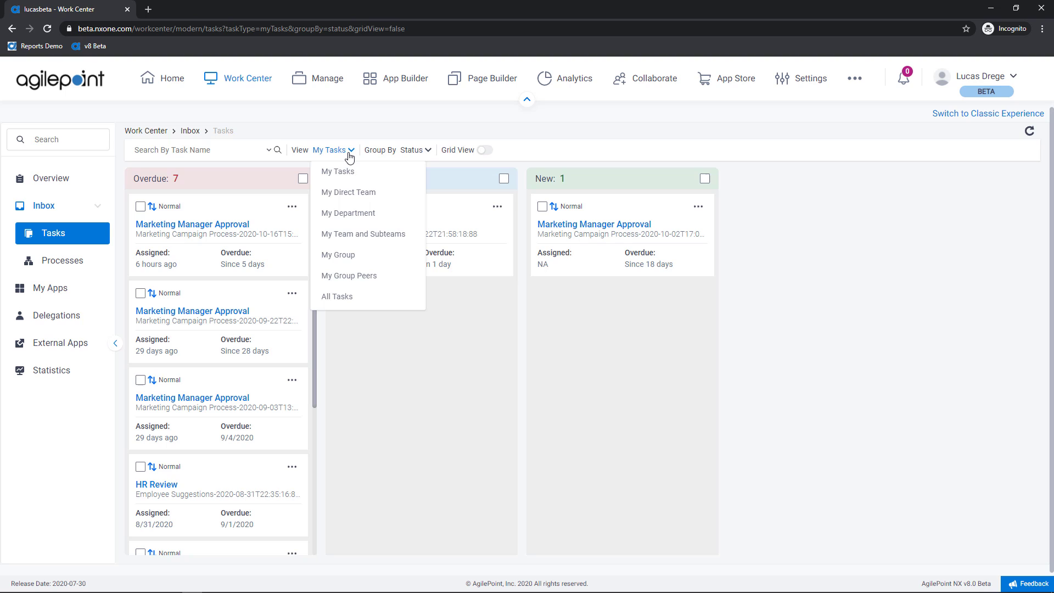
mouse_move(339, 171)
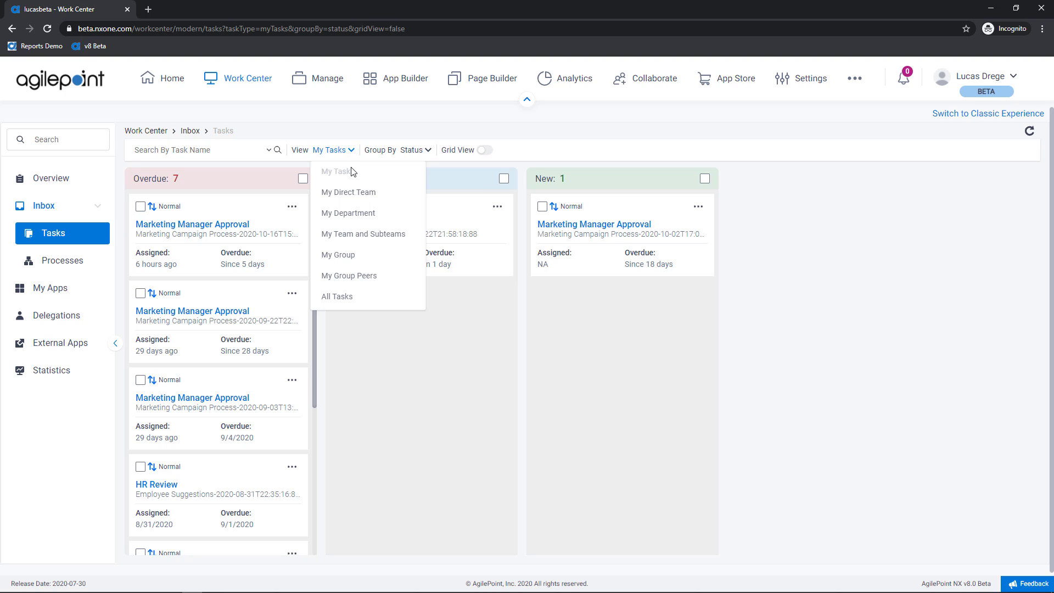
mouse_move(354, 202)
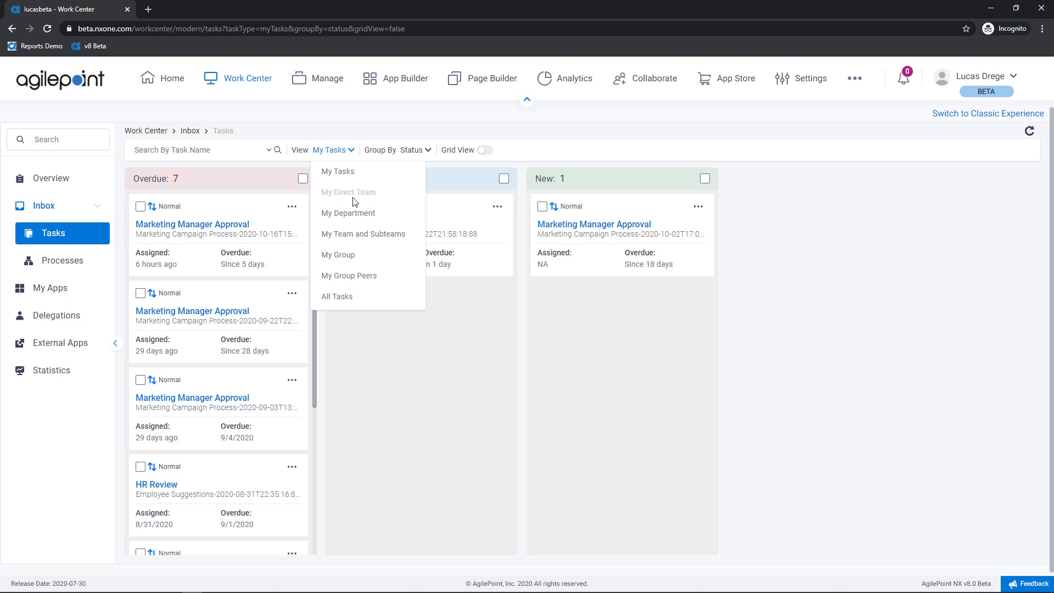
mouse_move(360, 215)
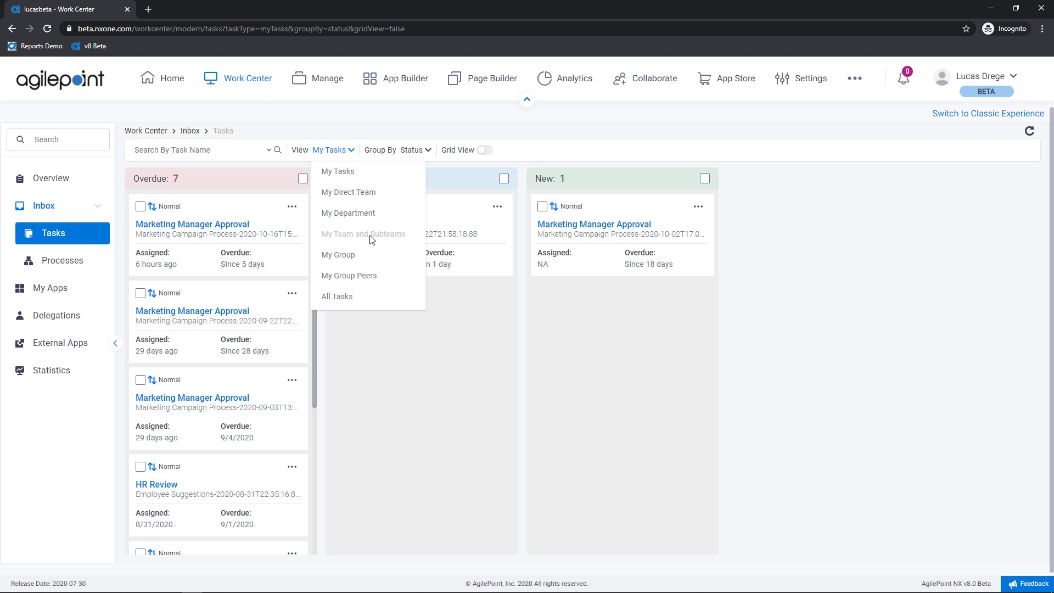
mouse_move(342, 257)
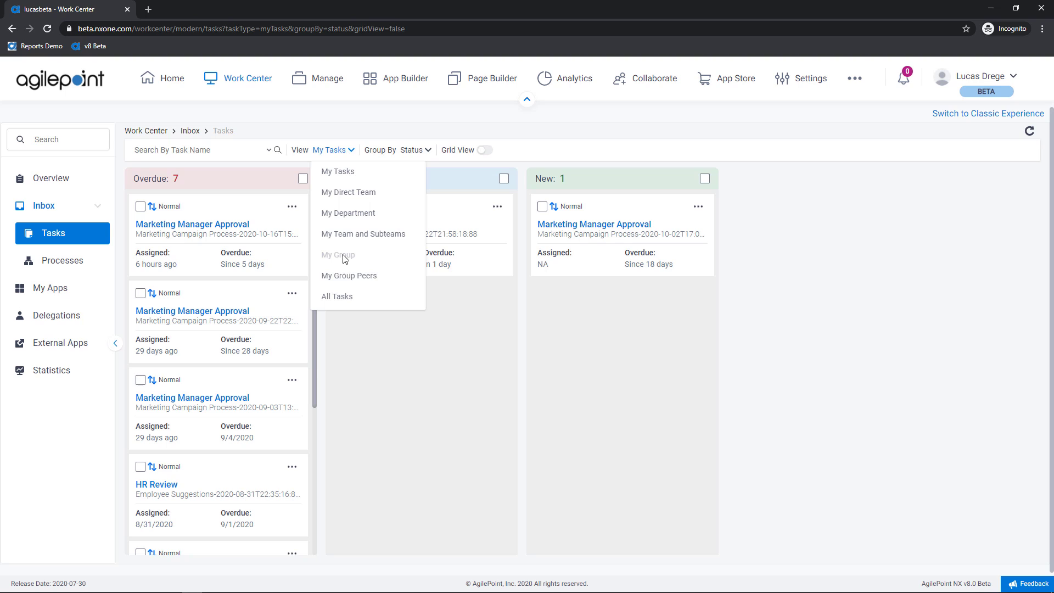
mouse_move(339, 302)
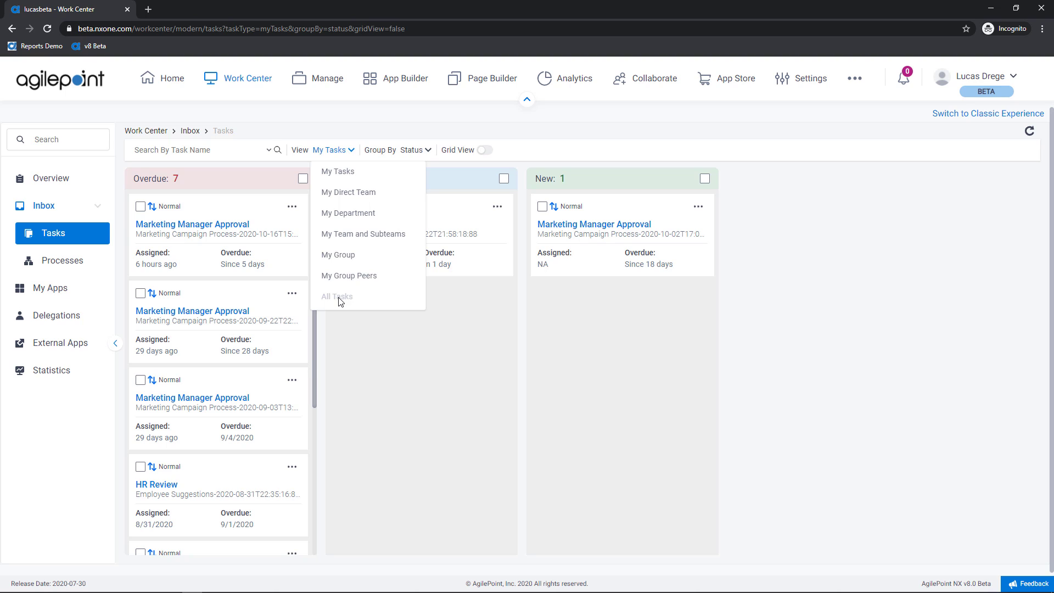
mouse_move(345, 307)
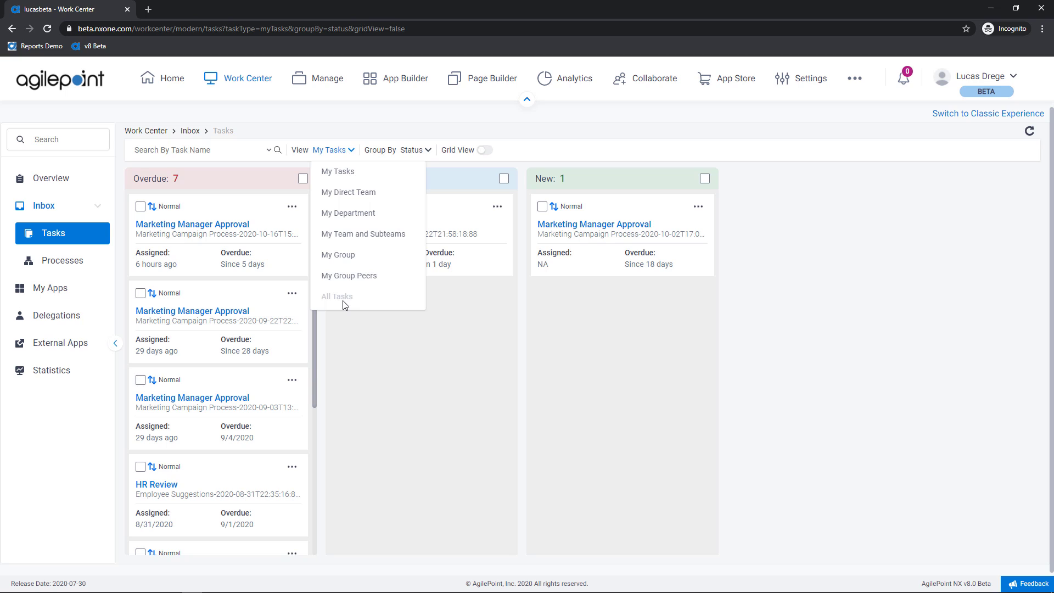
mouse_move(347, 299)
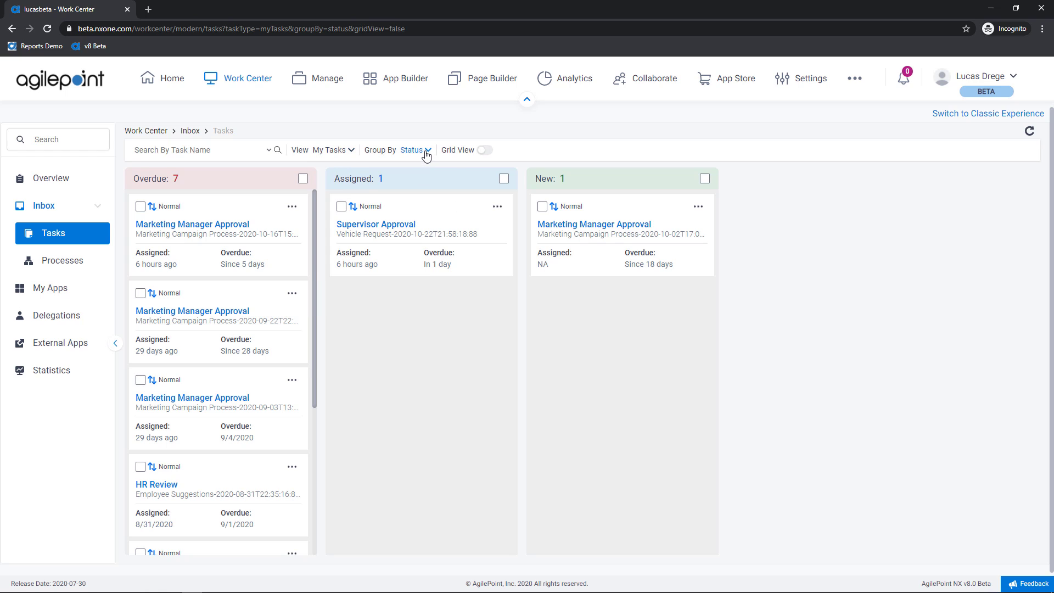
click(413, 150)
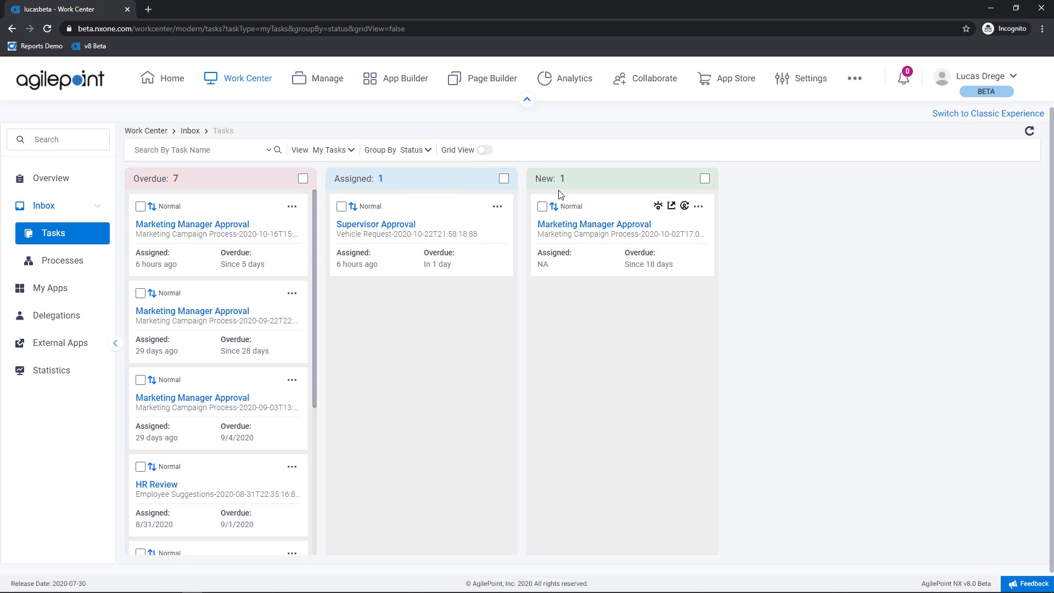
Step: Turn on Grid View for the inbox tasks
click(481, 150)
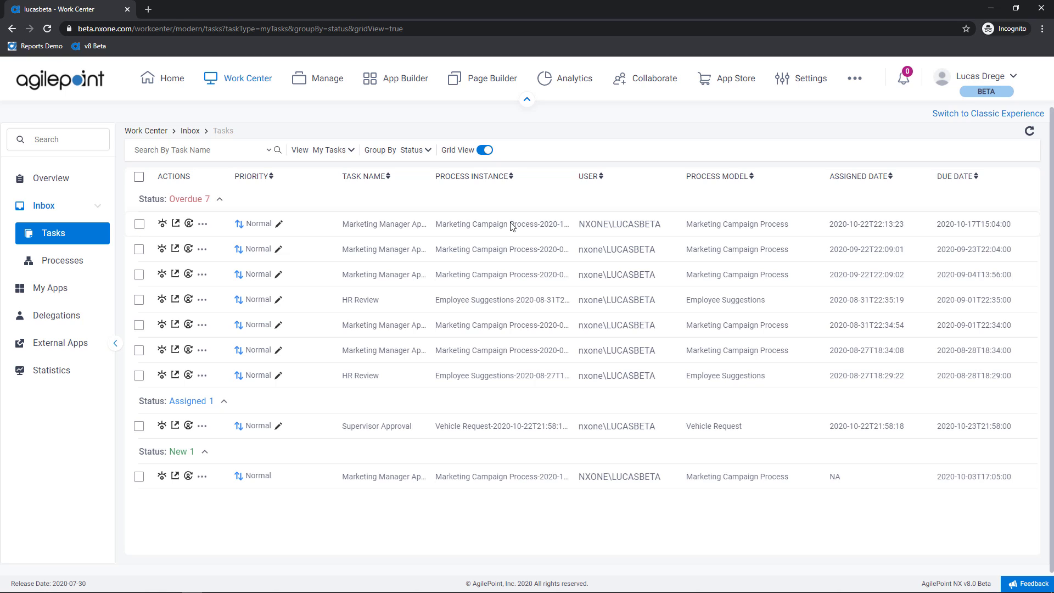
mouse_move(169, 230)
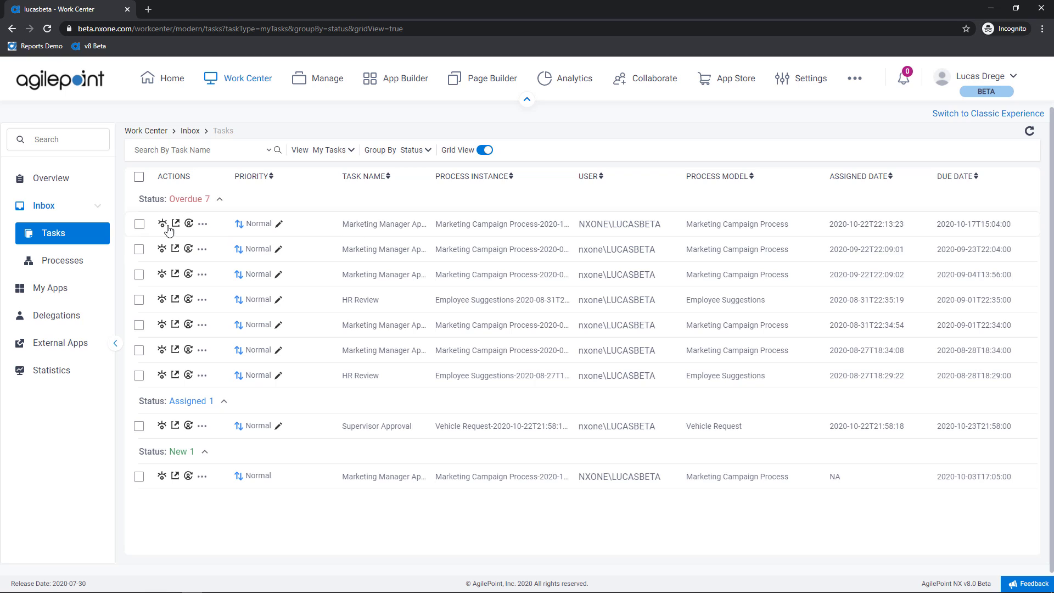
mouse_move(161, 223)
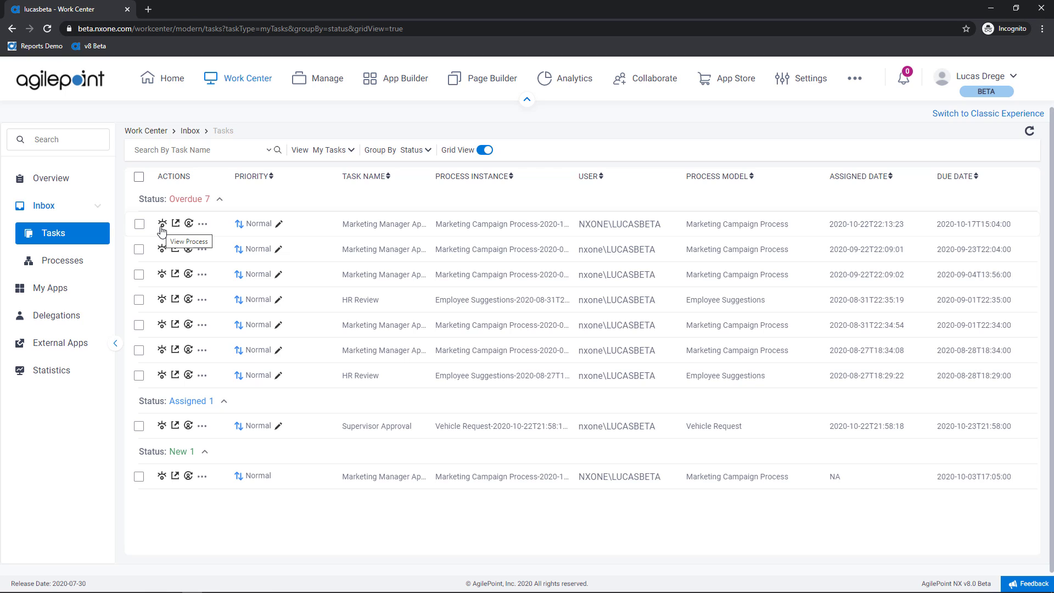
mouse_move(175, 231)
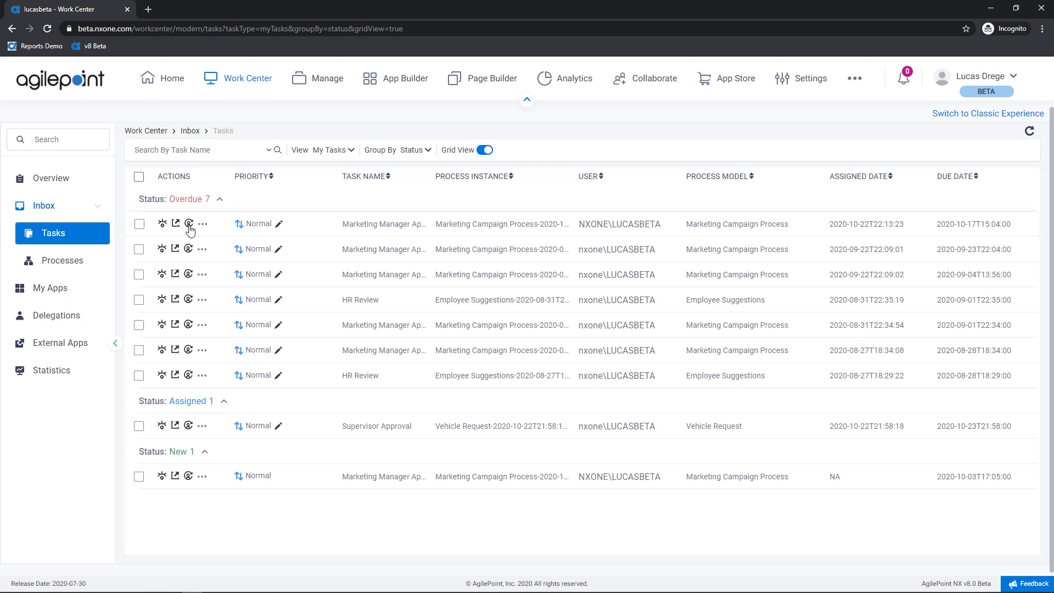
Step: Show the first overdue task's actions (rework, release, cancel, watchlist, planner) and toggle Grid View
click(201, 223)
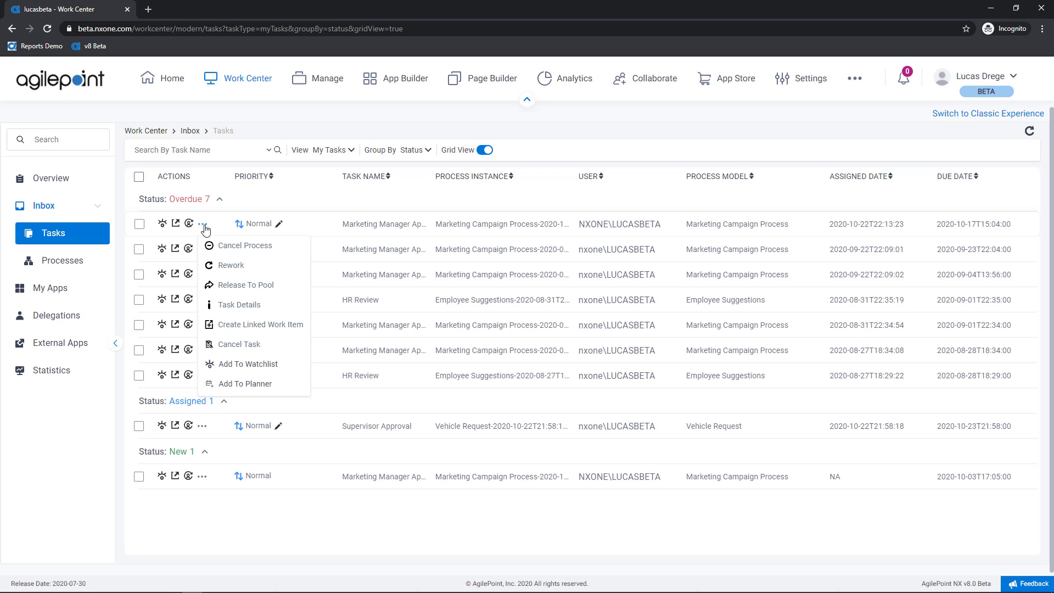
mouse_move(203, 228)
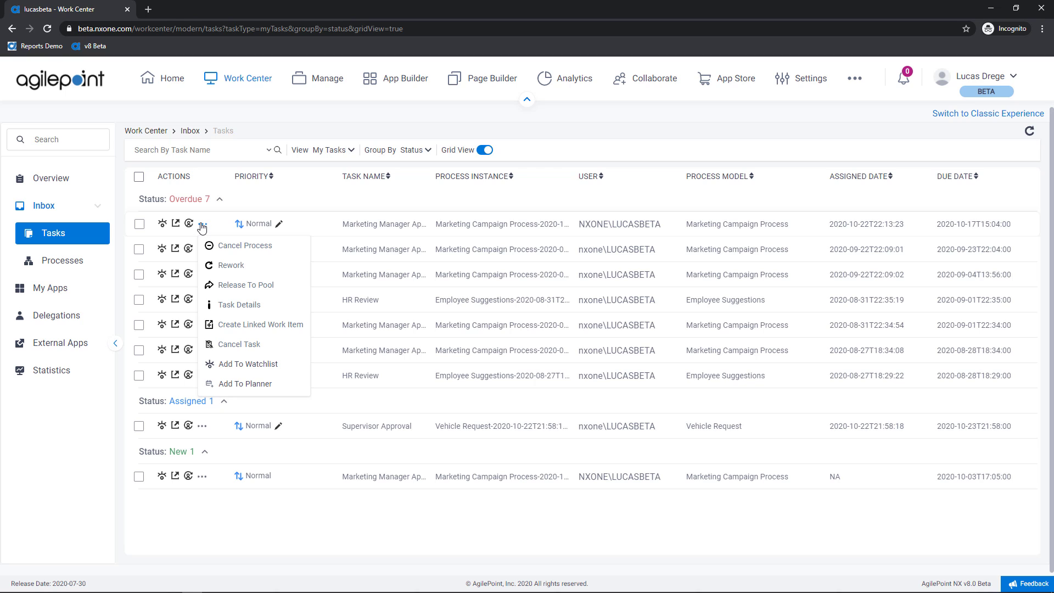
mouse_move(205, 231)
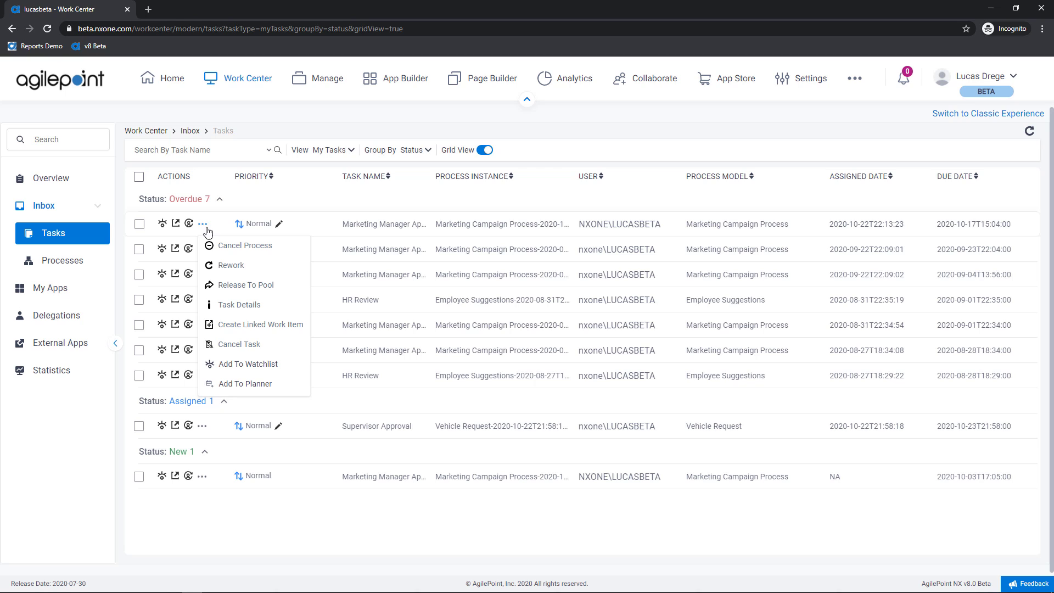
mouse_move(232, 265)
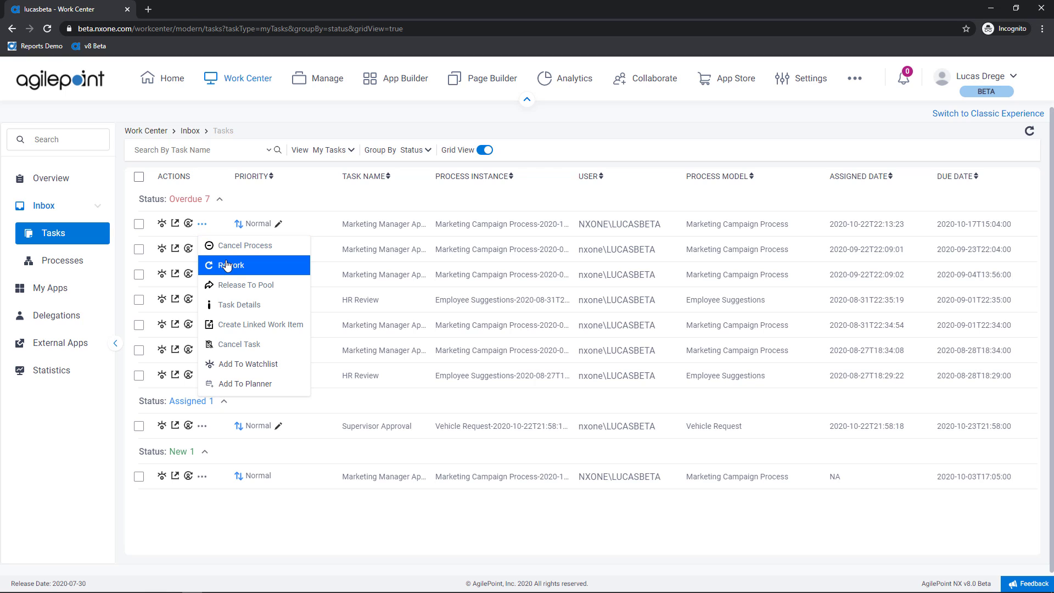
mouse_move(236, 285)
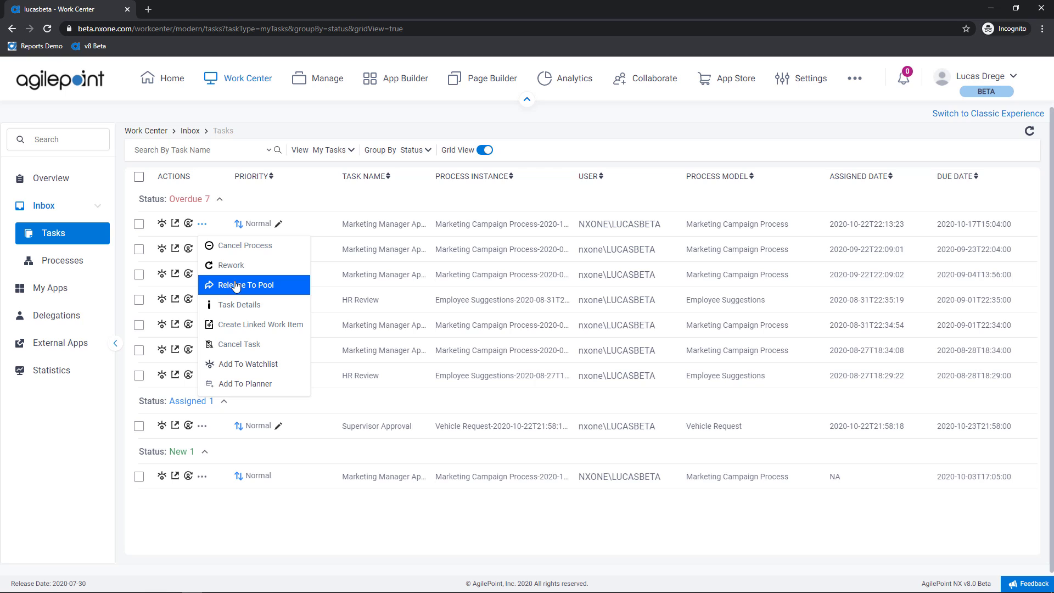
mouse_move(239, 305)
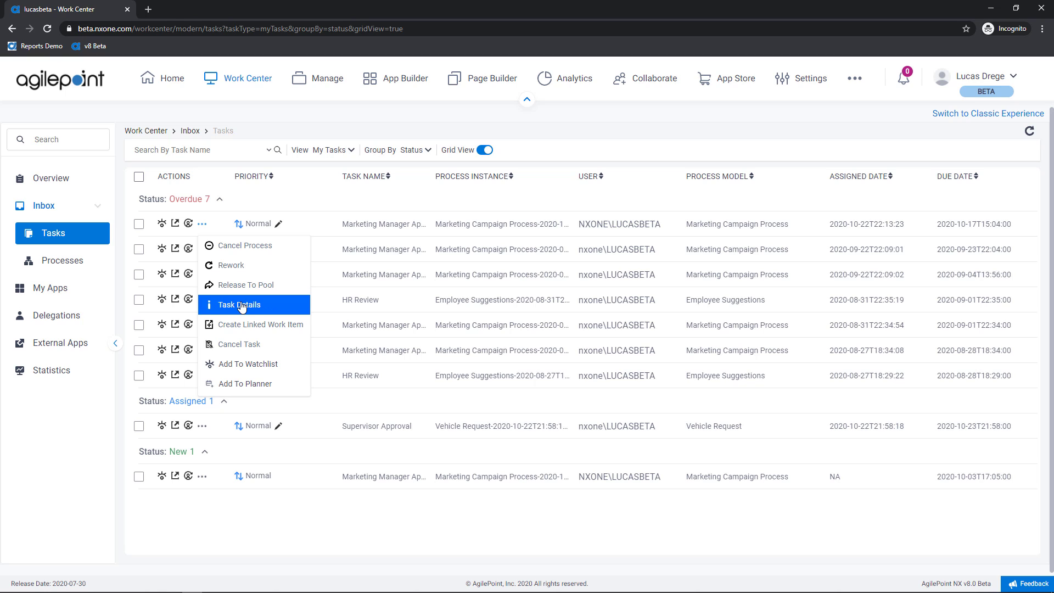
mouse_move(242, 315)
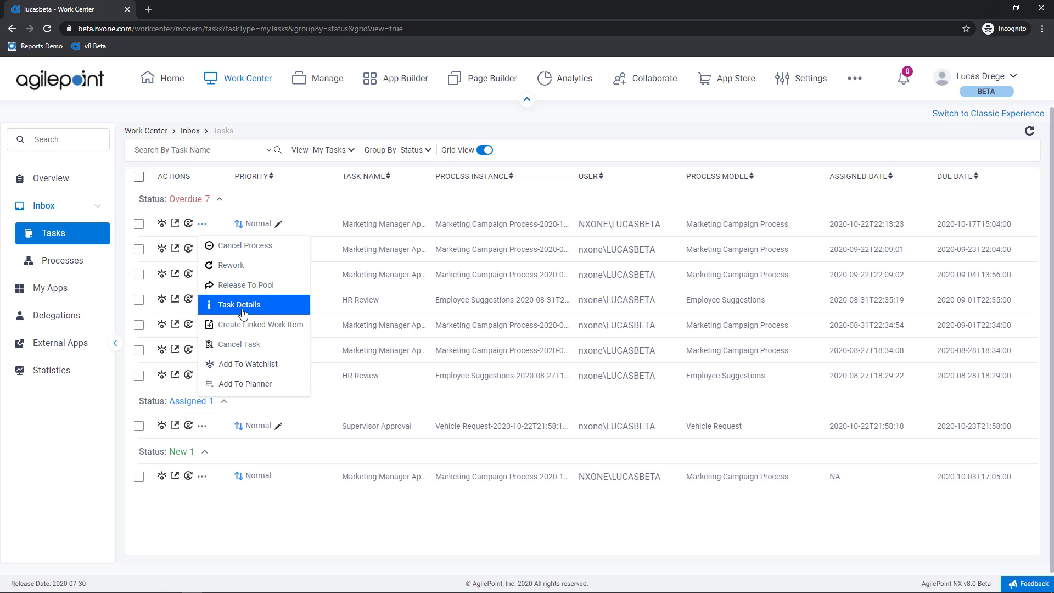
mouse_move(254, 324)
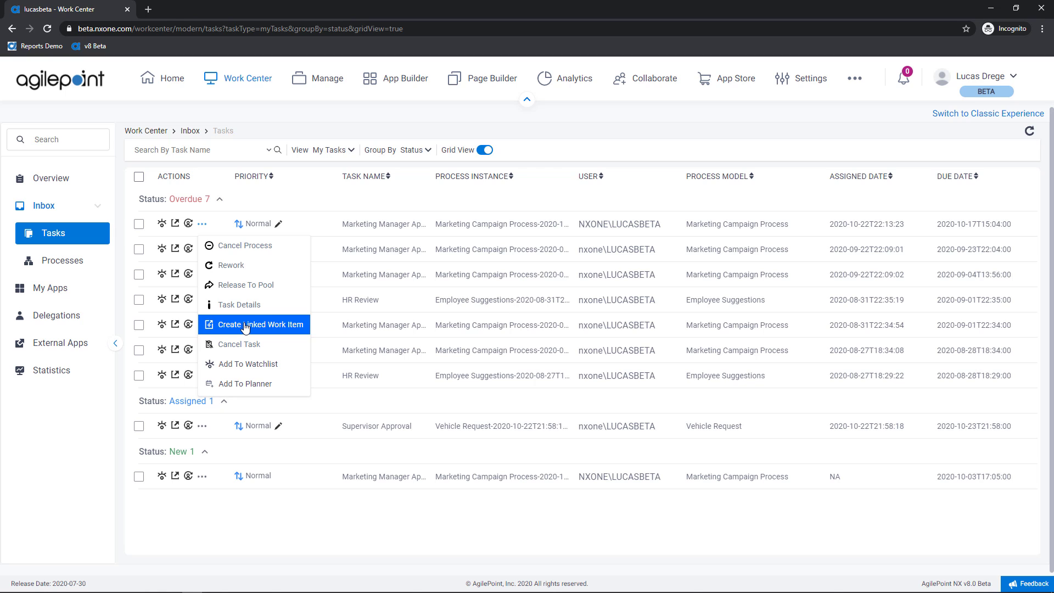
mouse_move(245, 344)
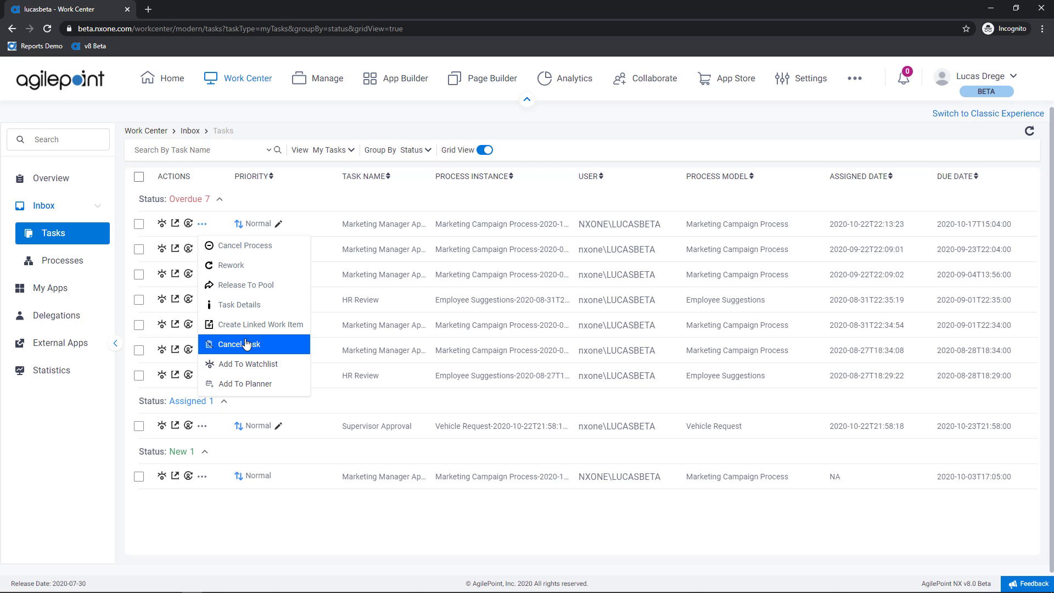
mouse_move(249, 363)
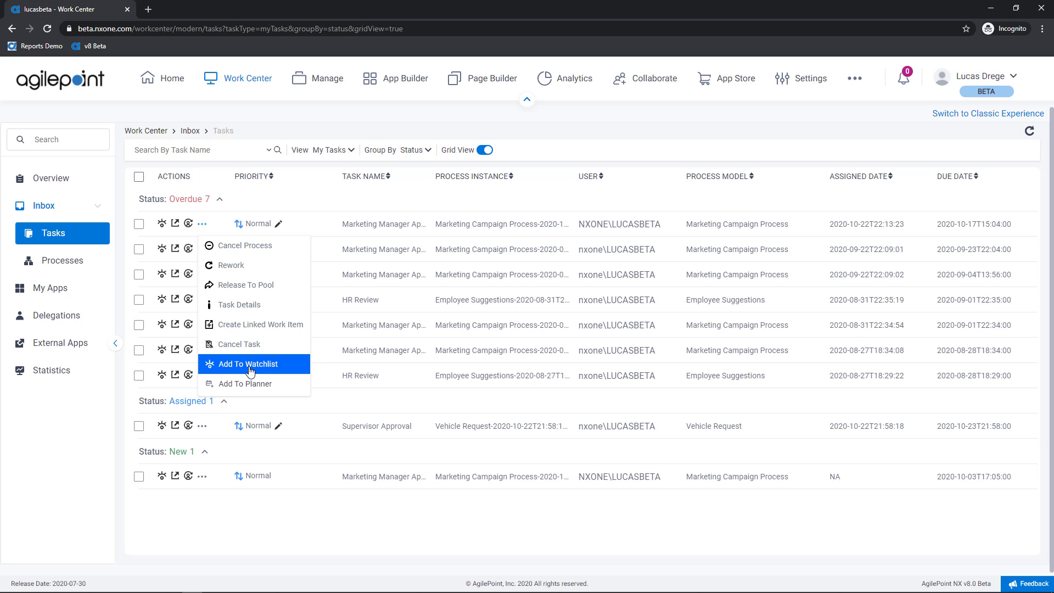
mouse_move(249, 383)
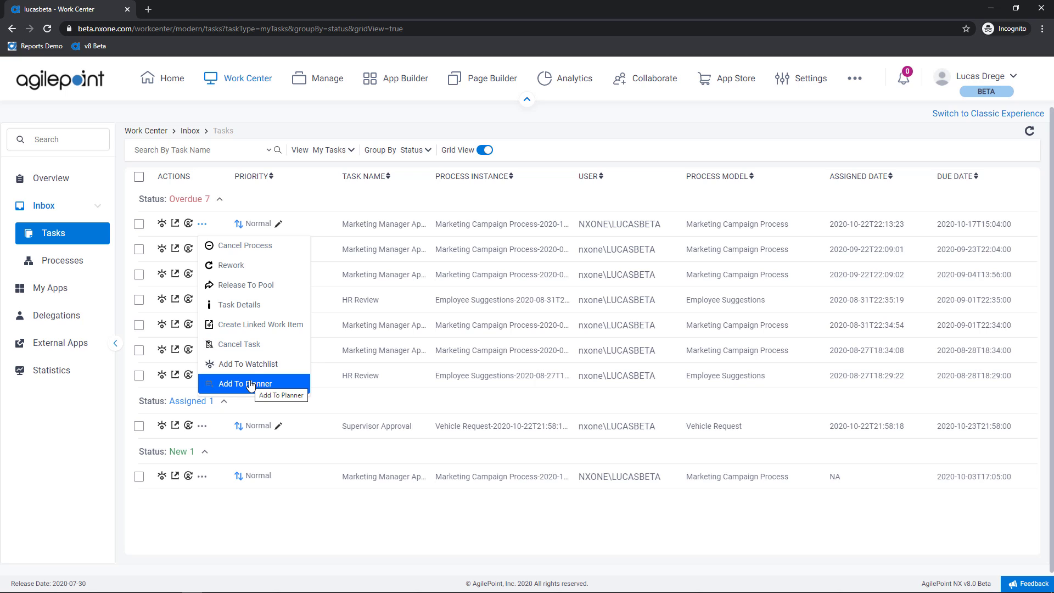
click(481, 150)
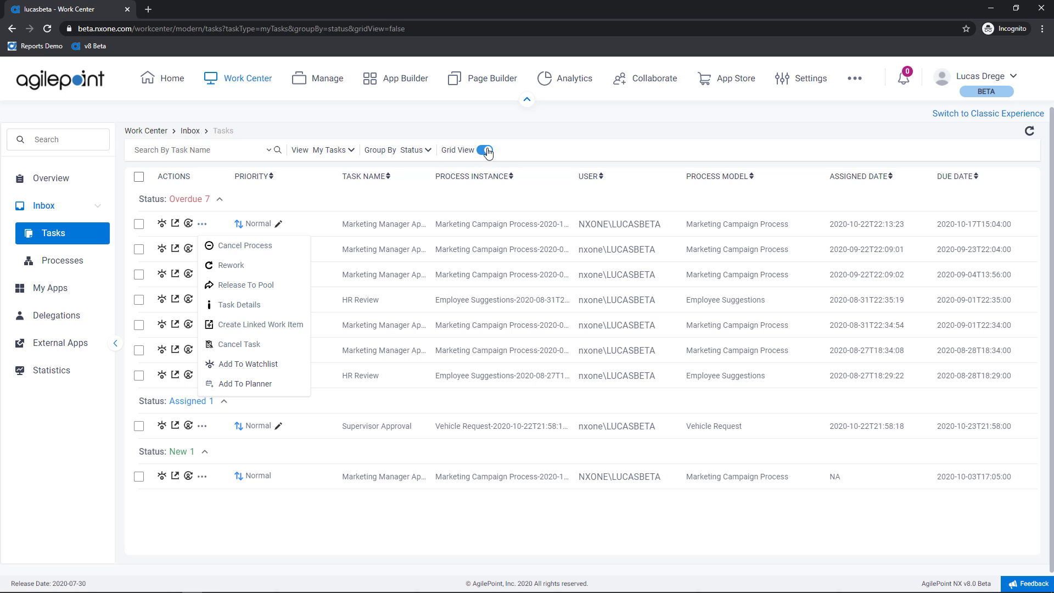
Step: Switch off Grid View to show Overdue, Assigned and New card columns, inspecting card actions
click(483, 150)
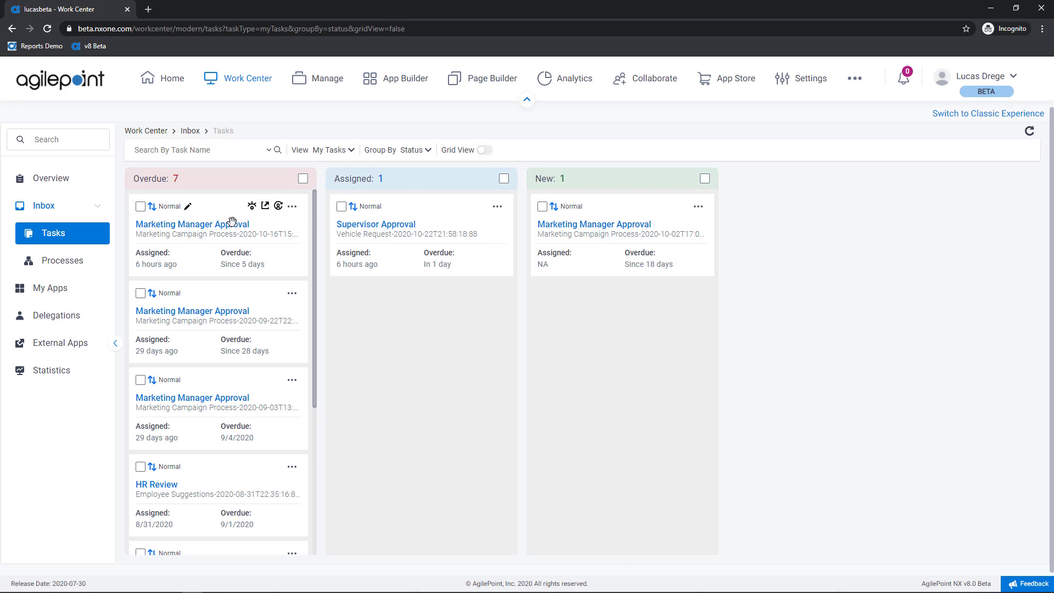
mouse_move(249, 213)
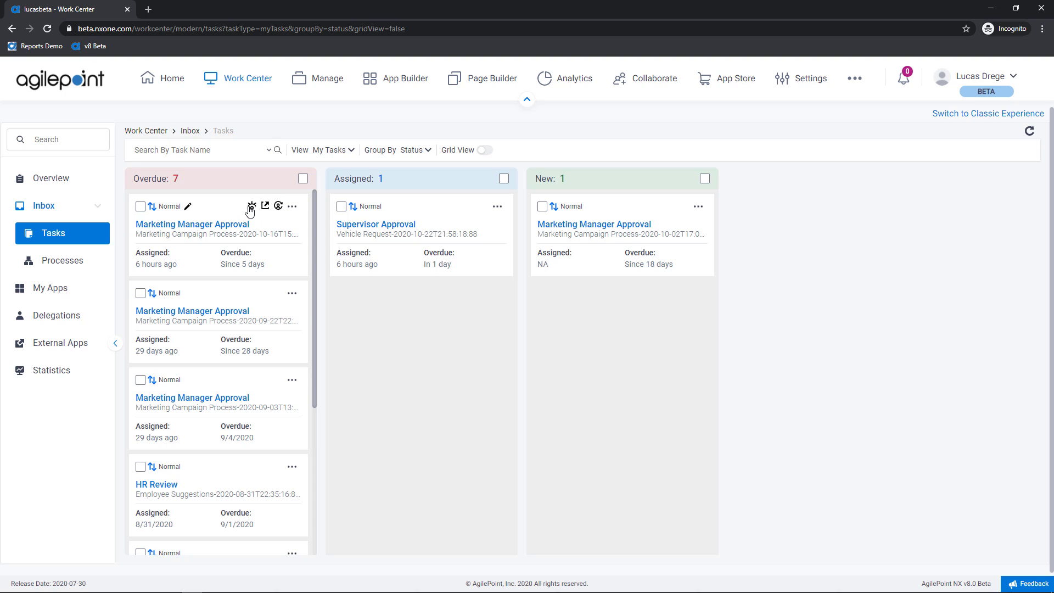
mouse_move(251, 210)
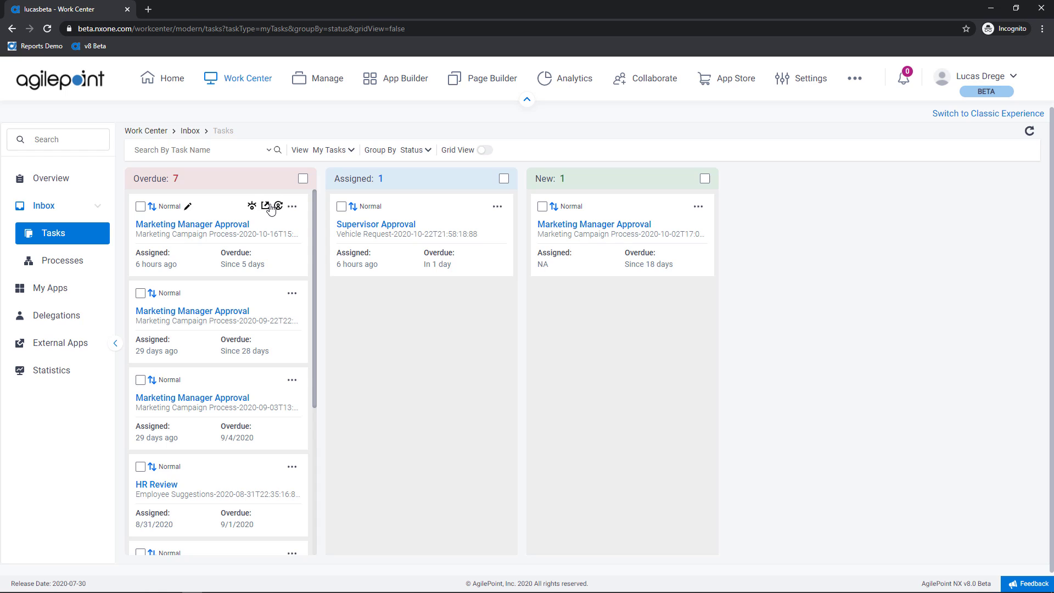
click(292, 207)
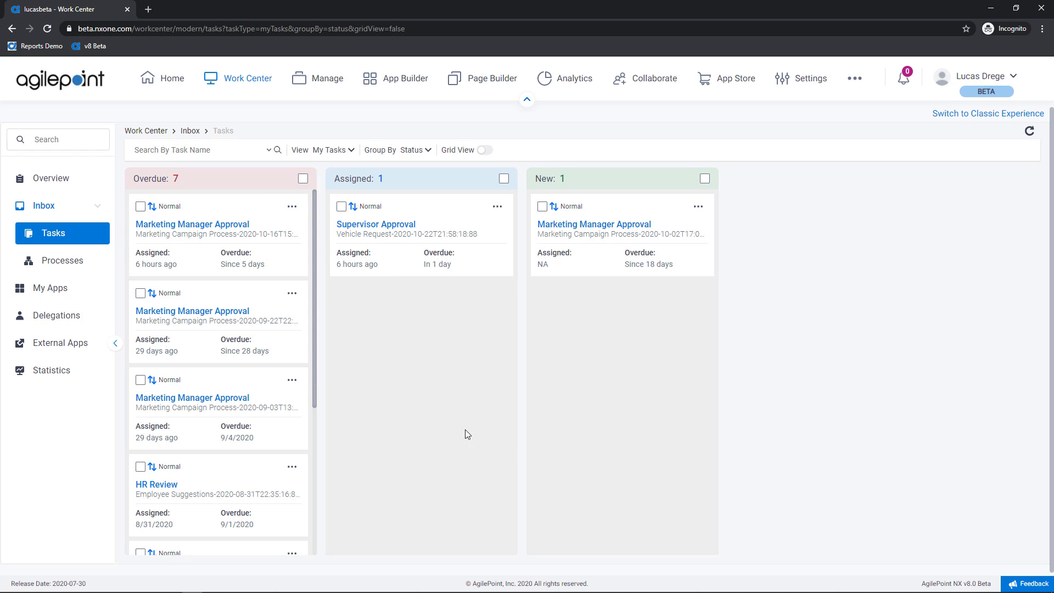
mouse_move(572, 212)
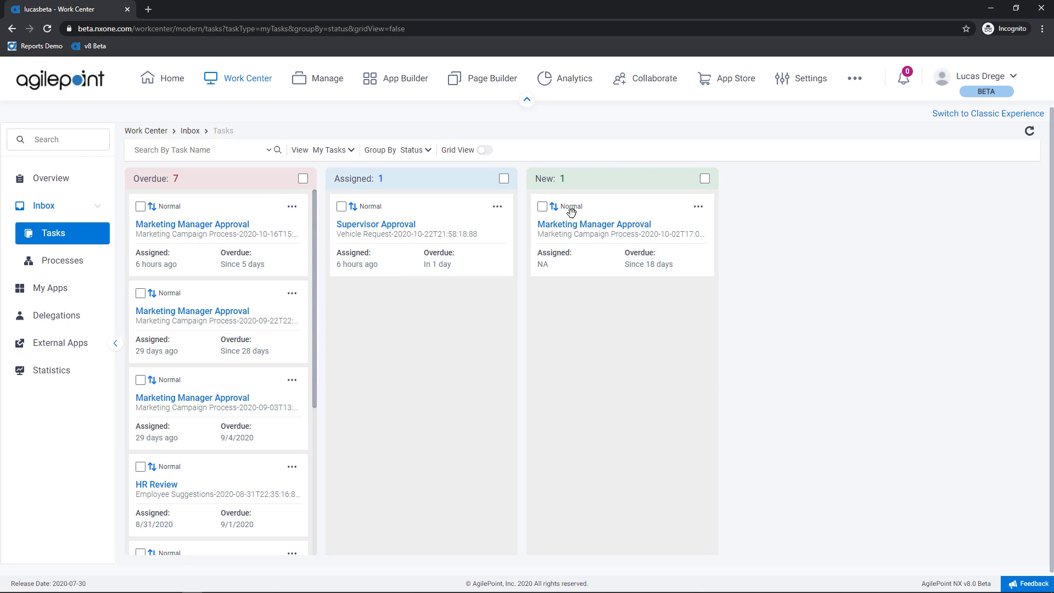
mouse_move(566, 191)
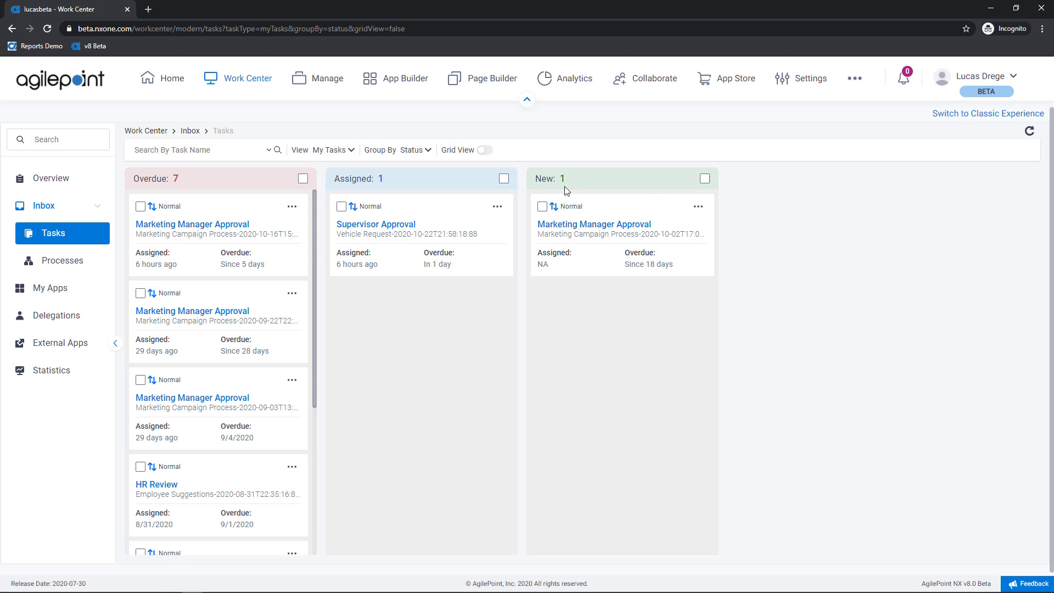
mouse_move(561, 187)
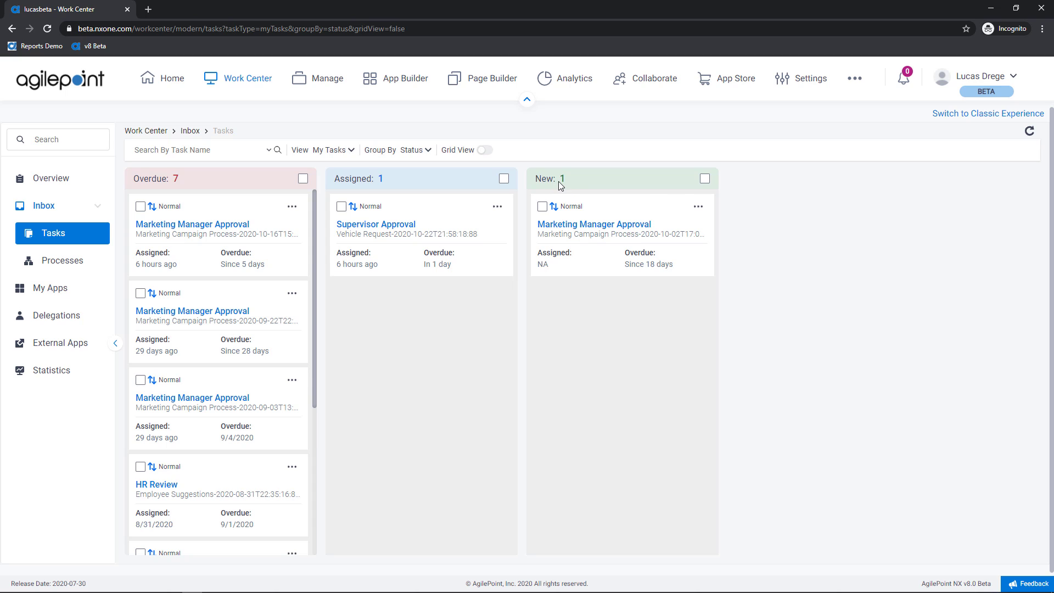
mouse_move(574, 221)
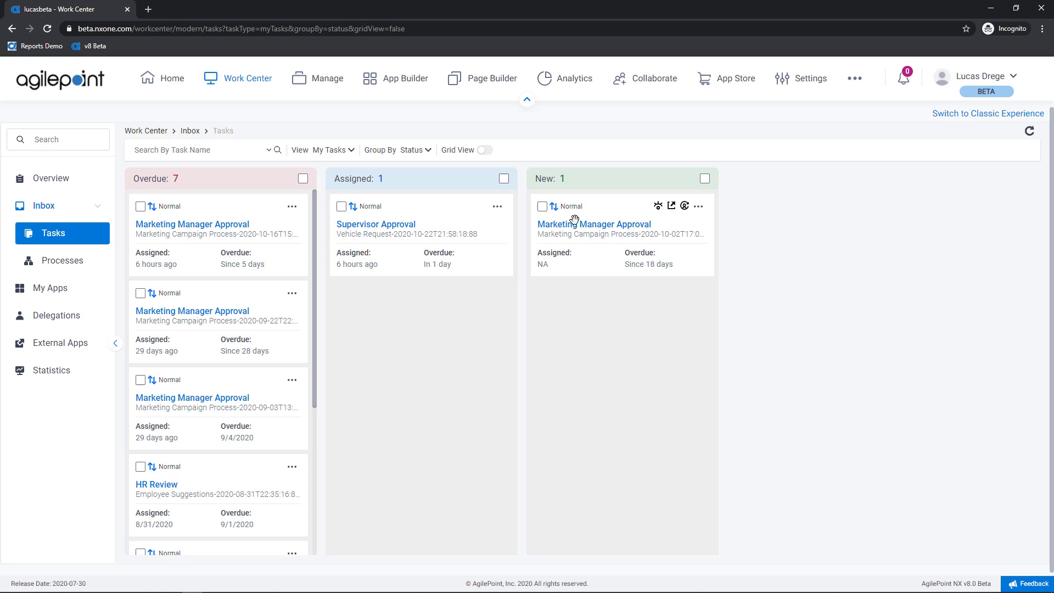
mouse_move(593, 224)
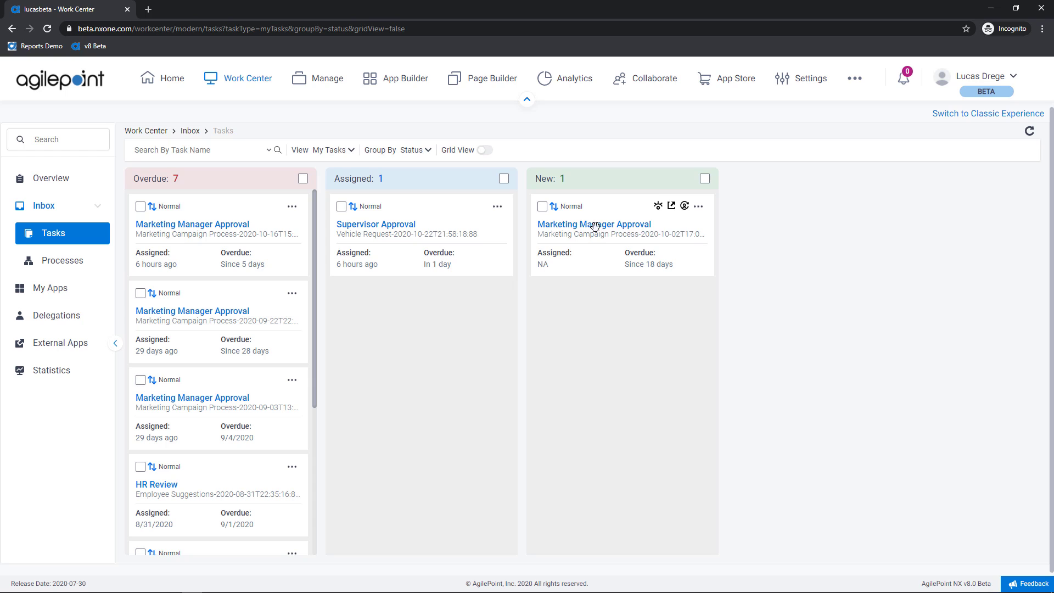
drag(594, 229, 417, 313)
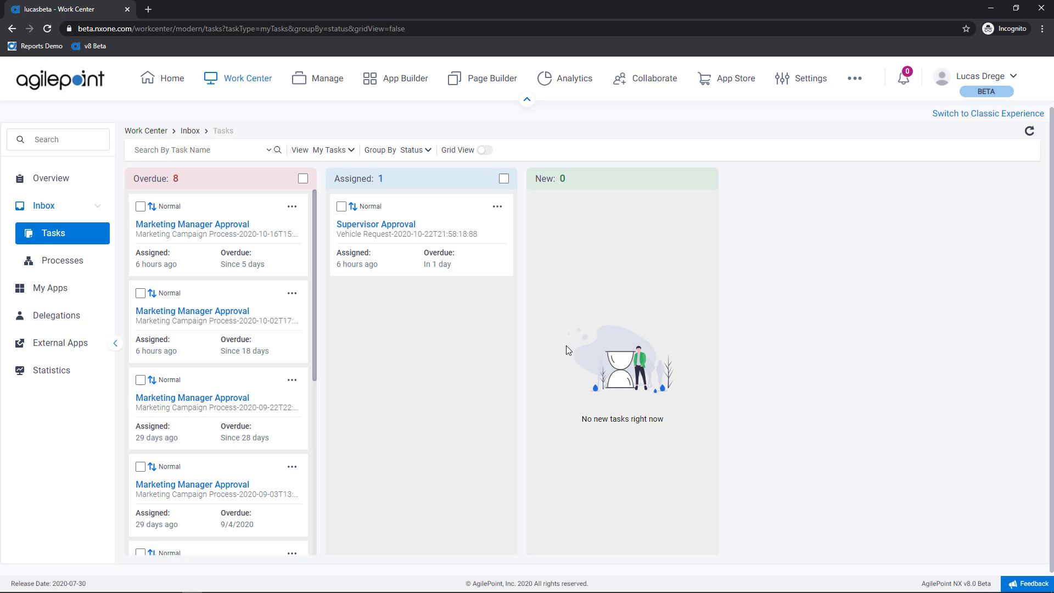
mouse_move(443, 342)
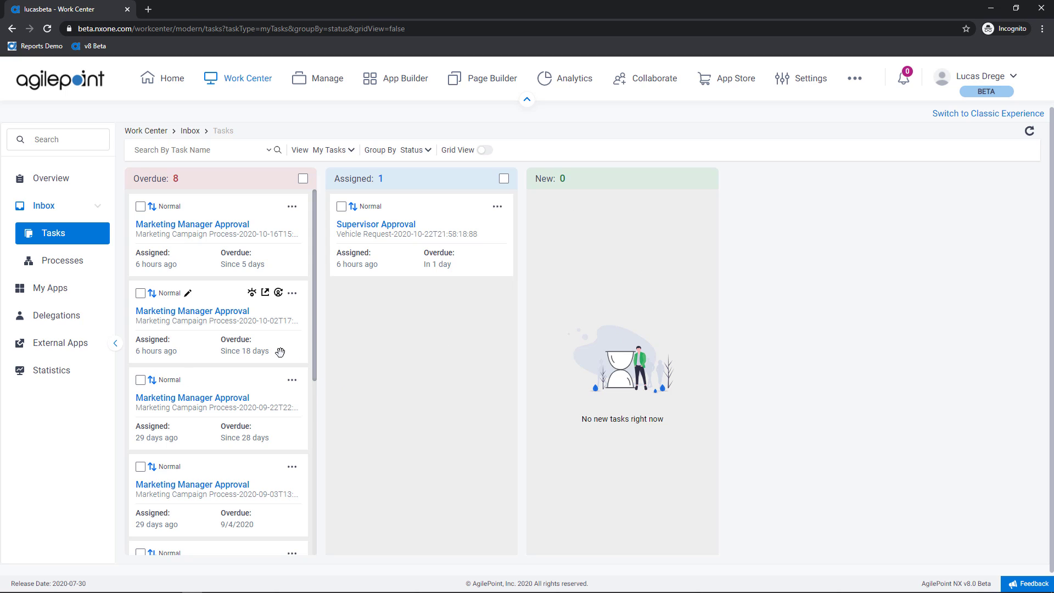
mouse_move(210, 313)
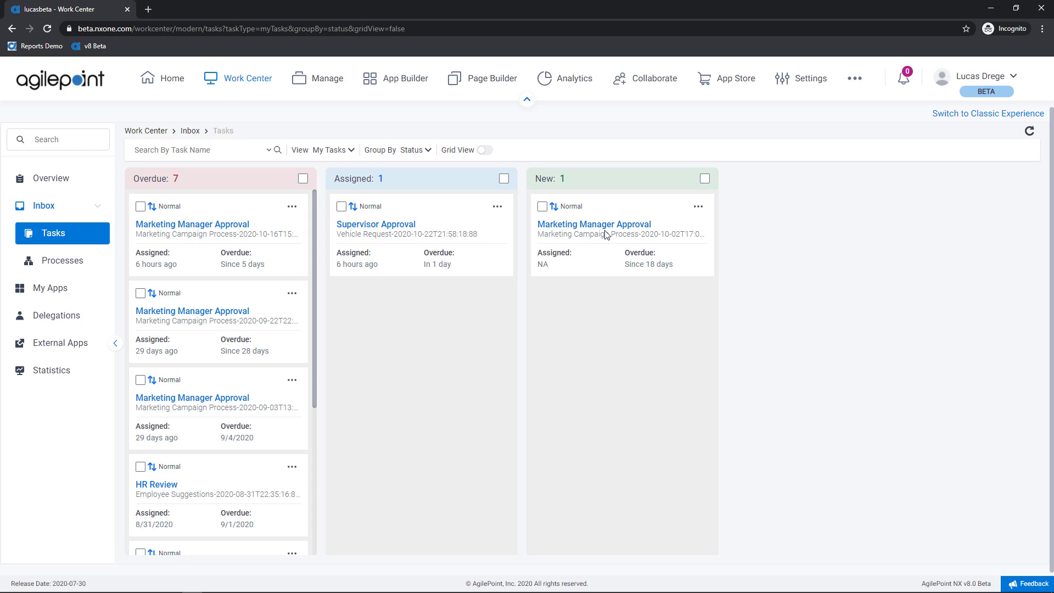
mouse_move(168, 297)
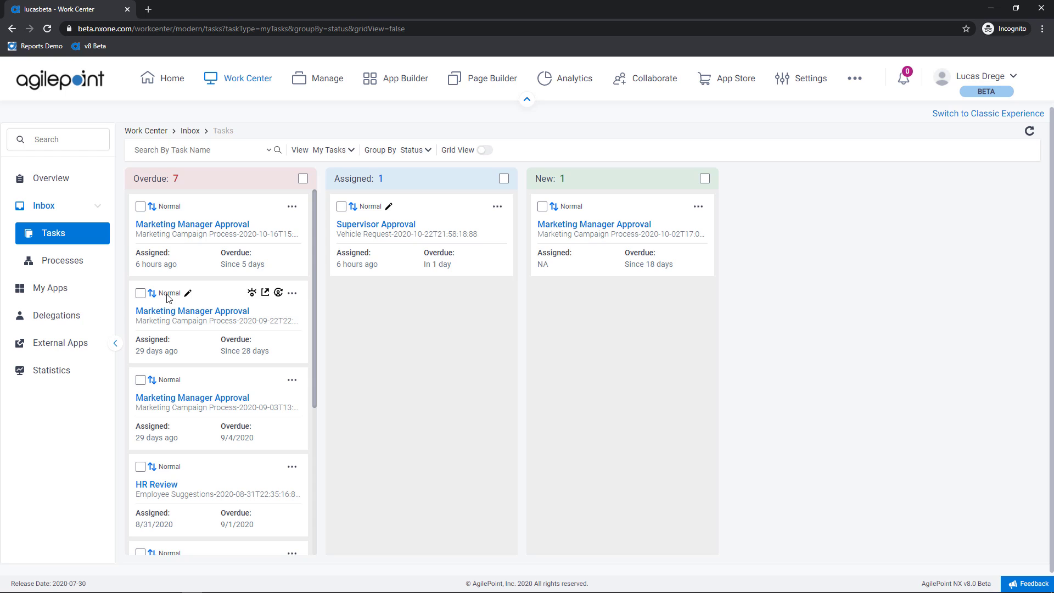
click(60, 261)
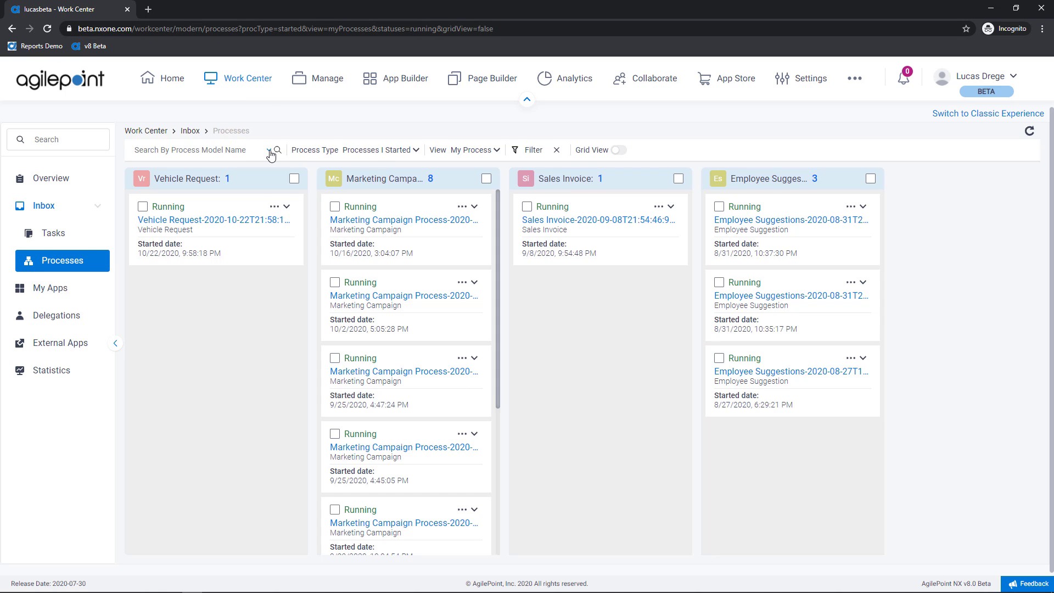
Step: Search processes by model name, browse Process Type and View choices, and open the status filter
click(270, 150)
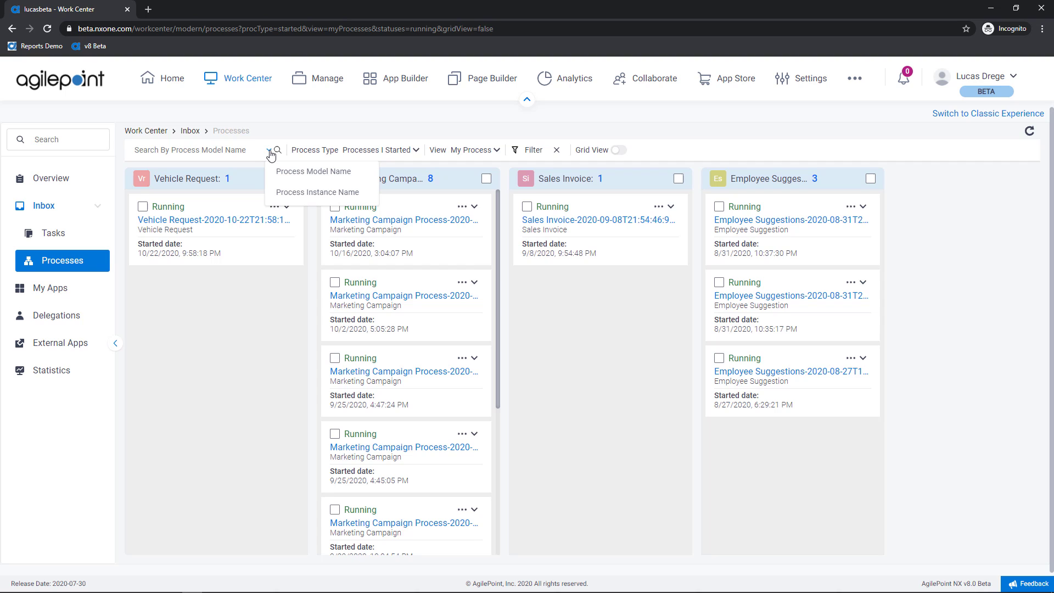
click(246, 336)
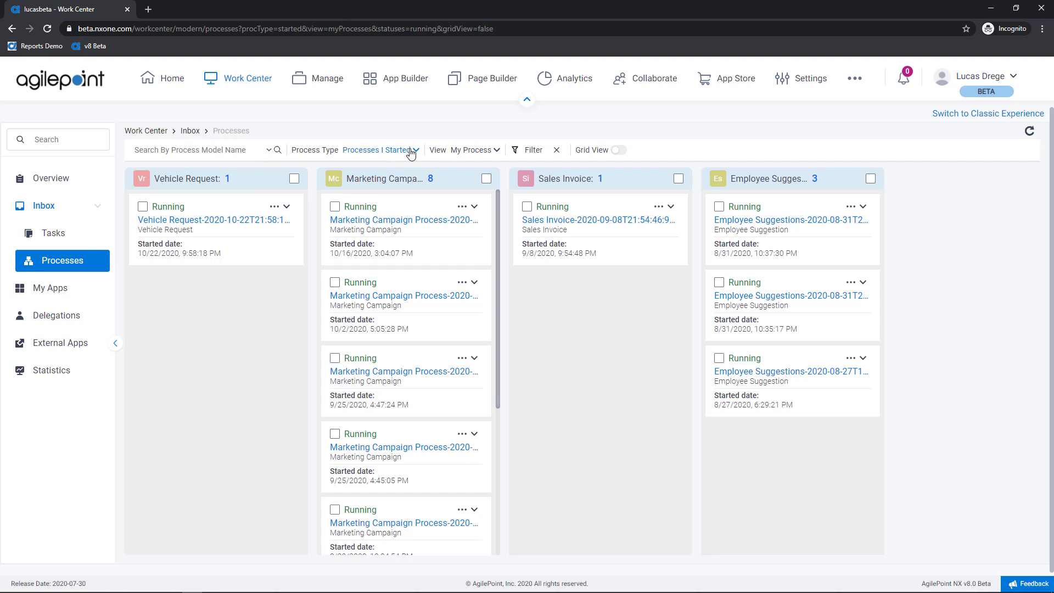
click(381, 149)
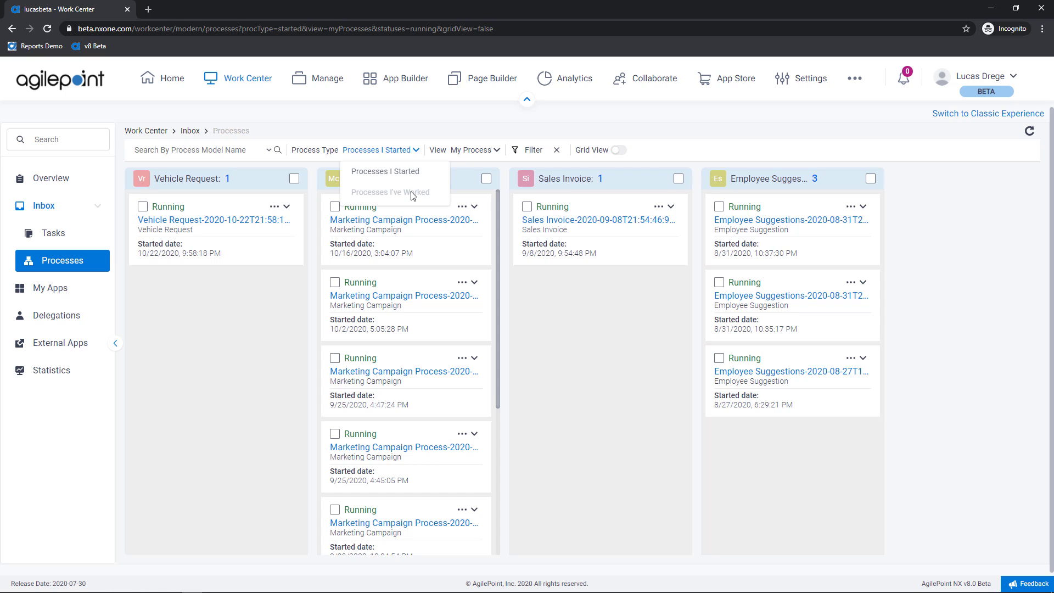
mouse_move(410, 195)
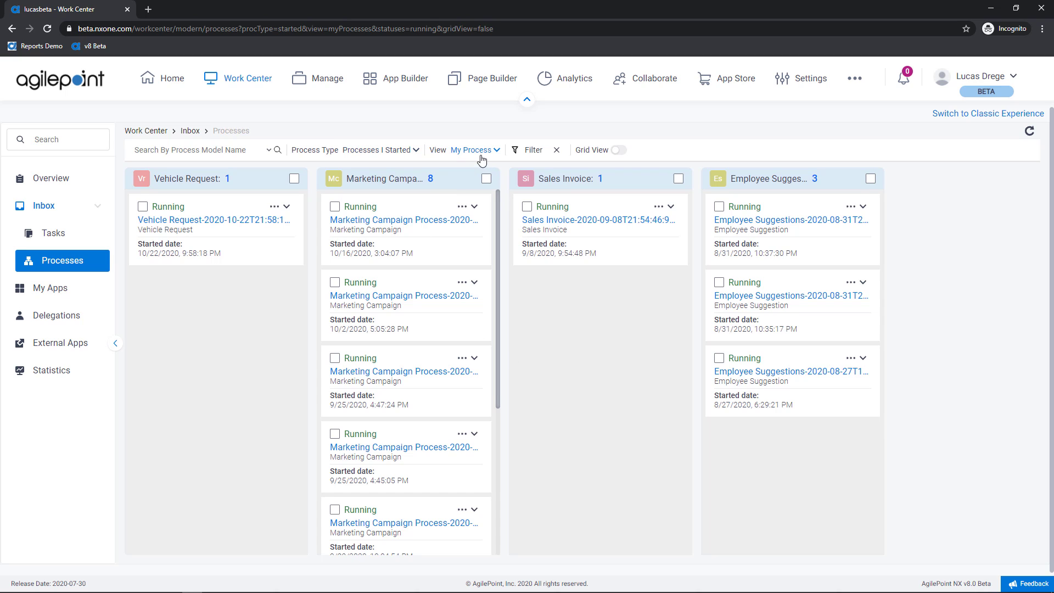
click(473, 149)
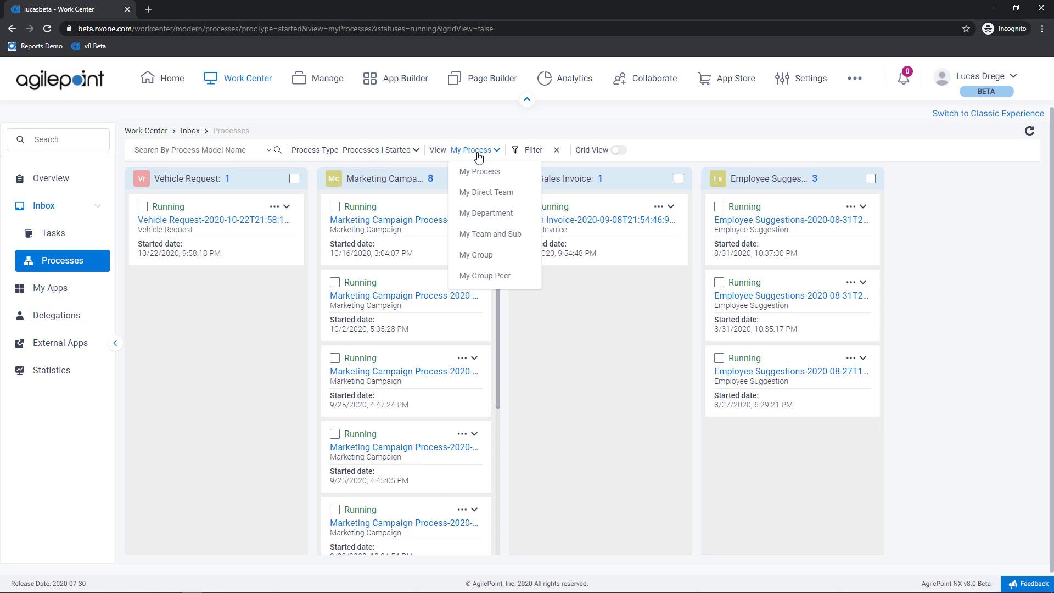
mouse_move(529, 158)
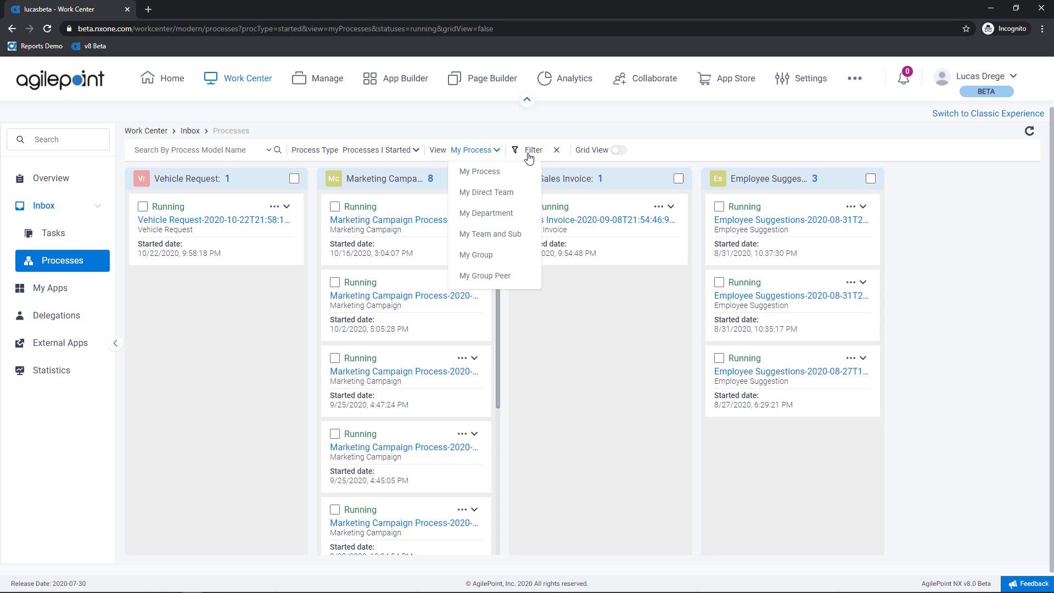
click(532, 150)
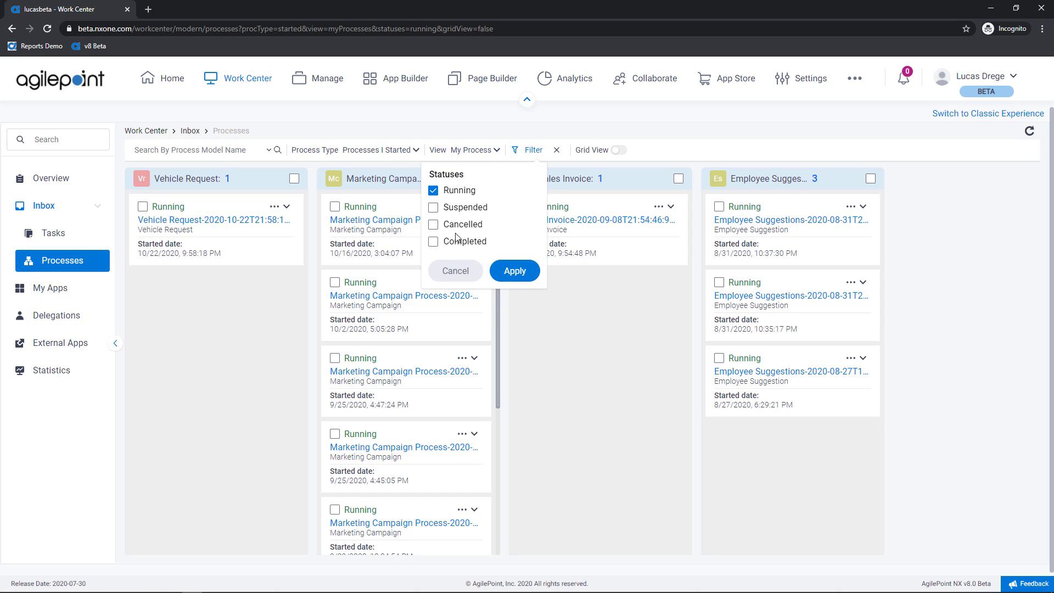
click(514, 270)
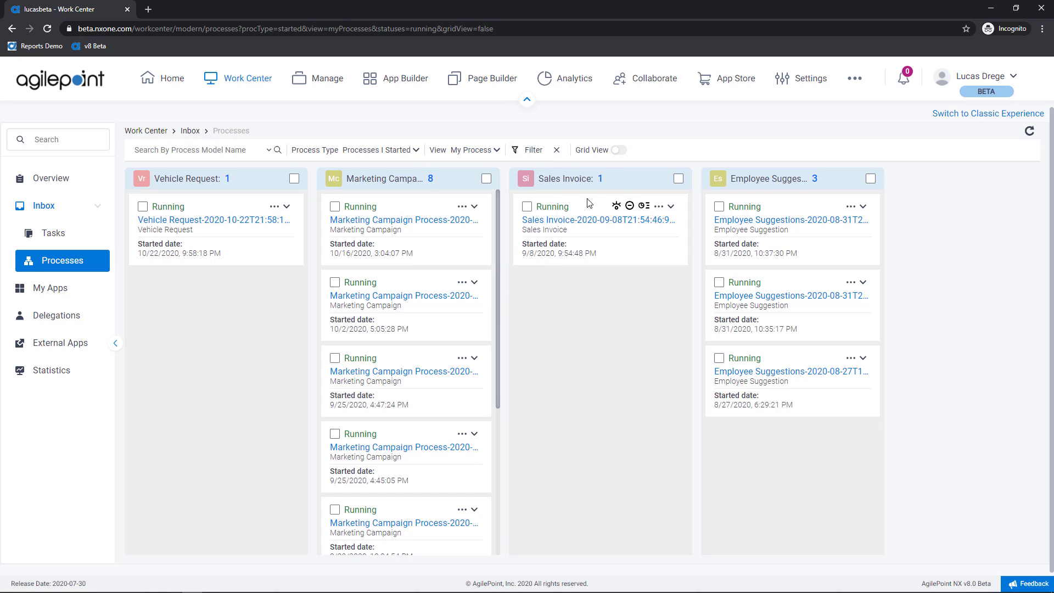
click(616, 150)
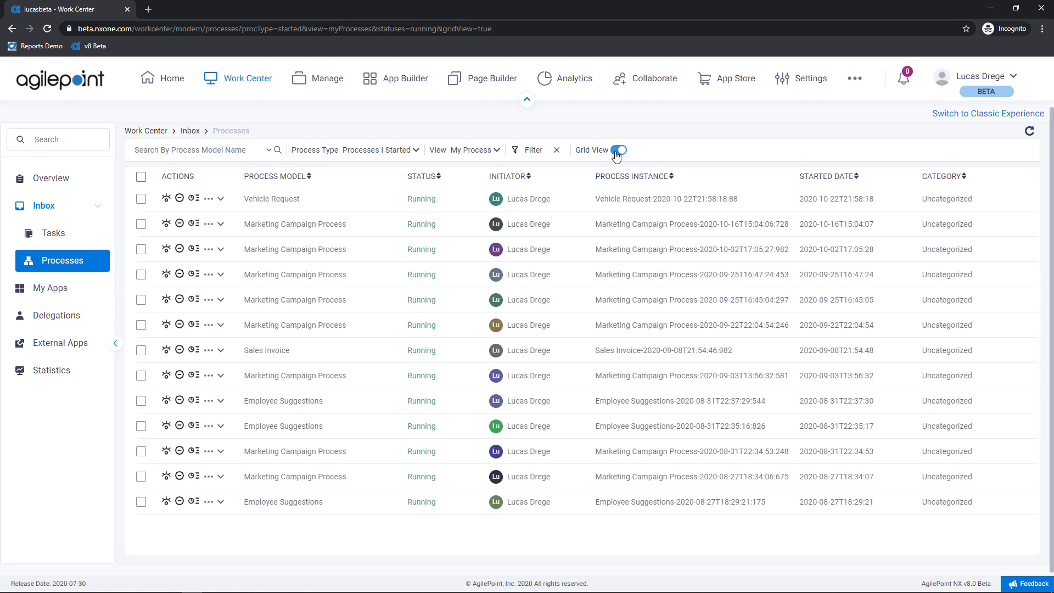
click(615, 150)
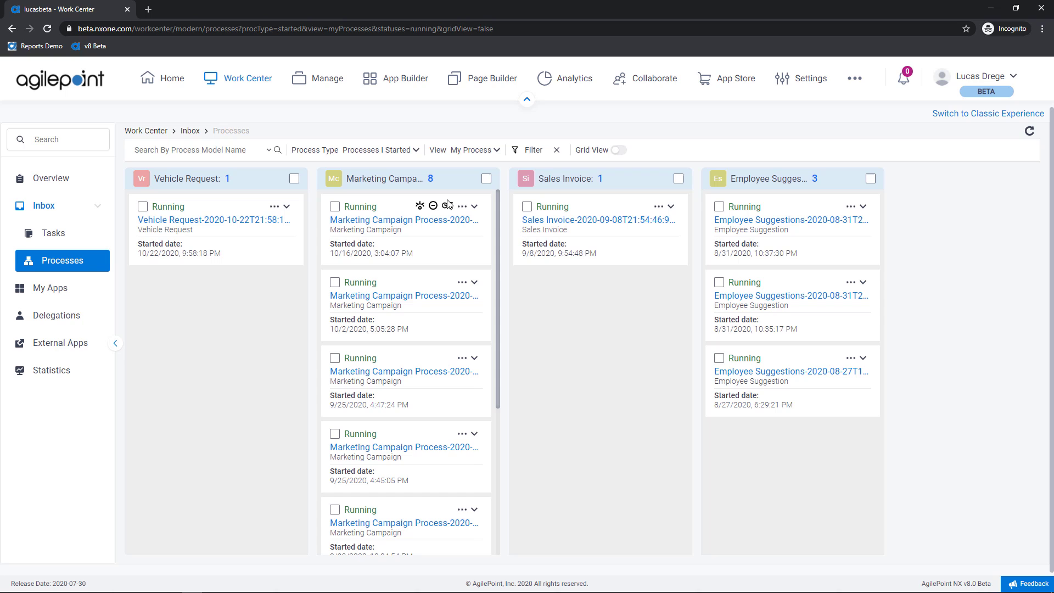
scroll(down, 3)
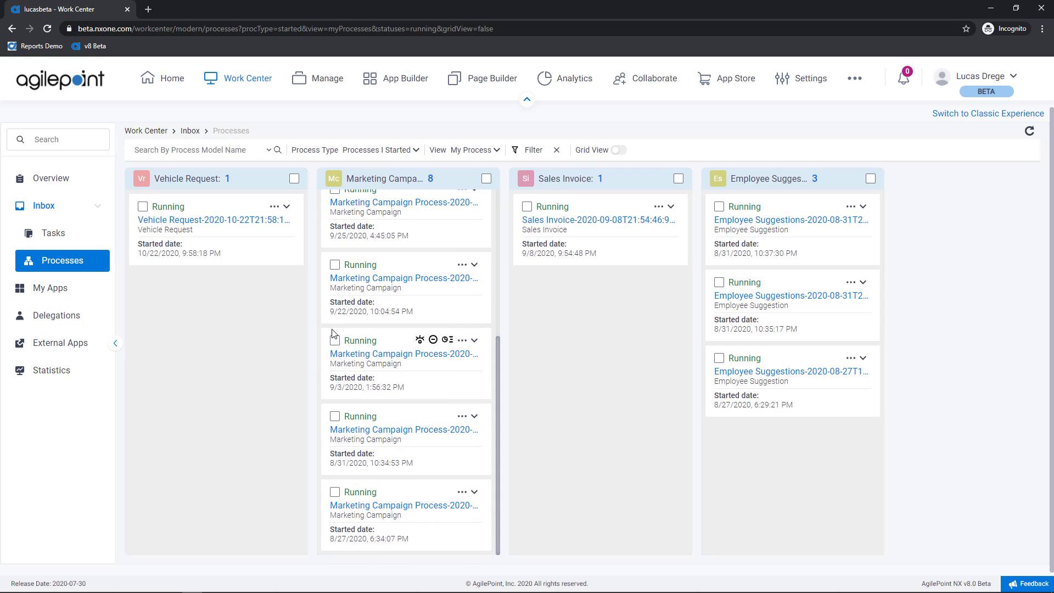
click(49, 287)
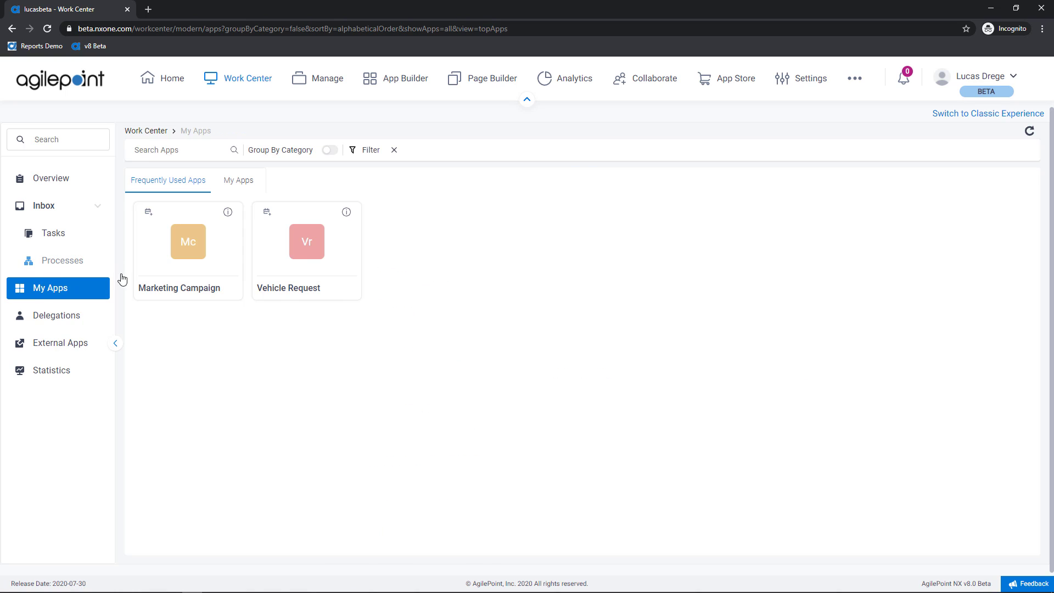
mouse_move(235, 270)
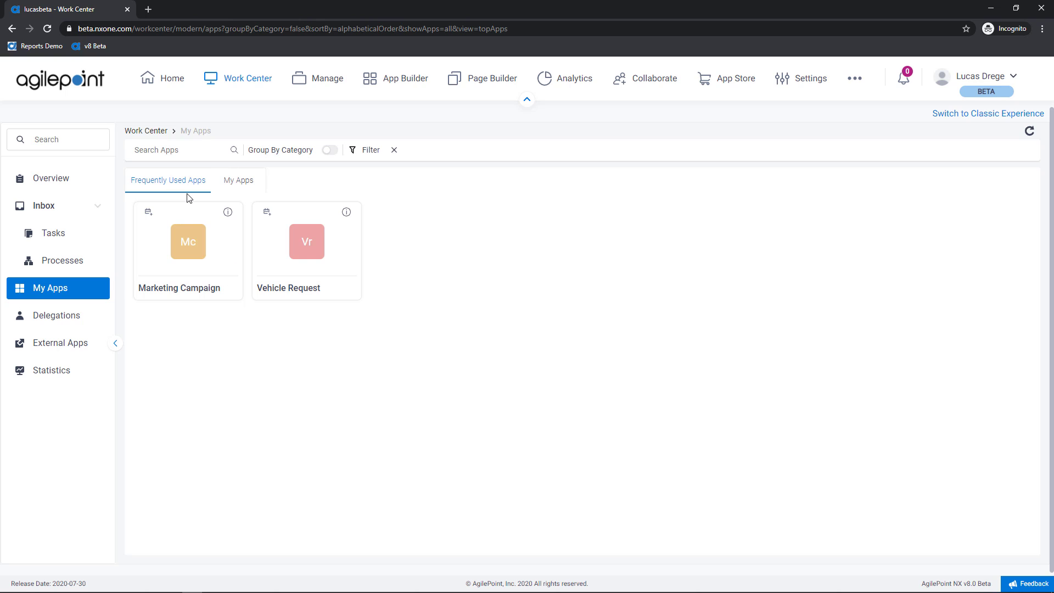
mouse_move(246, 186)
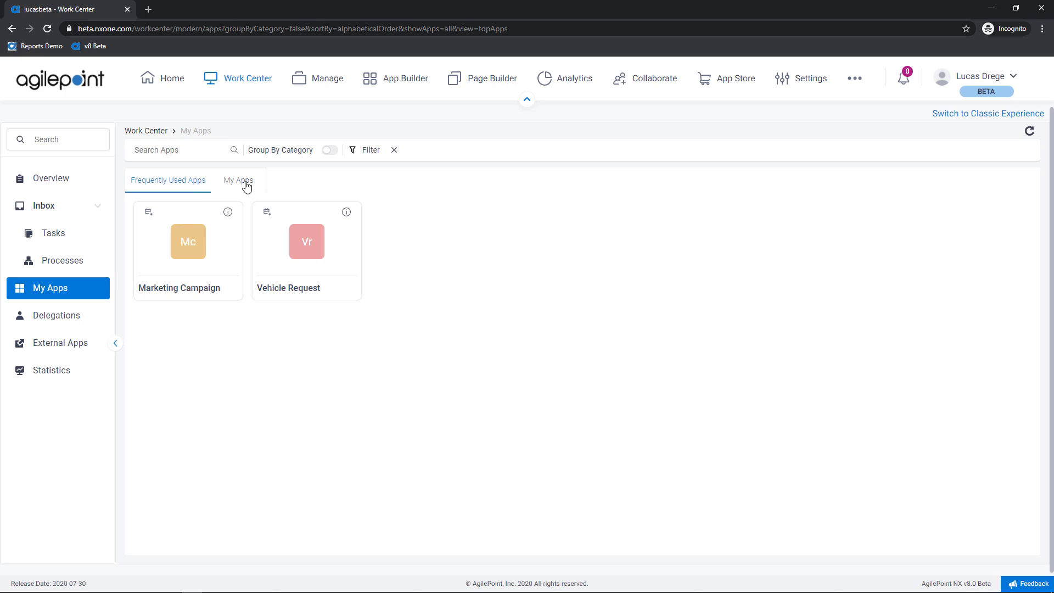
Step: Show all My Apps, toggle Group By Category on and off, and open the sort/filter panel
click(238, 180)
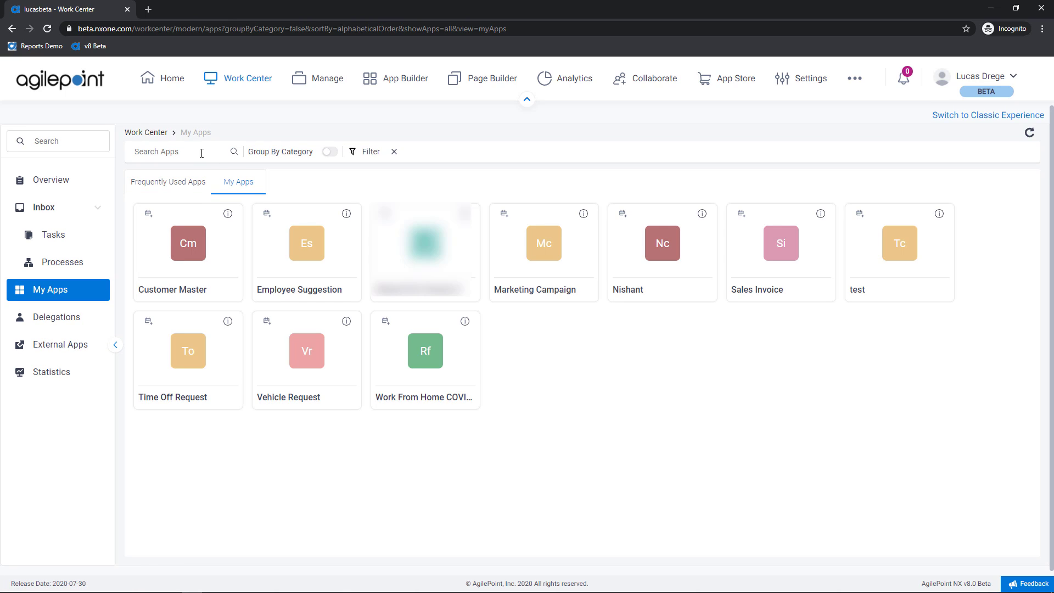
click(161, 150)
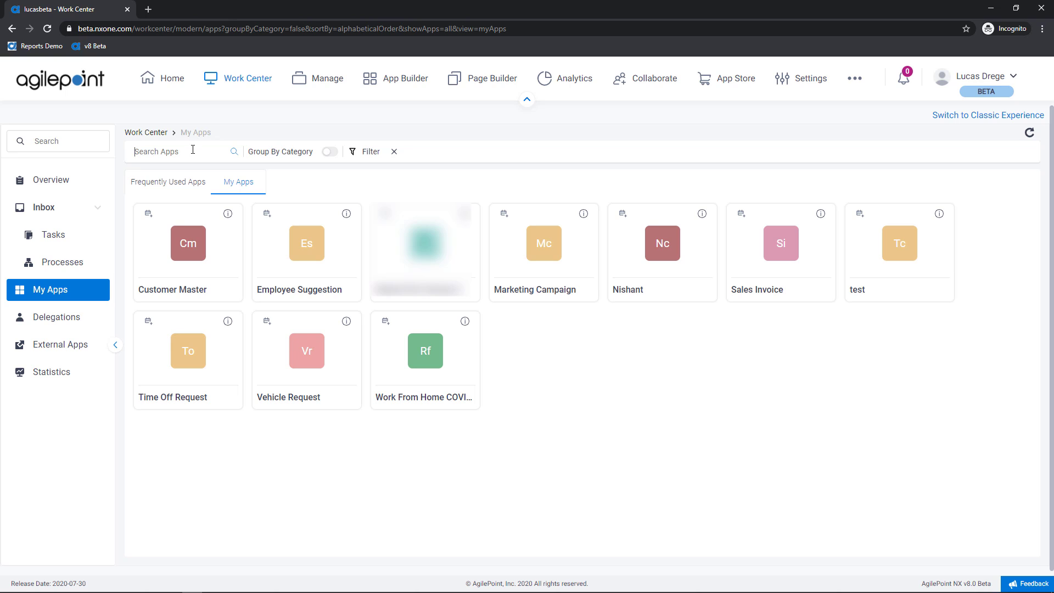
mouse_move(291, 158)
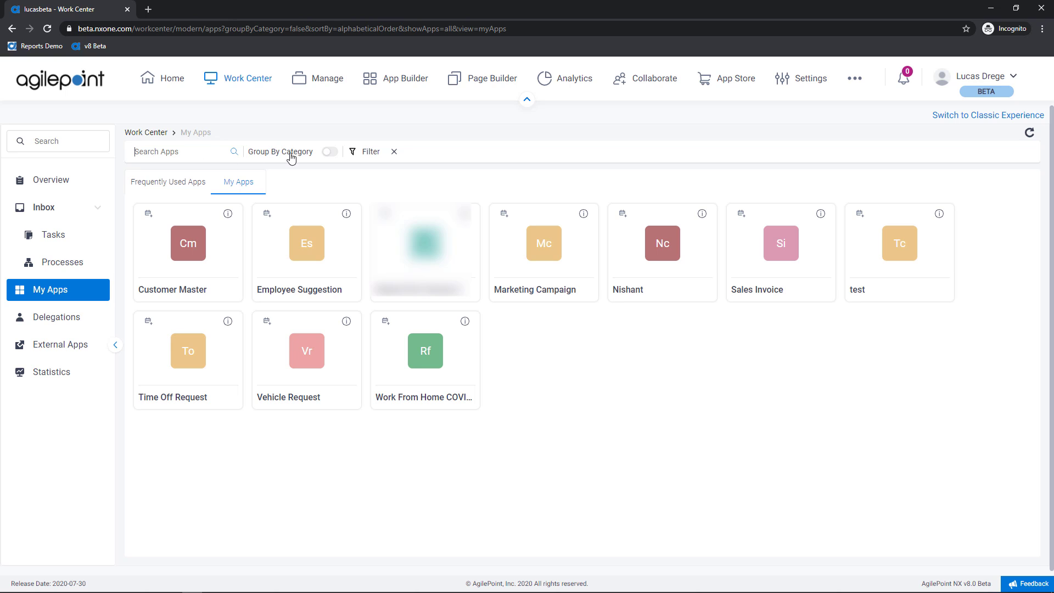
click(329, 151)
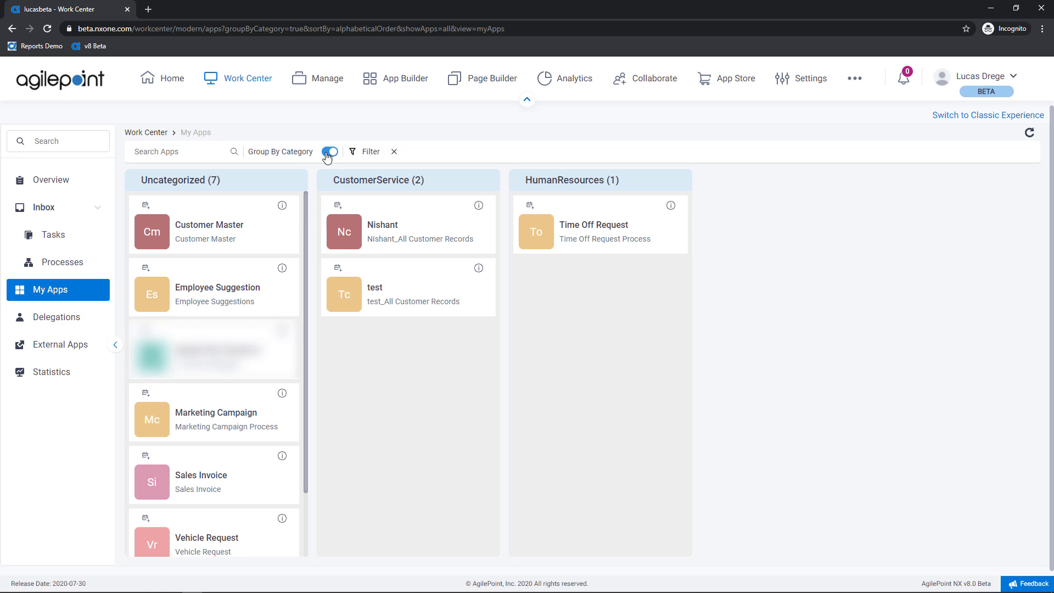
click(330, 151)
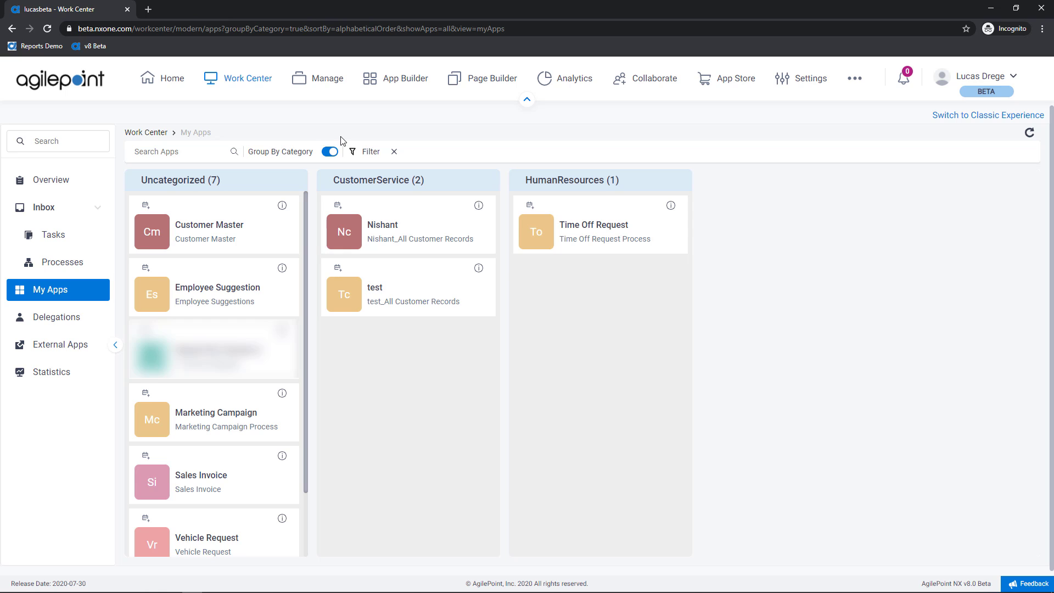
mouse_move(341, 135)
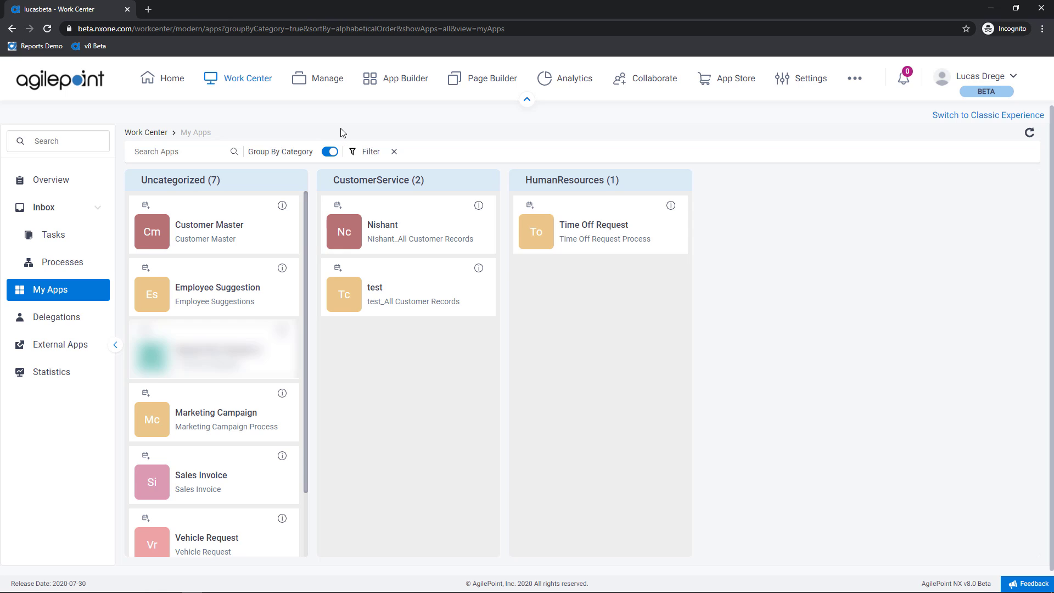
click(329, 152)
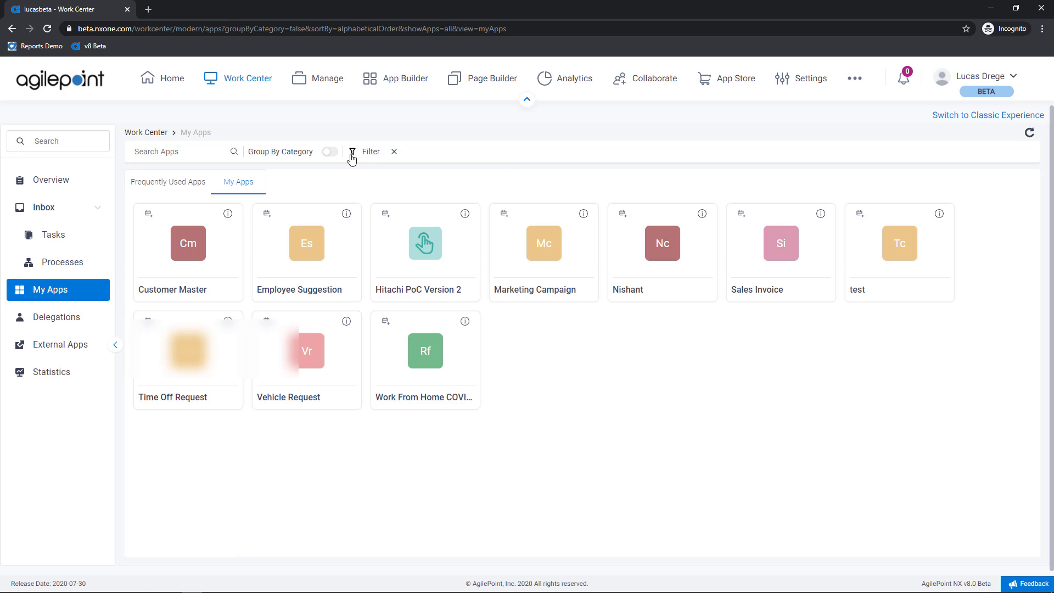
click(351, 153)
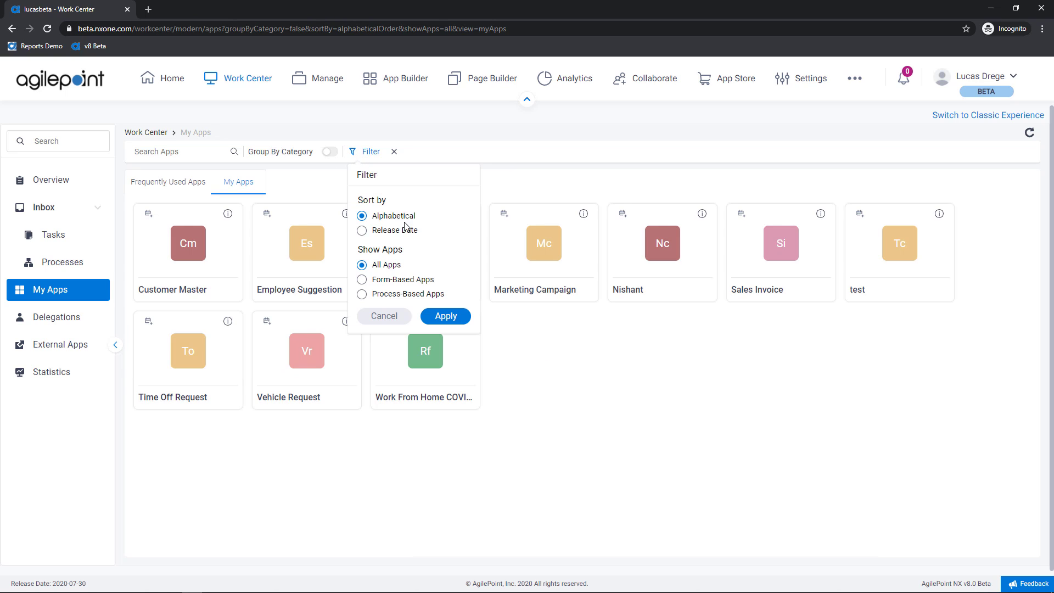
mouse_move(372, 228)
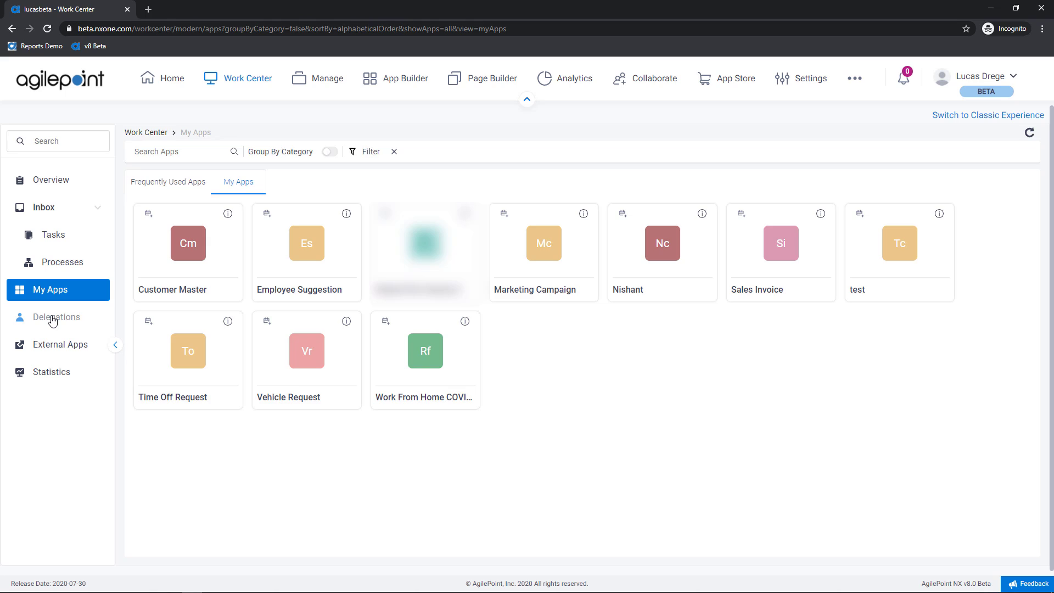
Step: Leave the app filter and go to the Delegations page
click(56, 317)
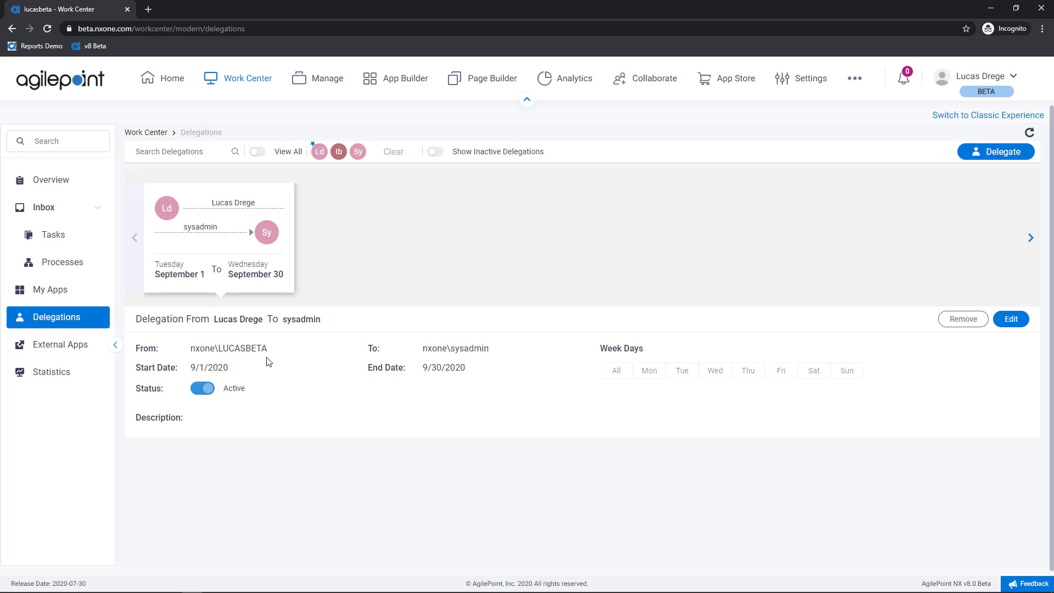
mouse_move(900, 102)
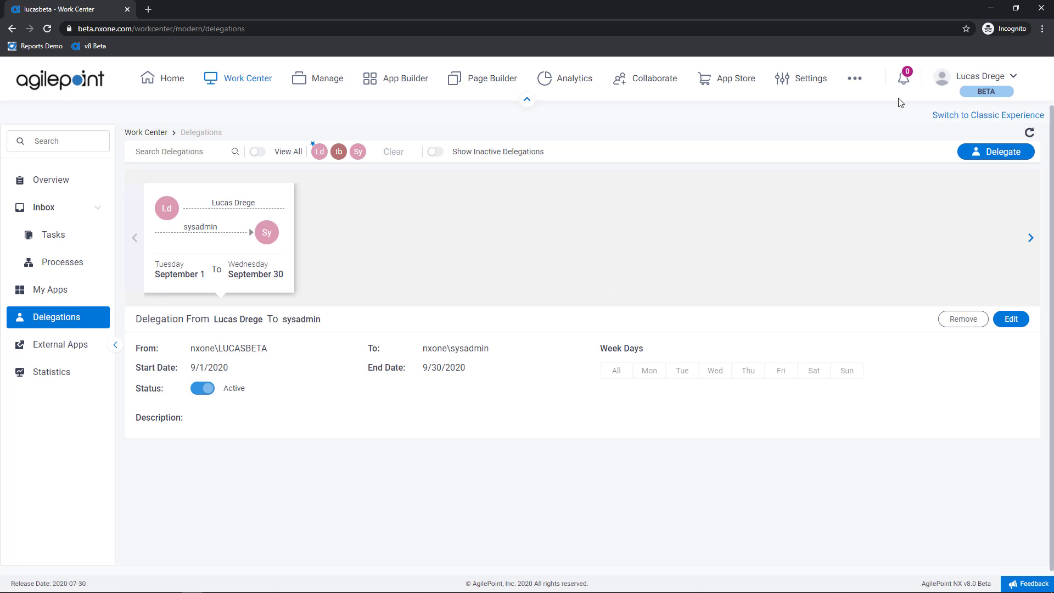
Step: Open the blank Create Delegation panel from the Delegate button
click(996, 152)
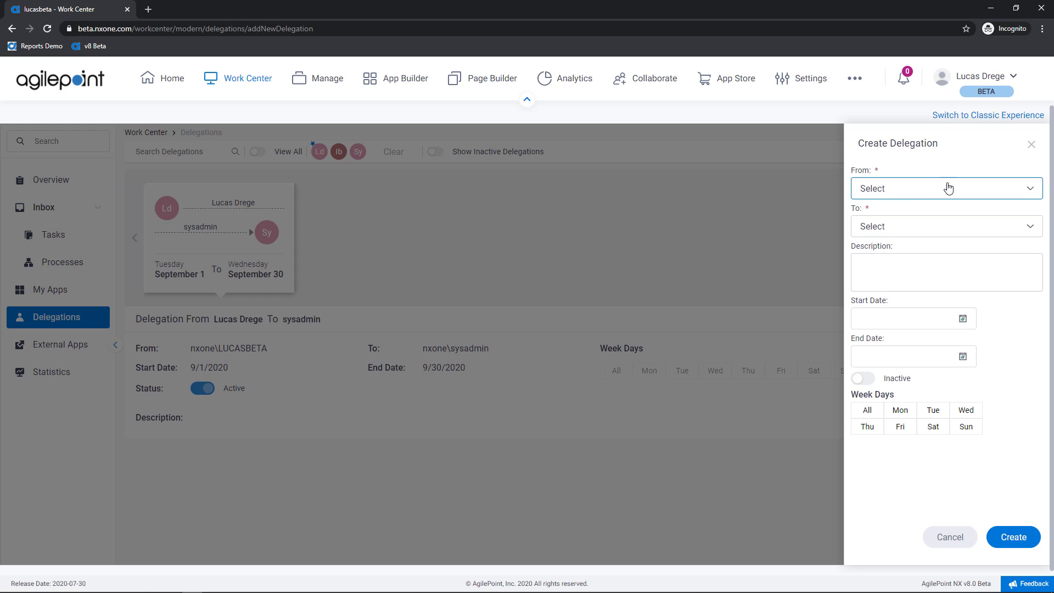
click(945, 188)
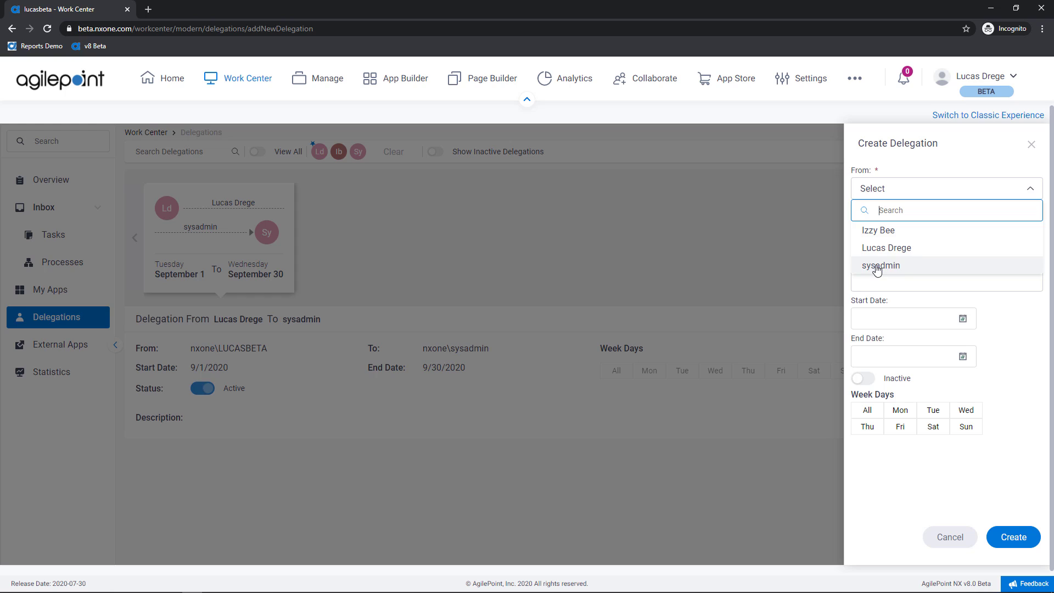
click(881, 265)
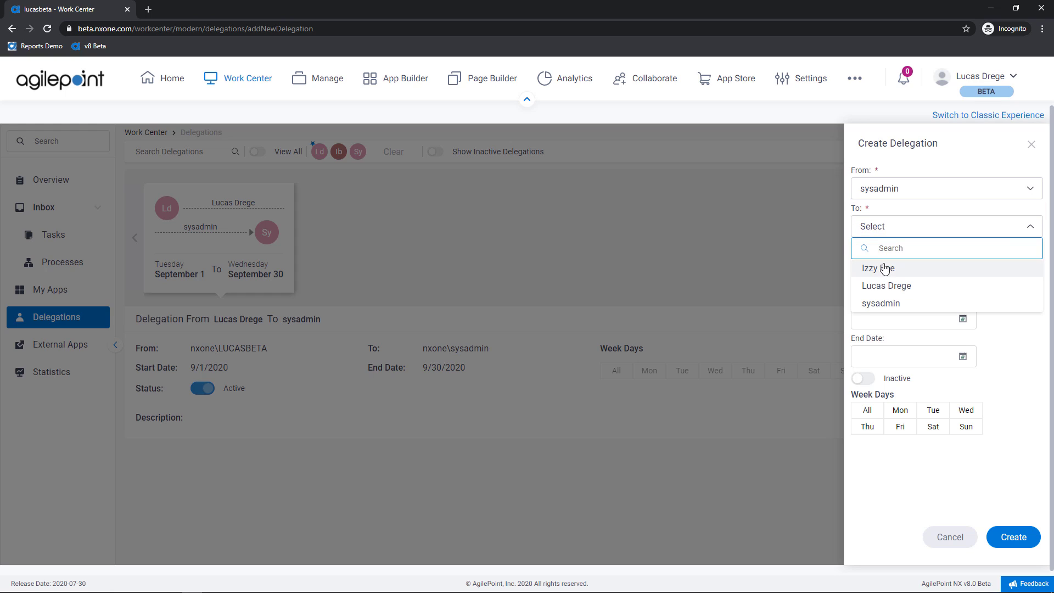
click(886, 285)
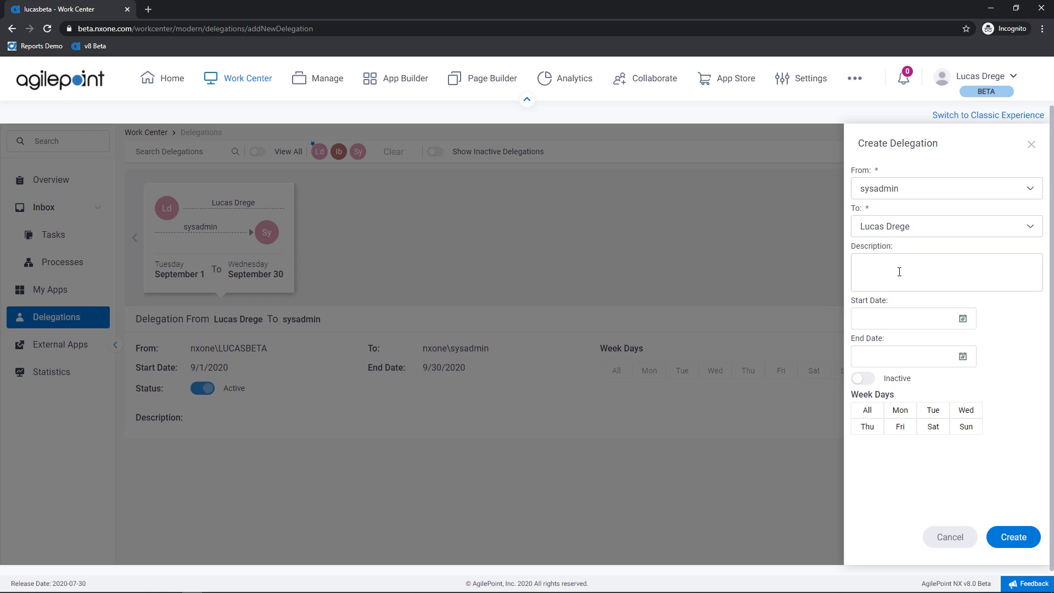
mouse_move(941, 337)
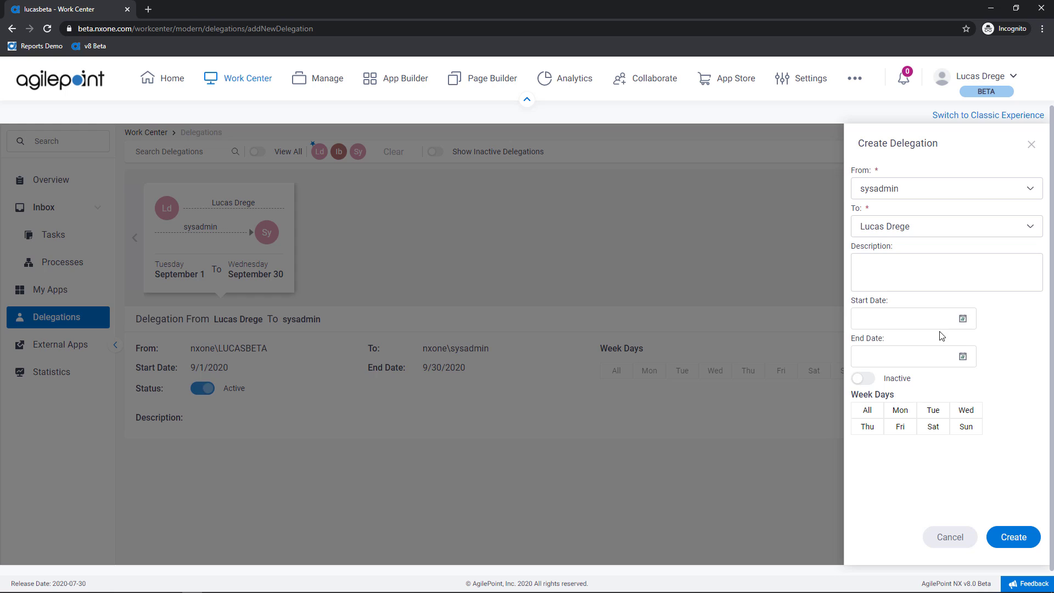
click(908, 318)
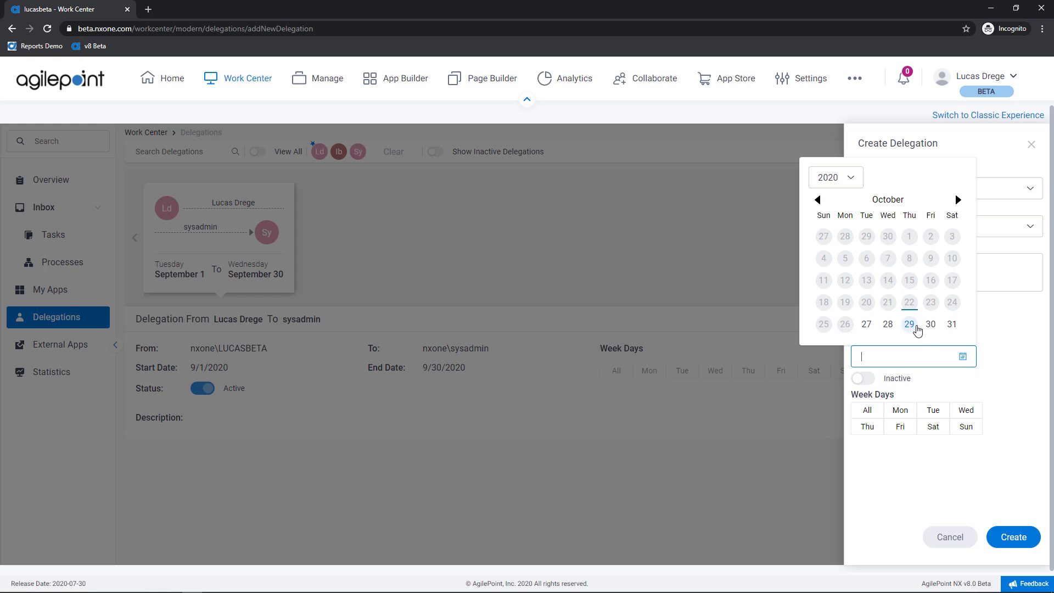
click(909, 324)
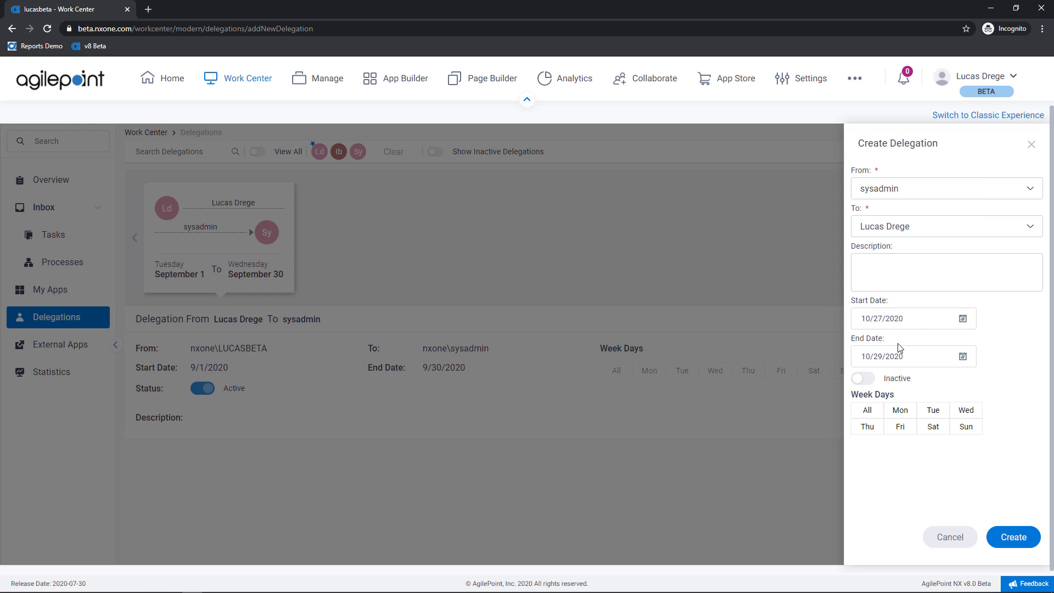
Step: Make the delegation active on all week days, create it, and dismiss the confirmation
click(863, 377)
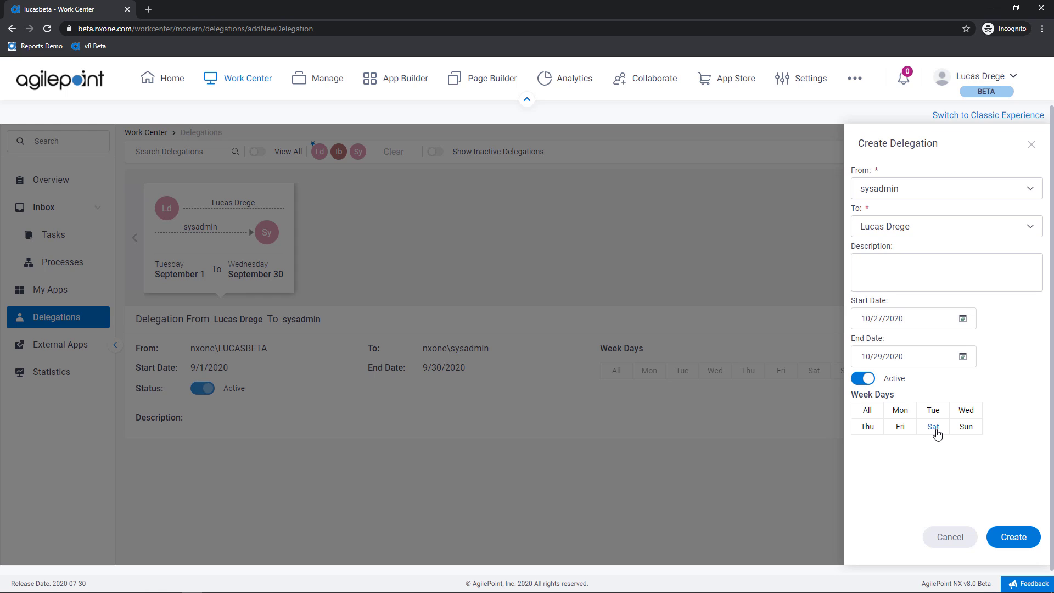
mouse_move(901, 426)
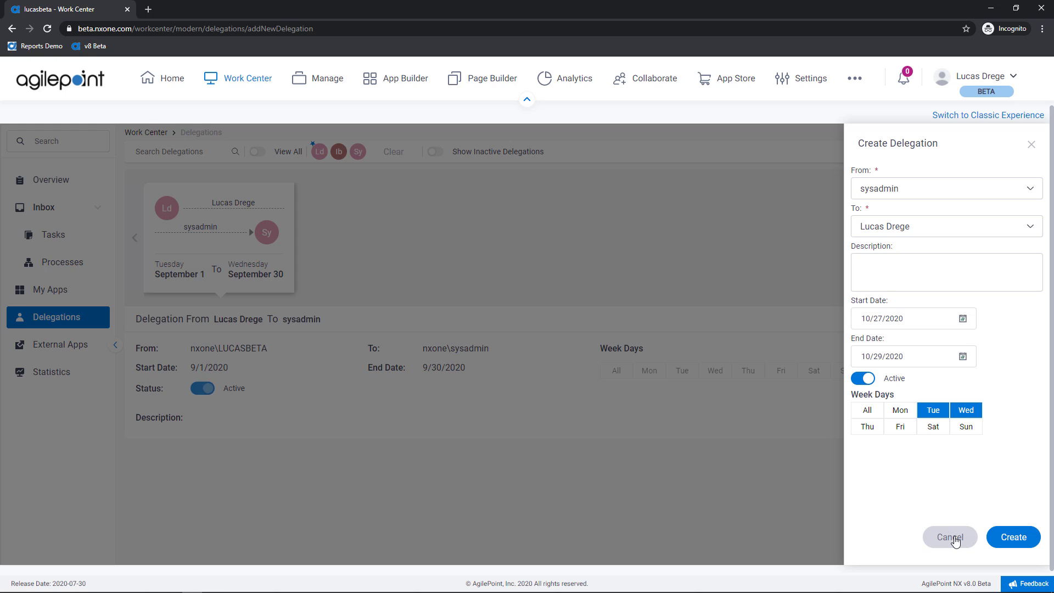
click(866, 410)
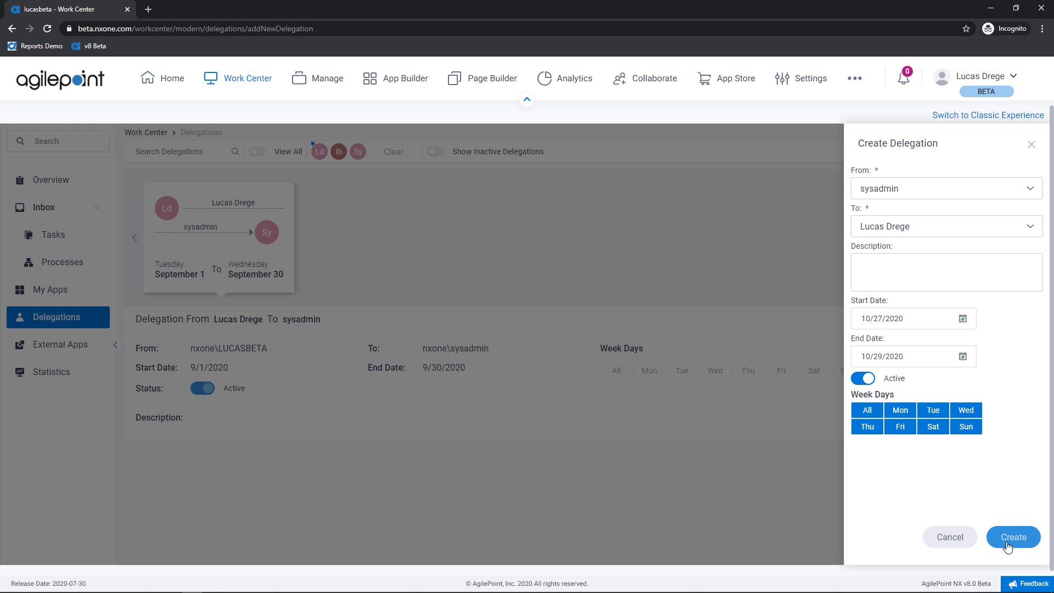
click(1013, 537)
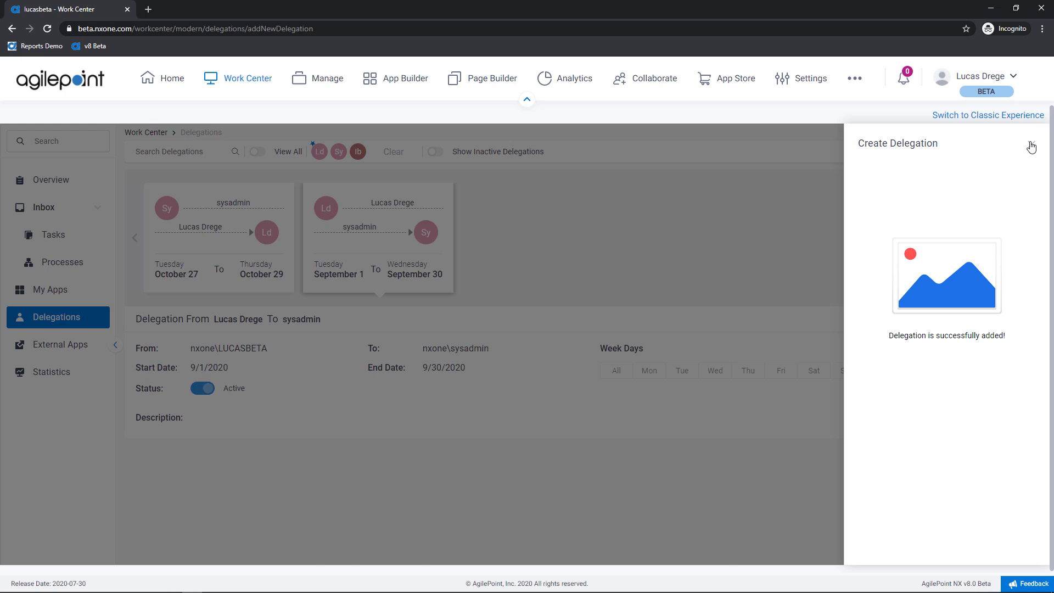
click(1032, 147)
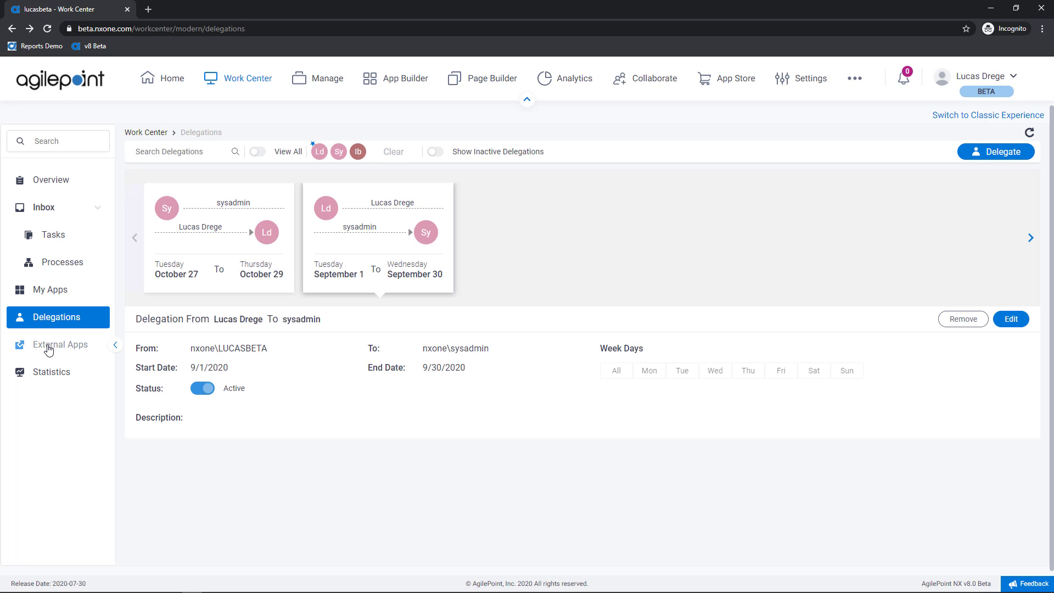
Step: Go to External Apps and start a new external app entry
click(60, 344)
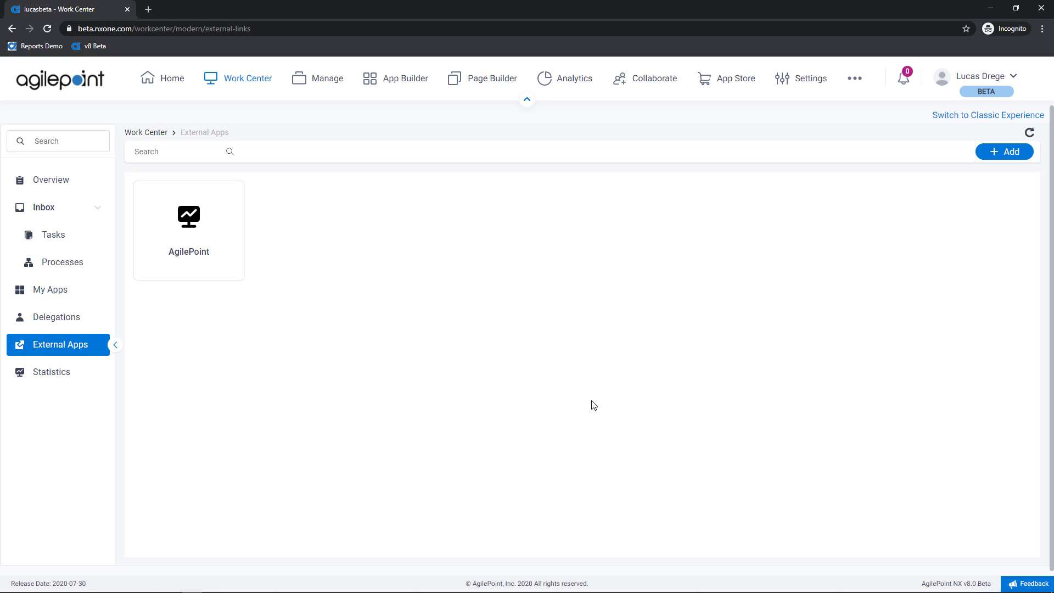
mouse_move(988, 168)
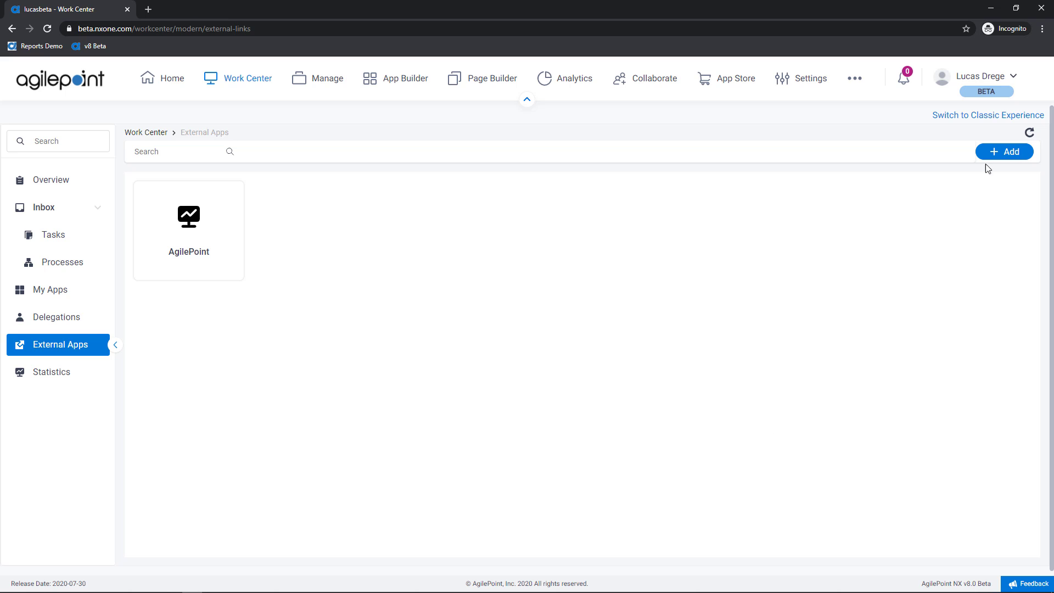
click(1004, 152)
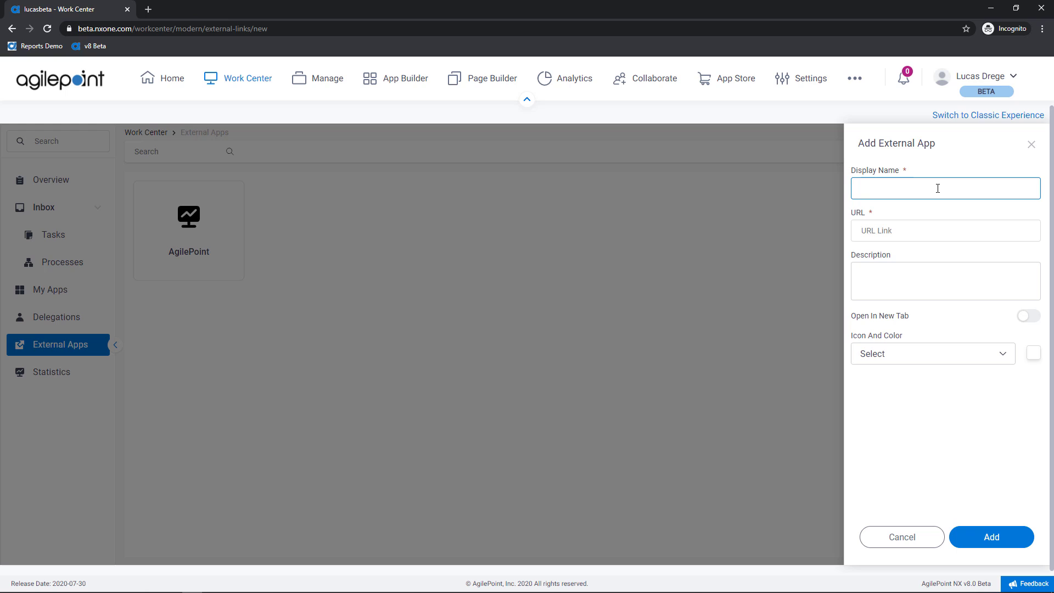
text(Google)
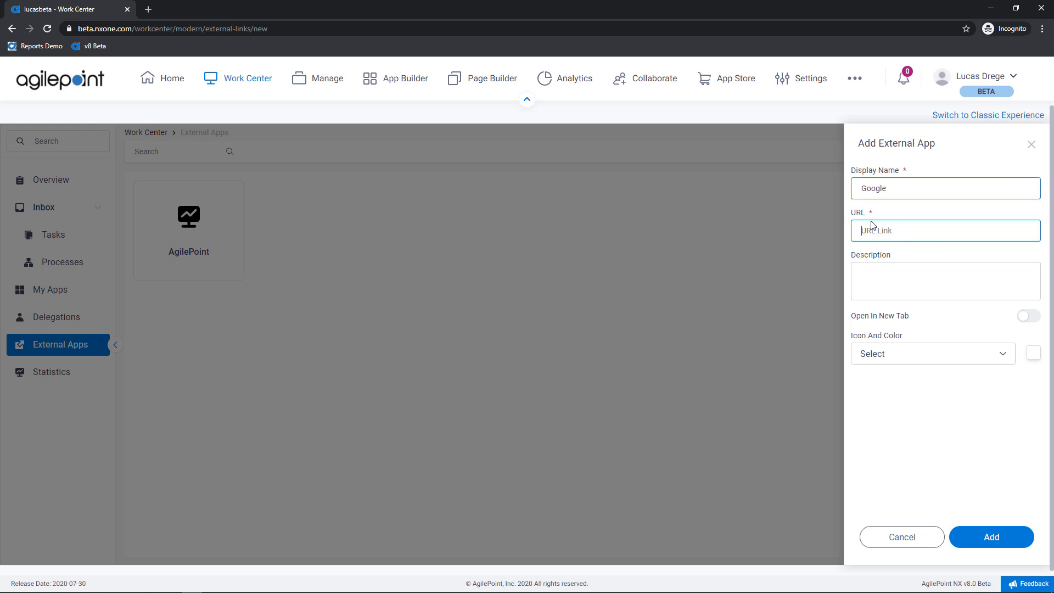
text(h)
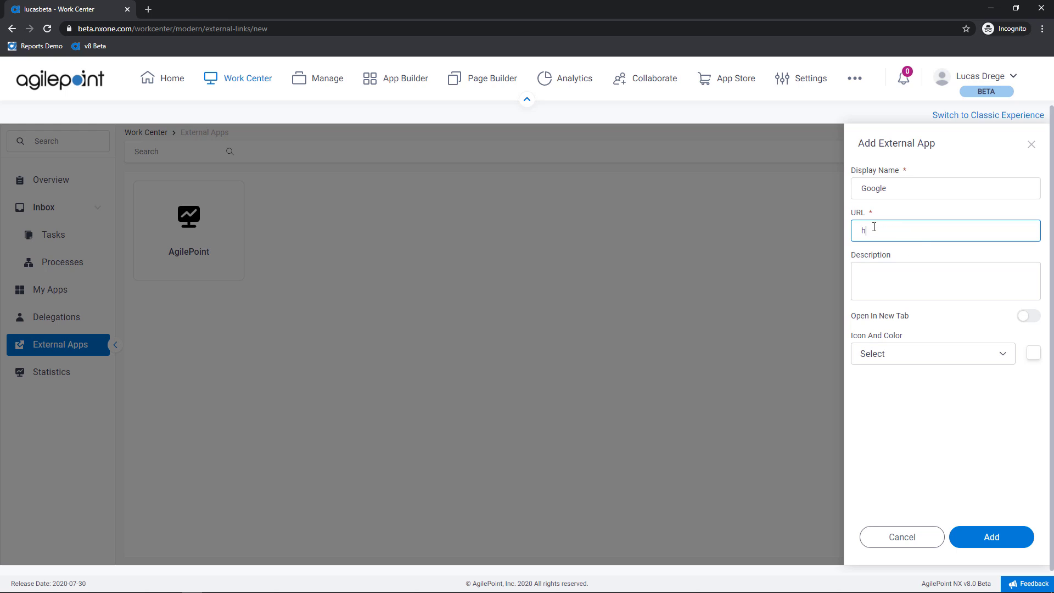
text(ttps://)
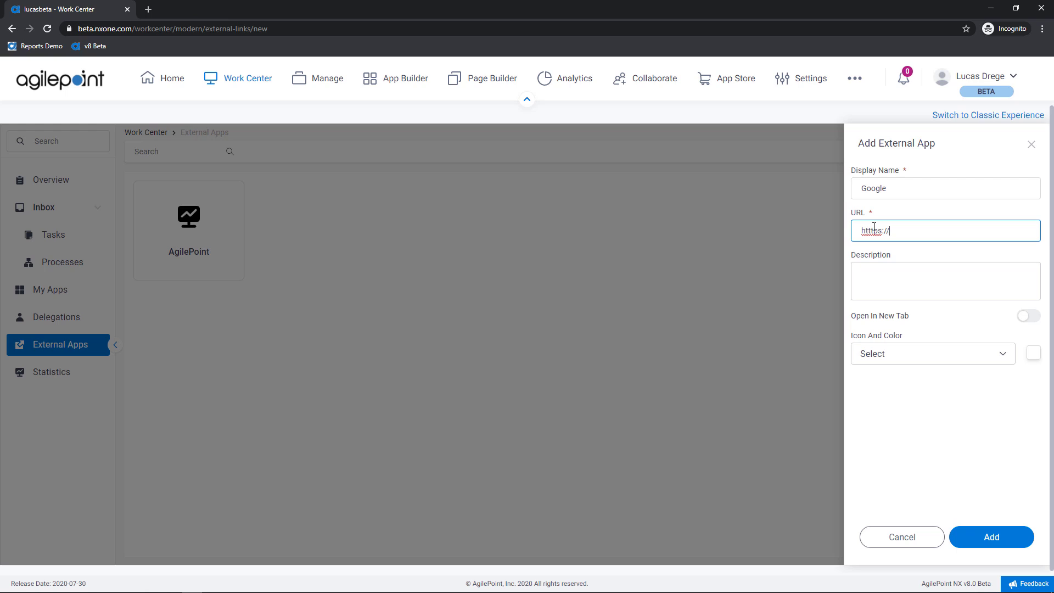
text(www)
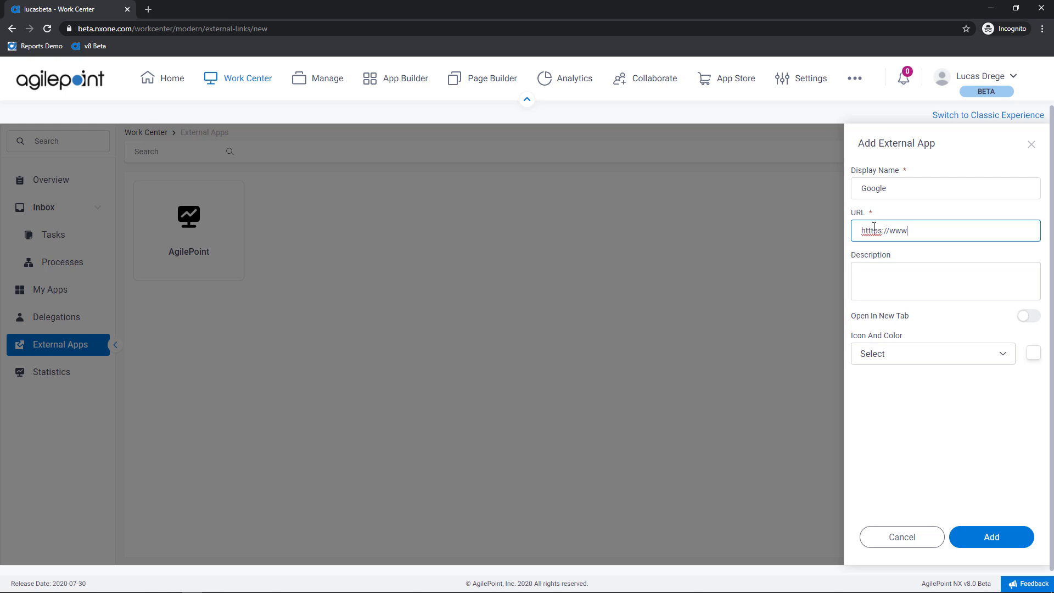
text(google.com)
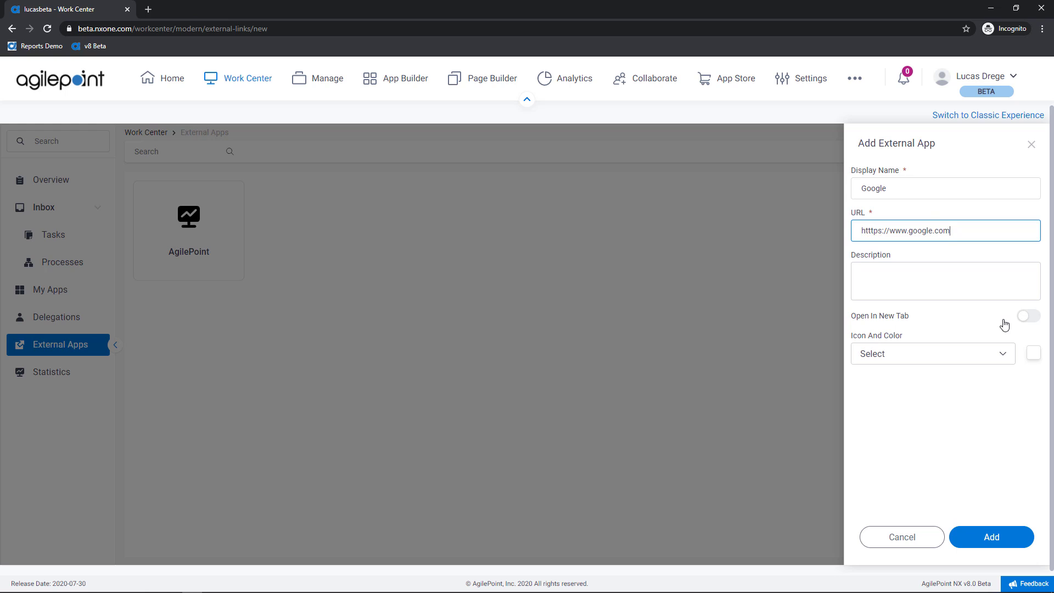
Step: Enable Open In New Tab, choose the ID Card icon, add the app, then view Statistics
click(1028, 318)
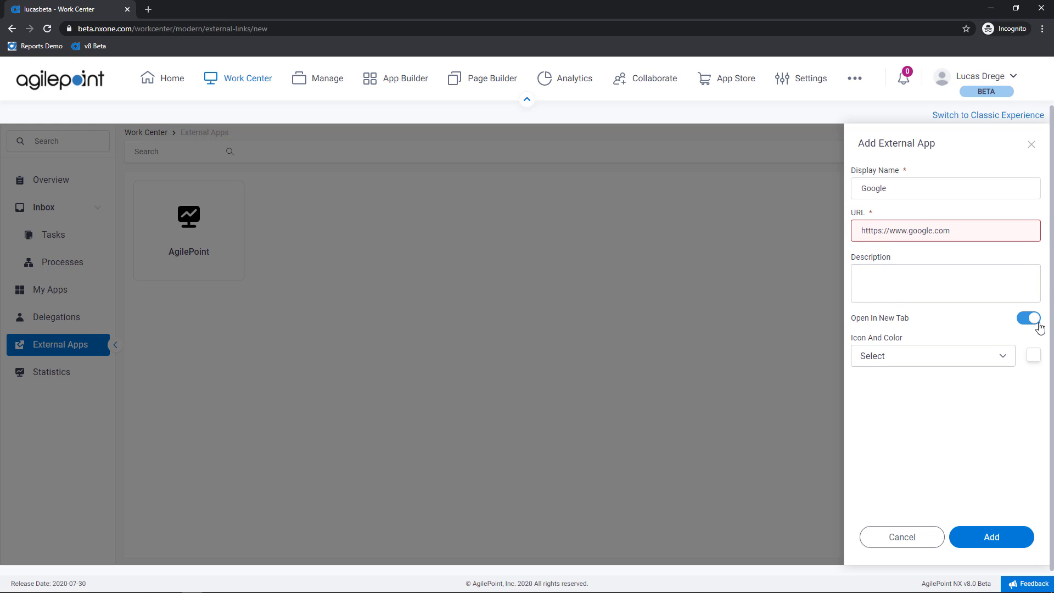
click(932, 356)
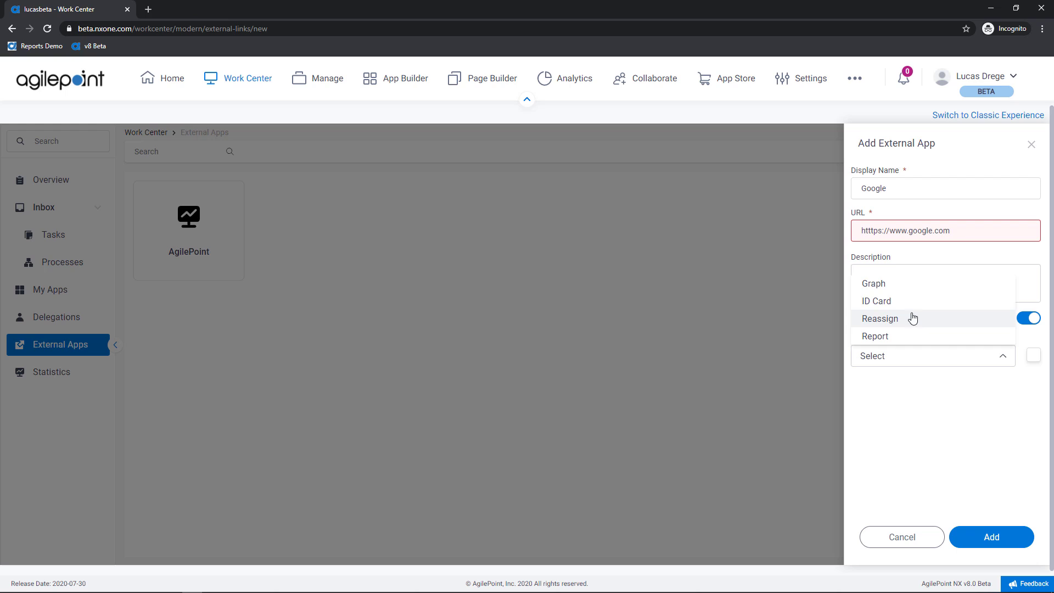
click(876, 301)
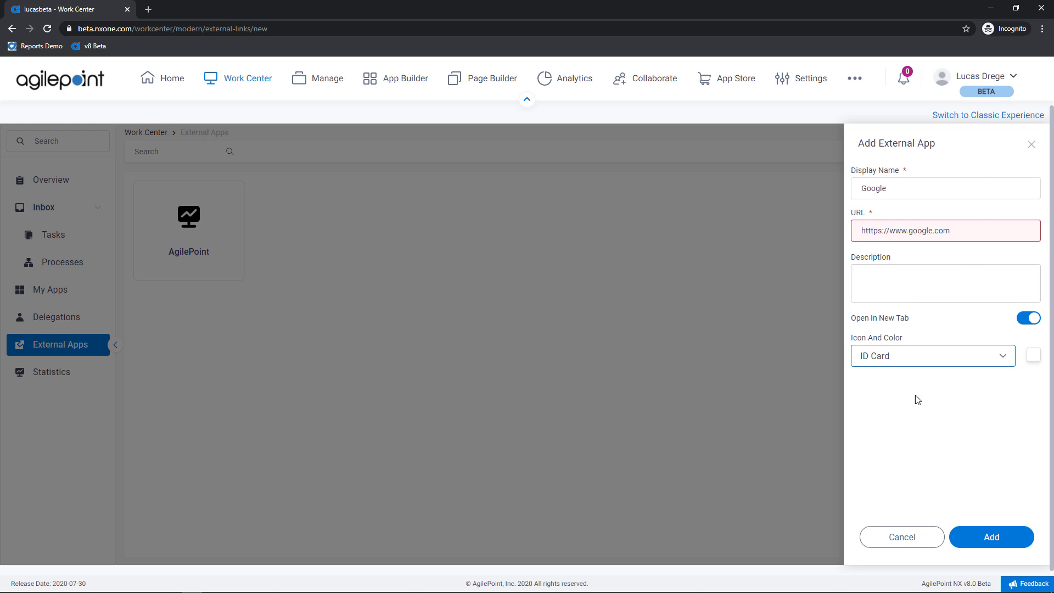
mouse_move(981, 329)
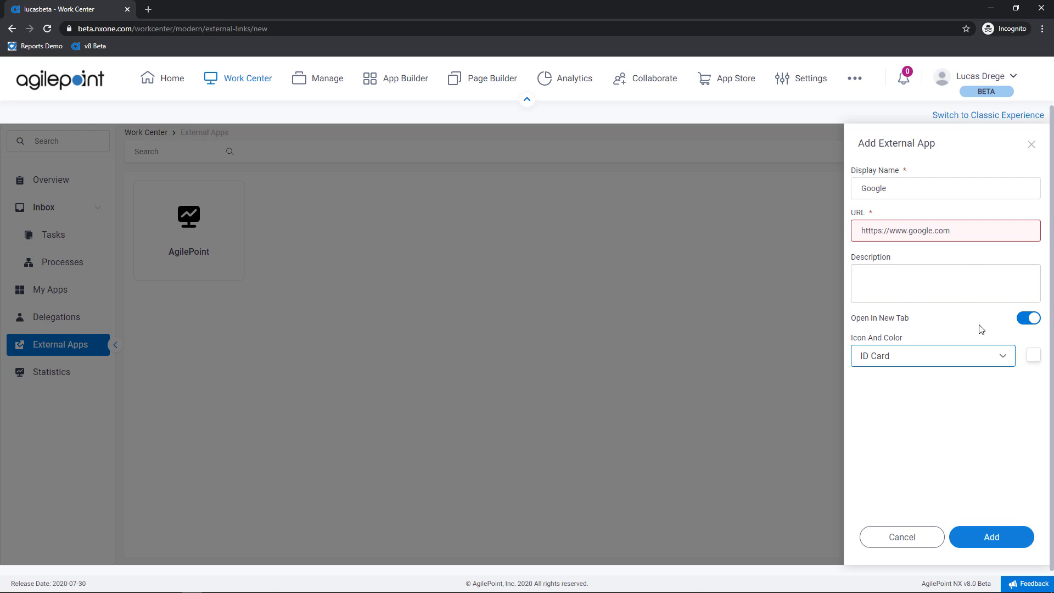
click(918, 231)
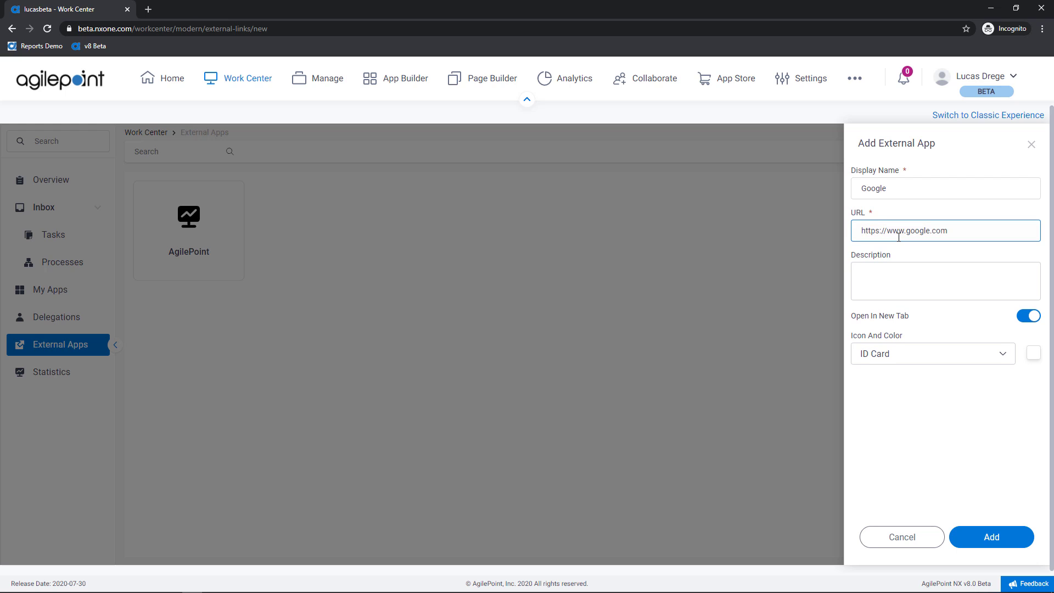
click(992, 537)
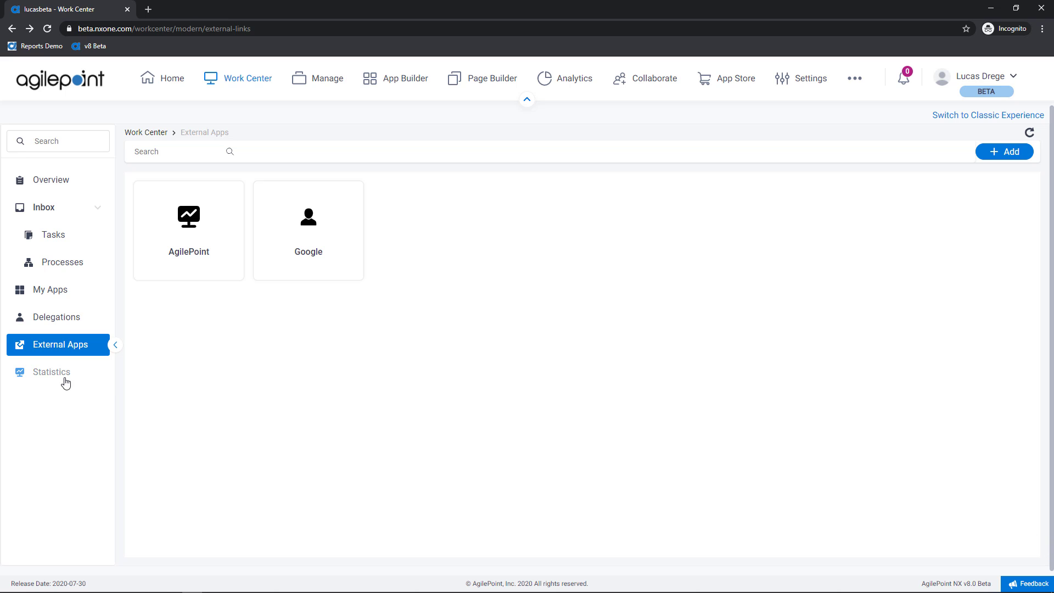
click(51, 372)
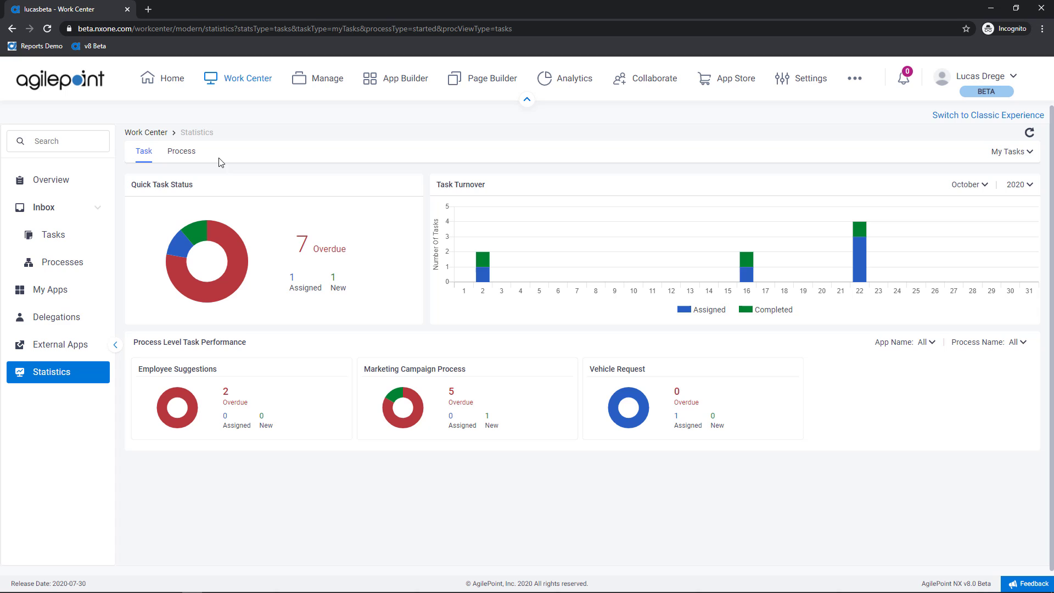
mouse_move(221, 162)
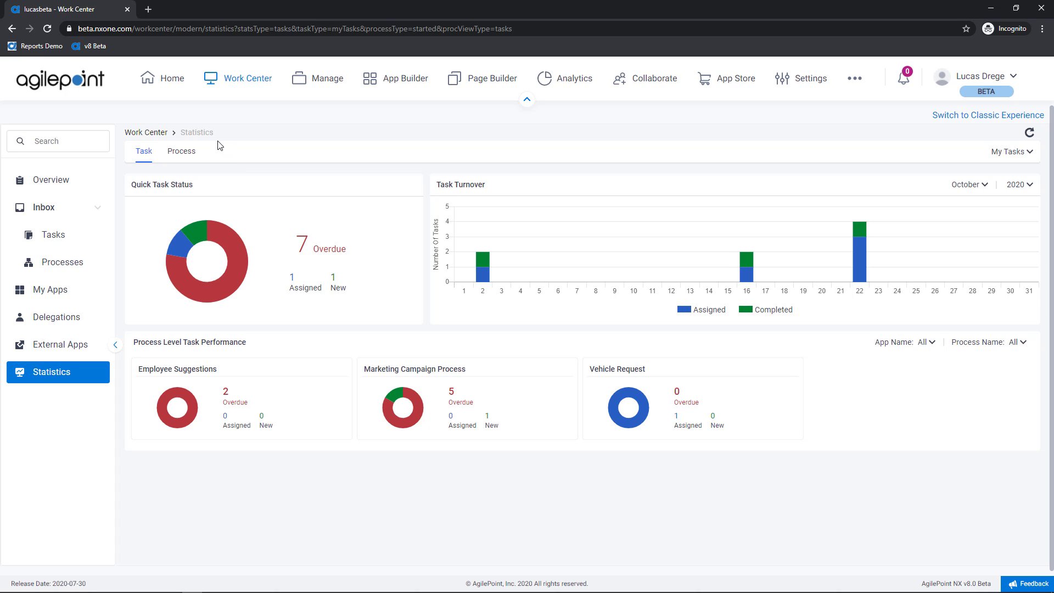
mouse_move(183, 188)
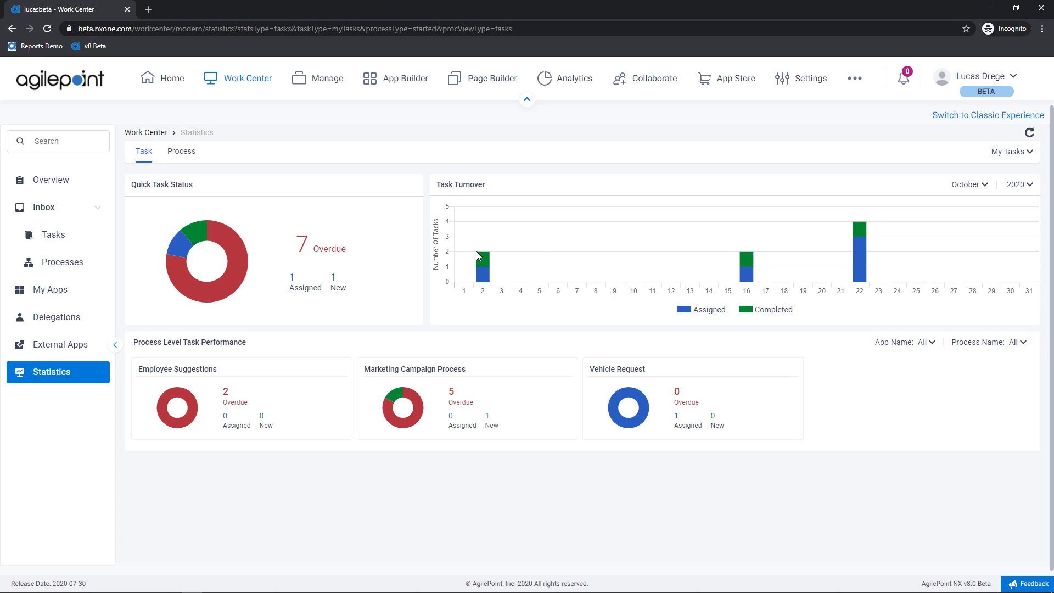
mouse_move(482, 262)
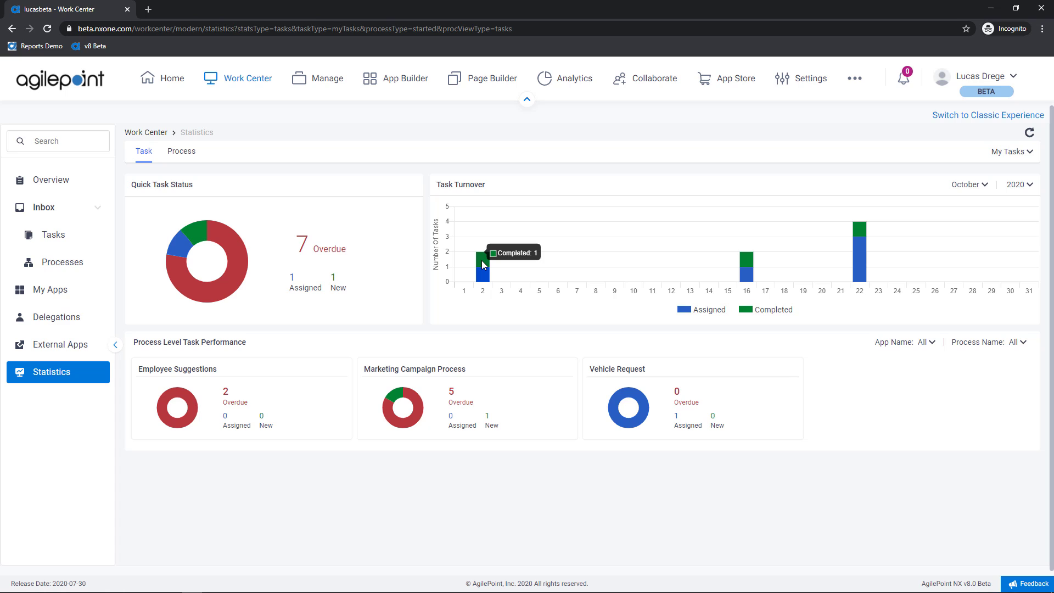
mouse_move(862, 264)
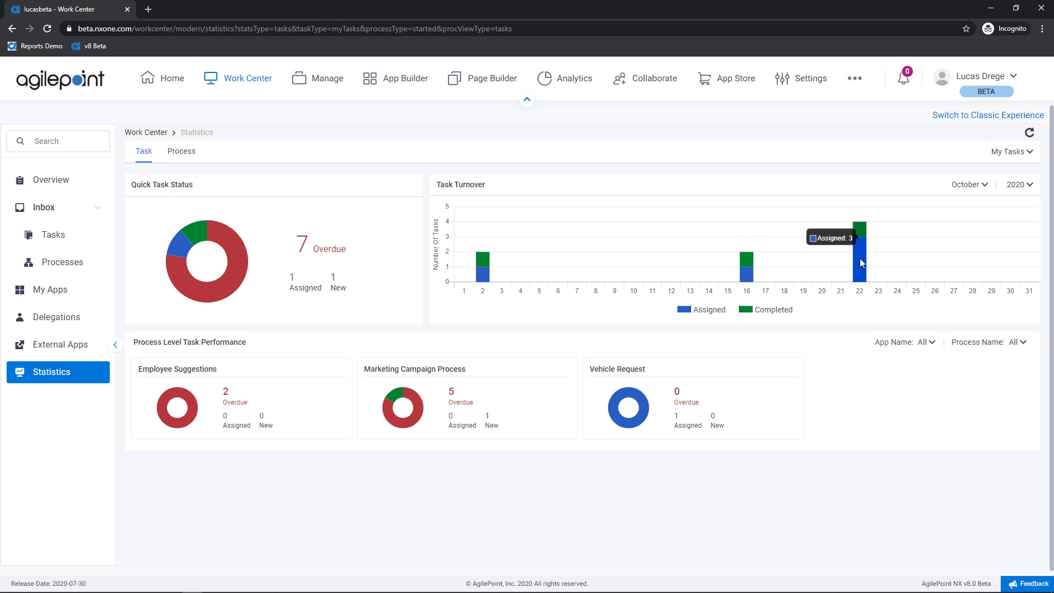
mouse_move(832, 255)
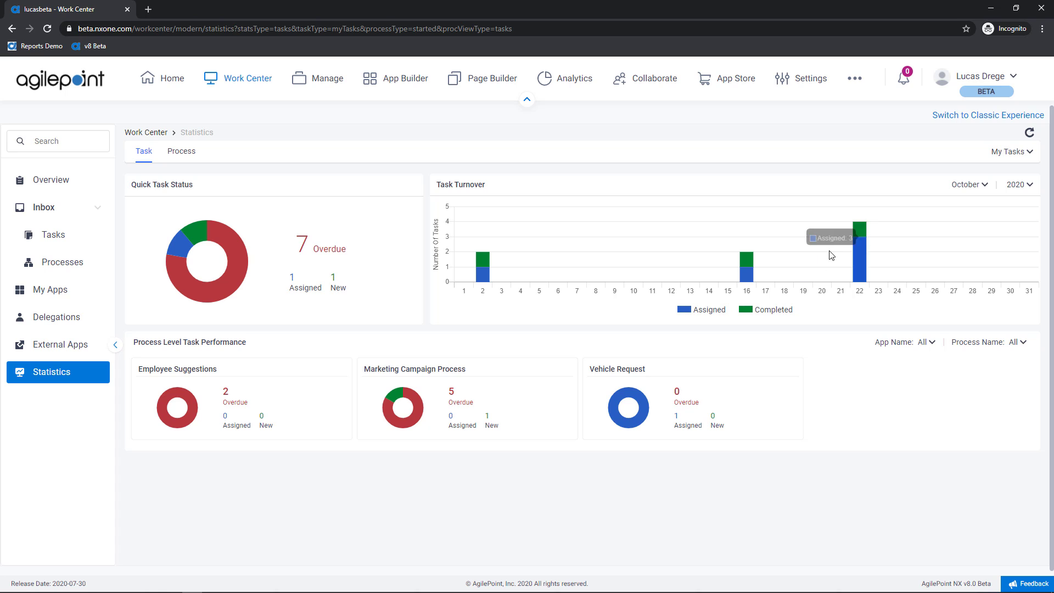
mouse_move(743, 279)
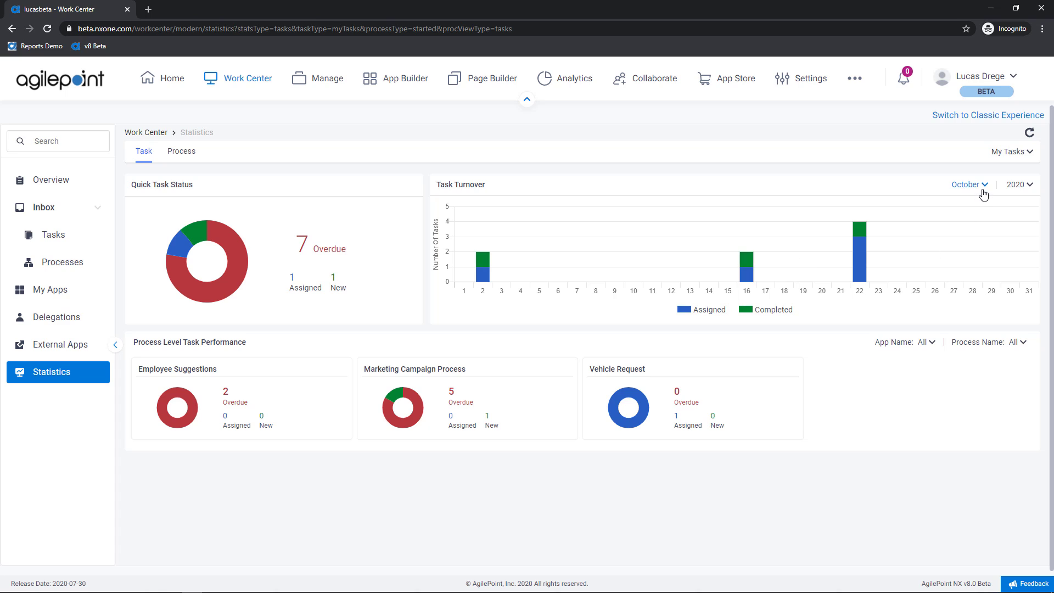
Step: Switch the Task Turnover chart to September 2020 and list the task-scope choices
click(968, 185)
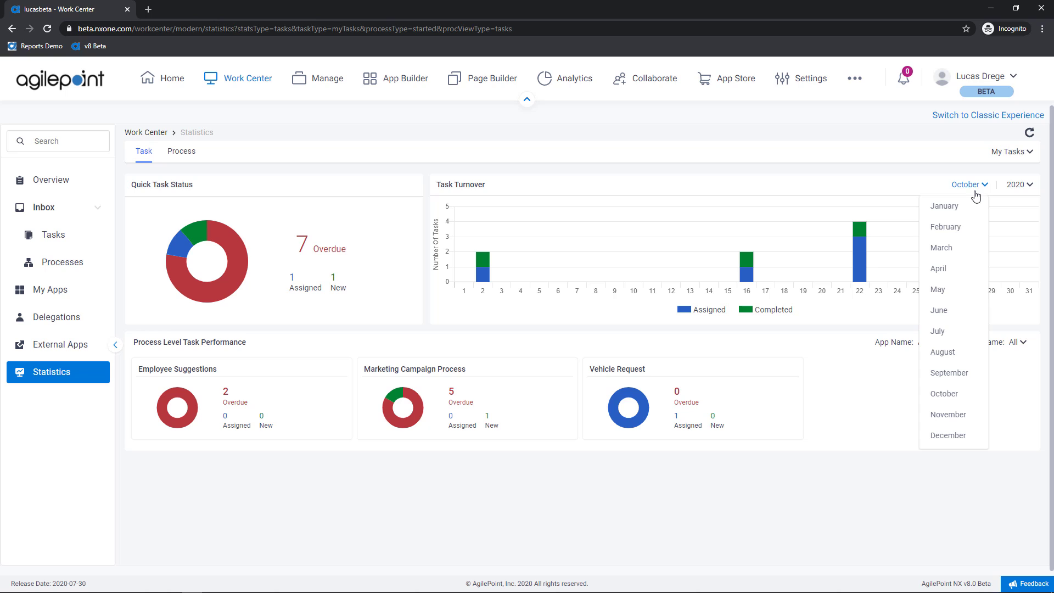
mouse_move(952, 363)
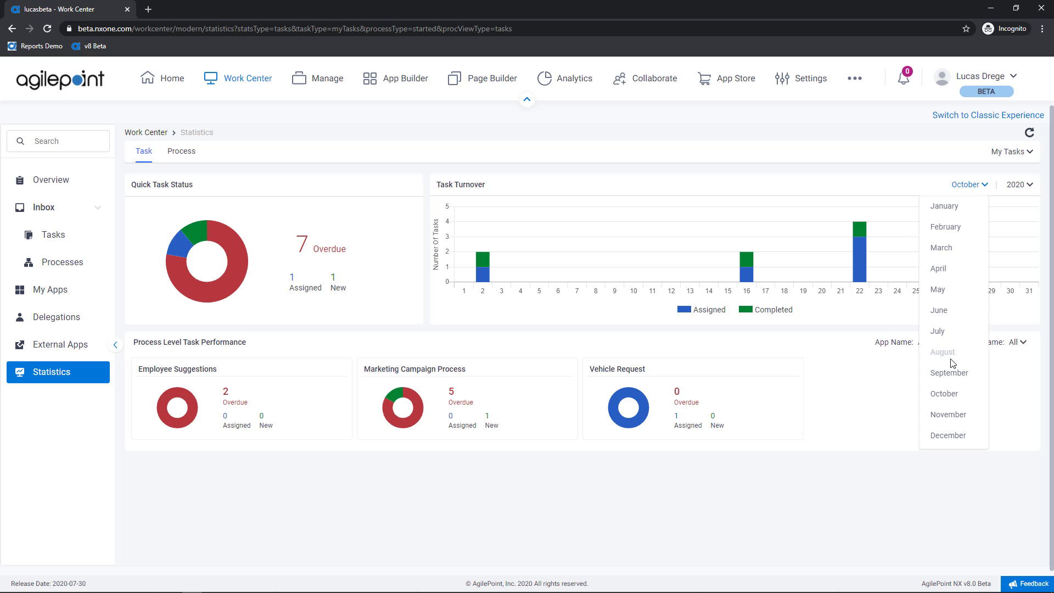
click(949, 373)
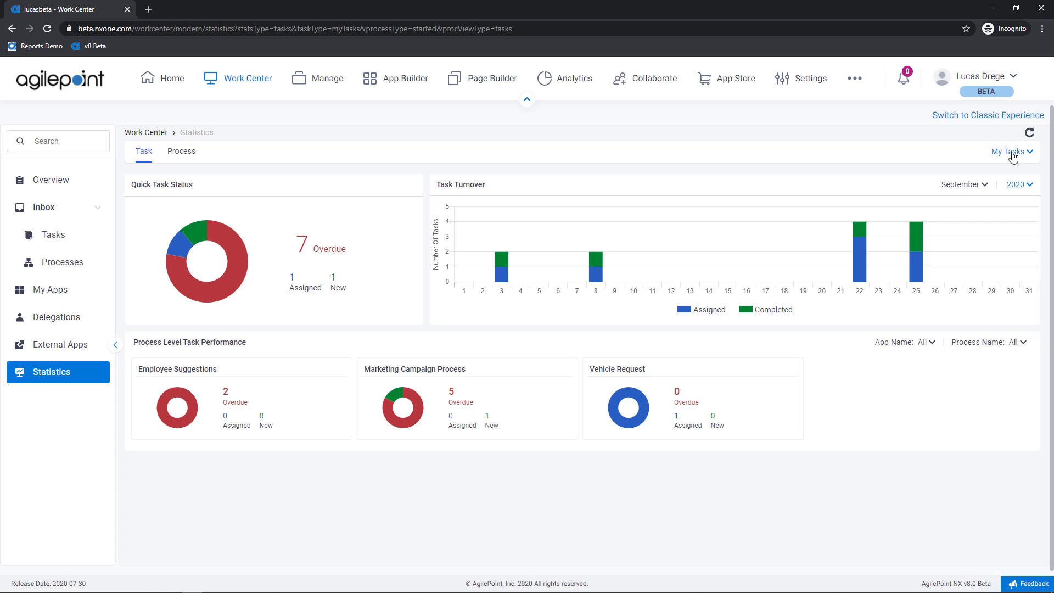
click(1010, 151)
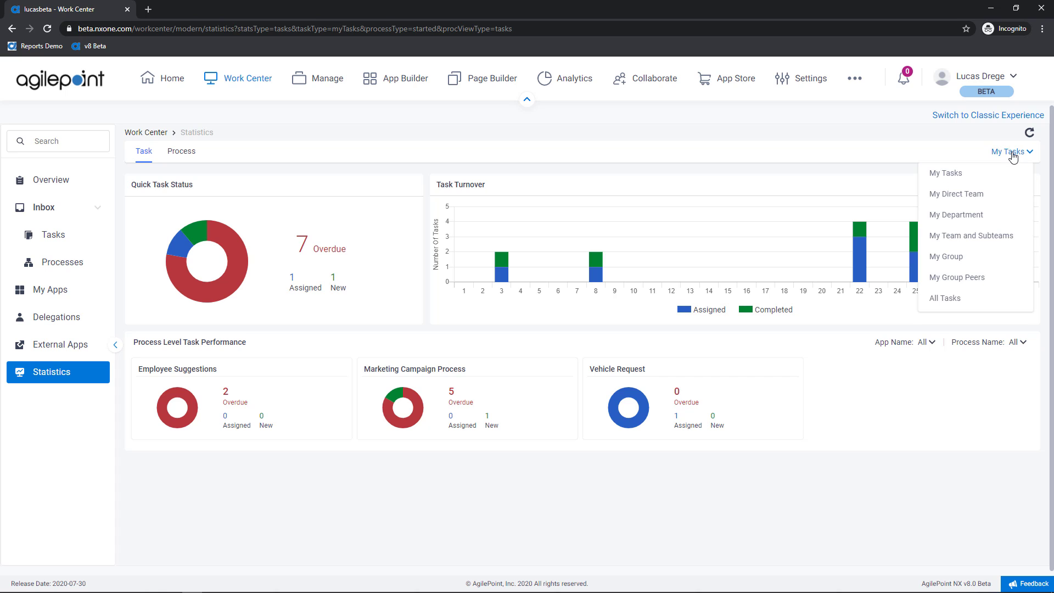
mouse_move(989, 177)
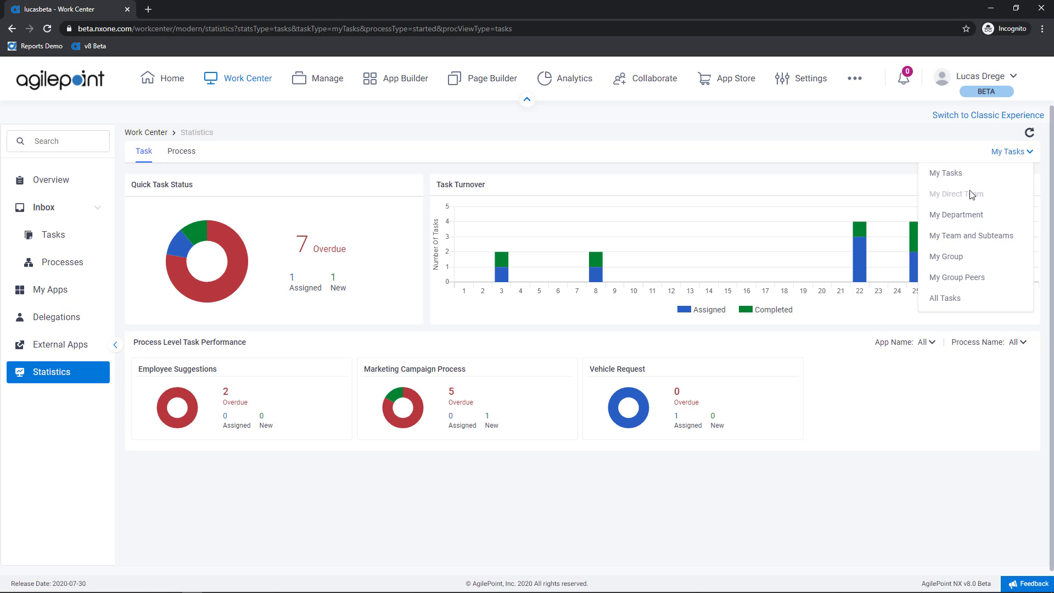
mouse_move(978, 230)
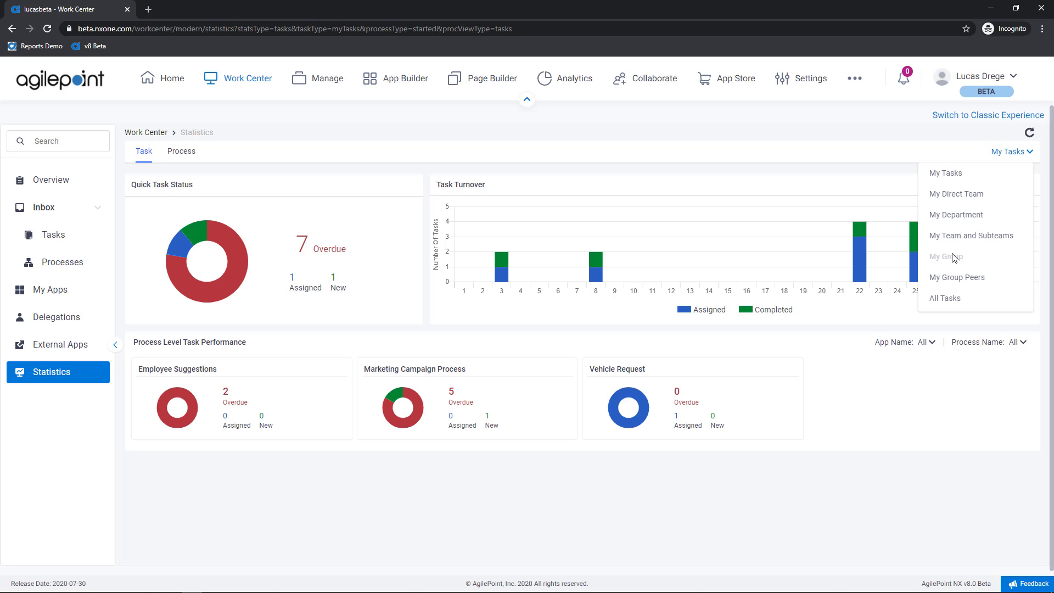
mouse_move(951, 268)
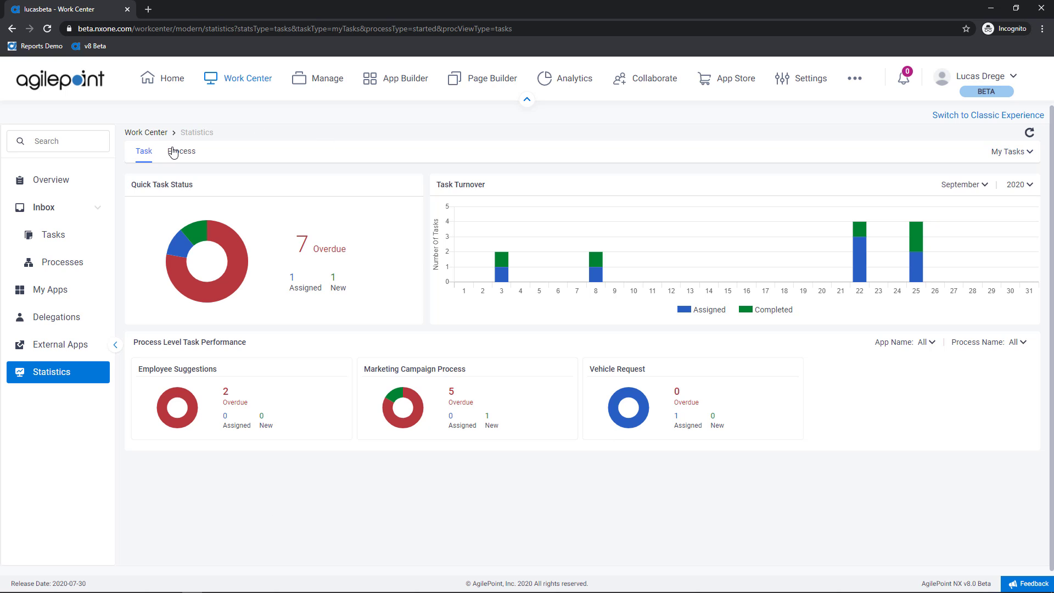
click(181, 151)
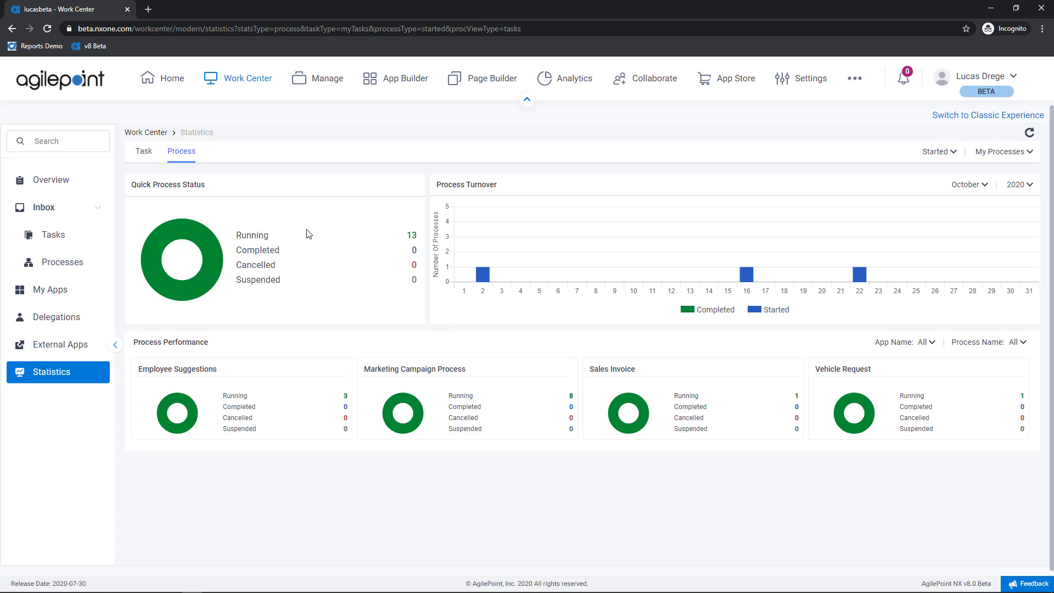
mouse_move(411, 234)
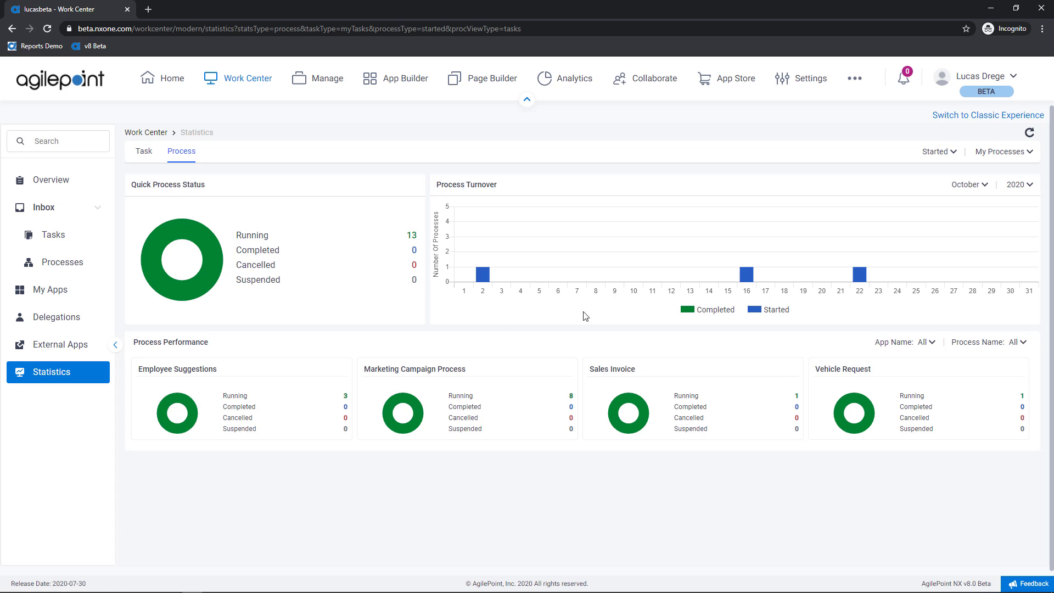
mouse_move(967, 184)
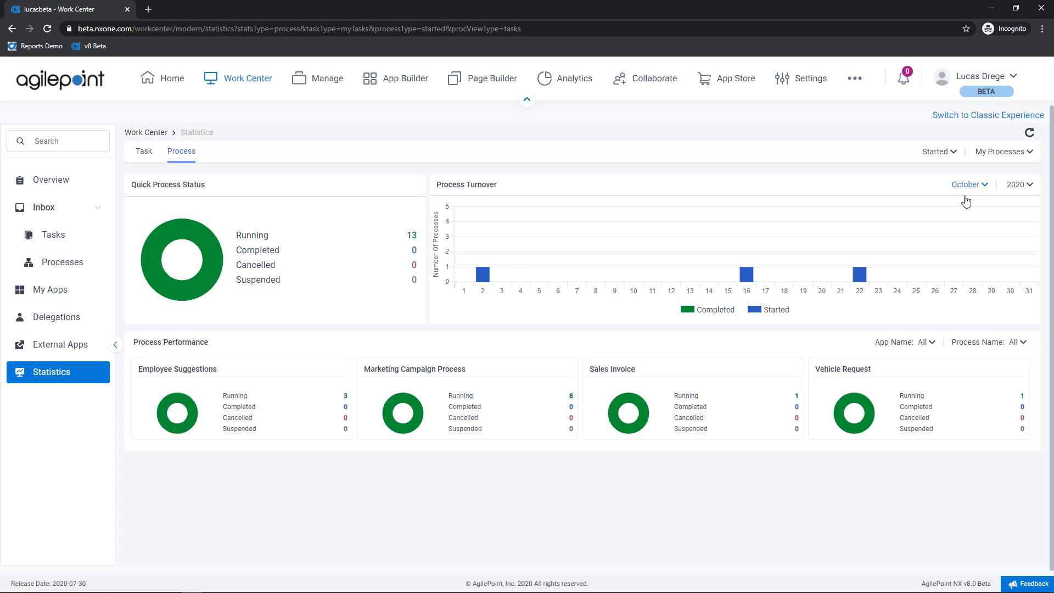
mouse_move(481, 273)
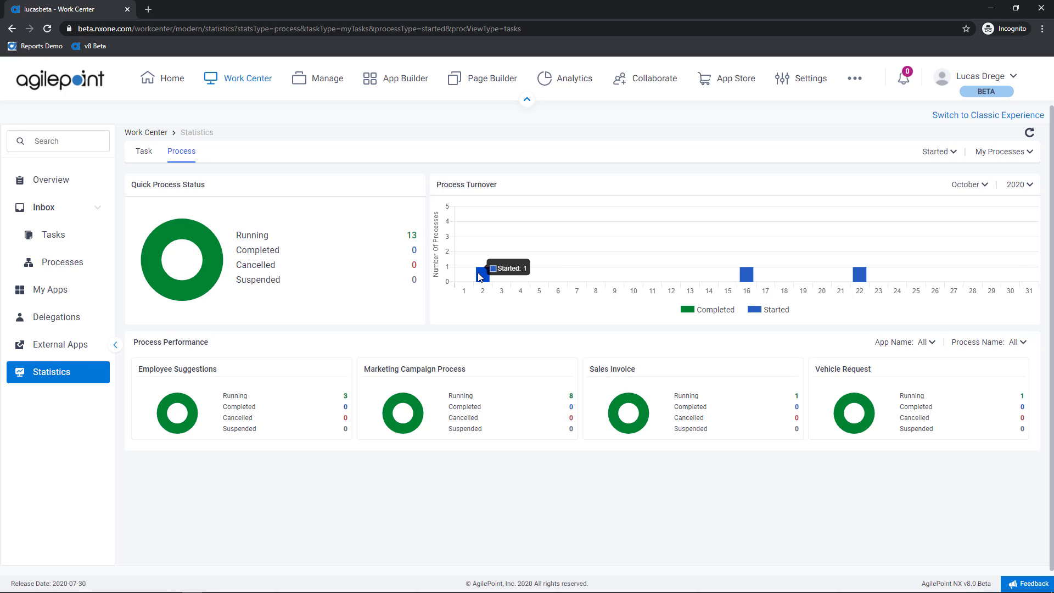
mouse_move(362, 494)
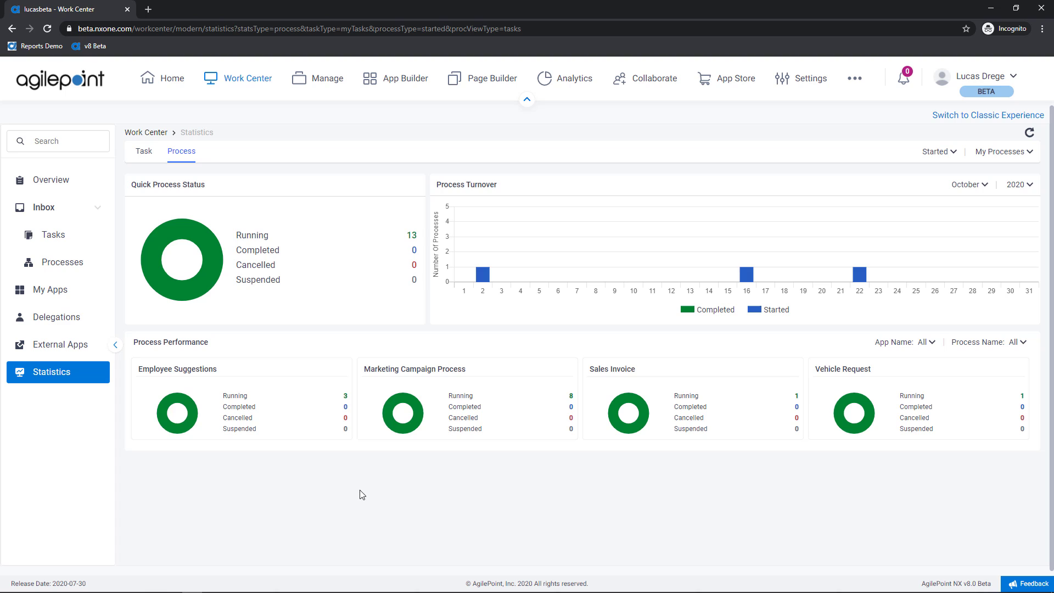